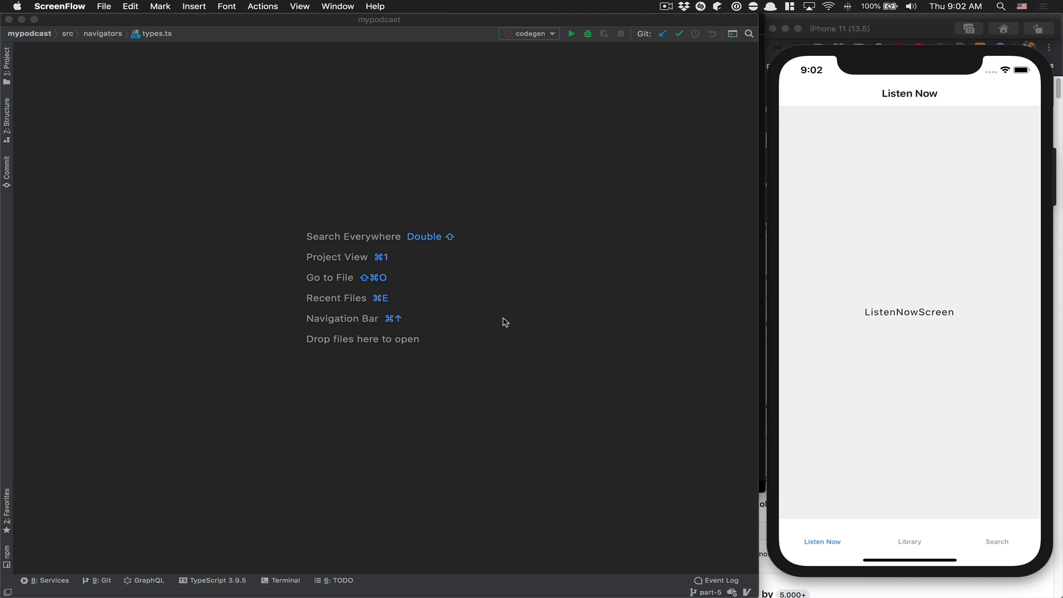
Switch to Chrome and scroll the react-native-vector-icons GitHub page down to its README.
{"action": "key", "text": "cmd+tab"}
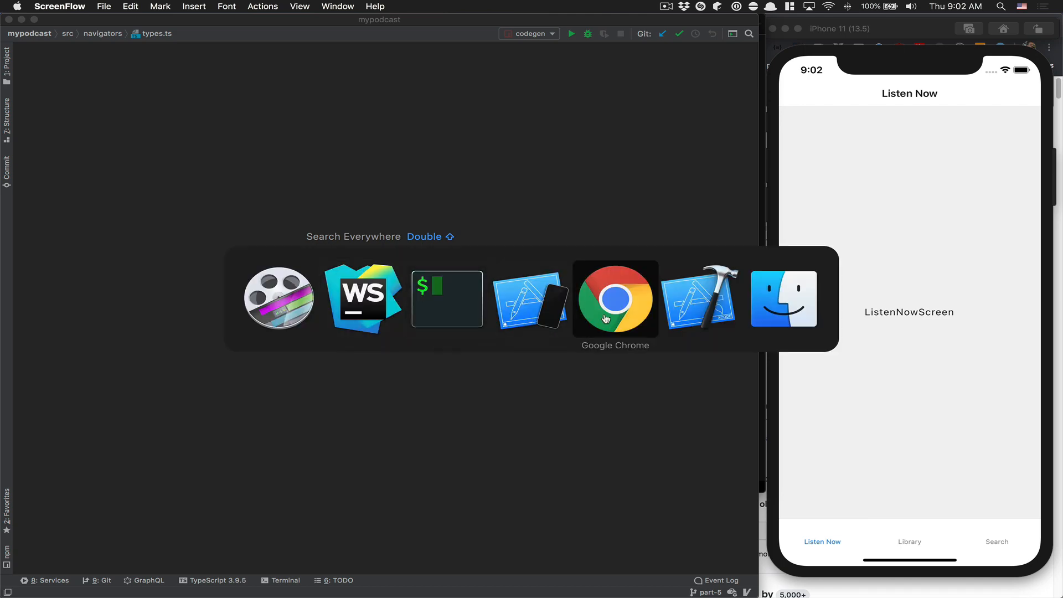
{"action": "left_click", "coordinate": [614, 299]}
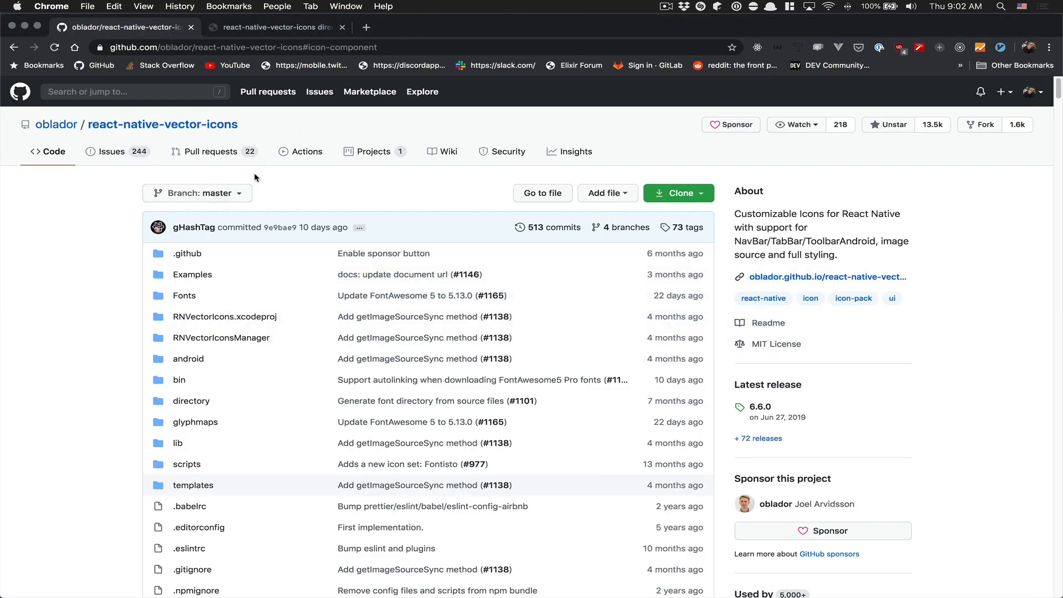
{"action": "scroll", "scroll_direction": "down", "scroll_amount": 3}
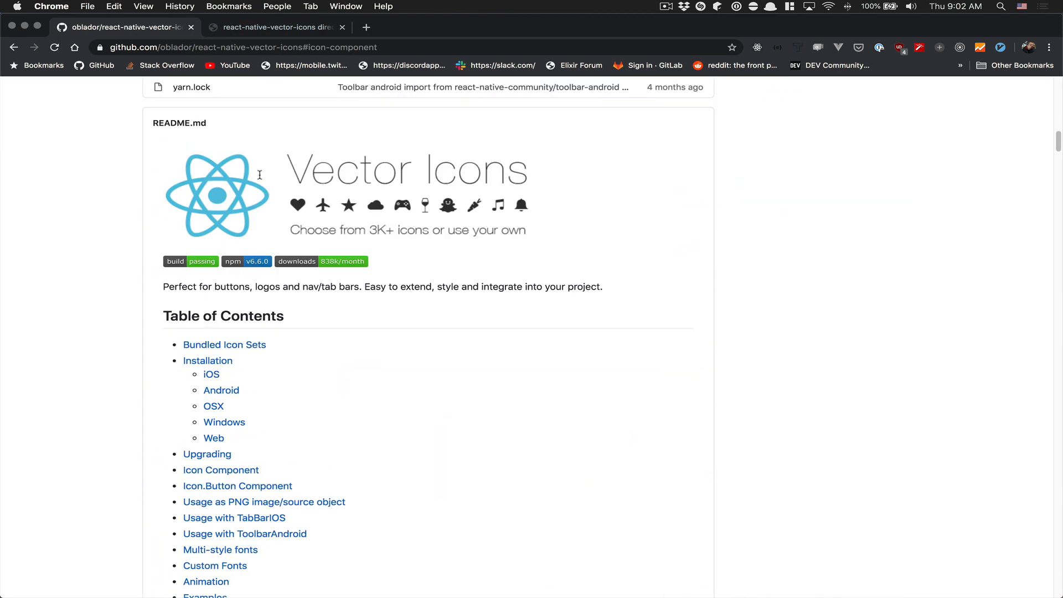
{"action": "mouse_move", "coordinate": [378, 240]}
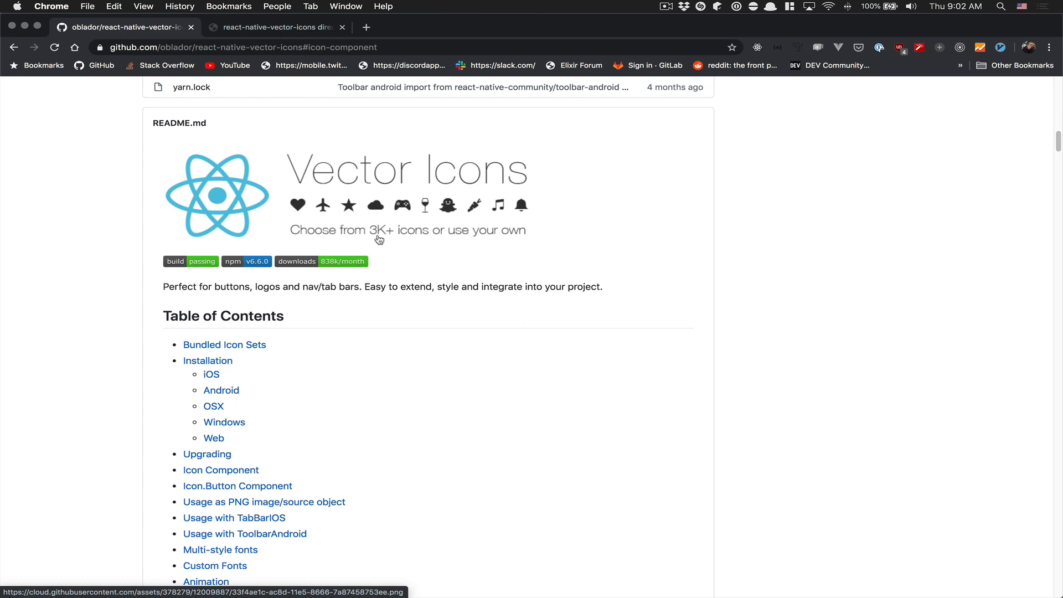
{"action": "mouse_move", "coordinate": [468, 221]}
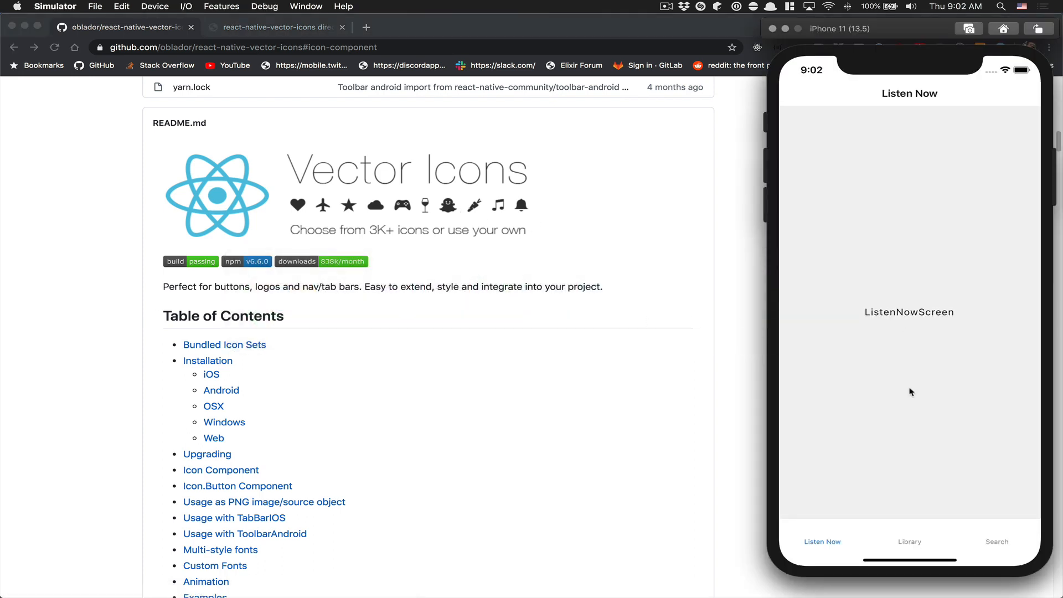
{"action": "mouse_move", "coordinate": [997, 545]}
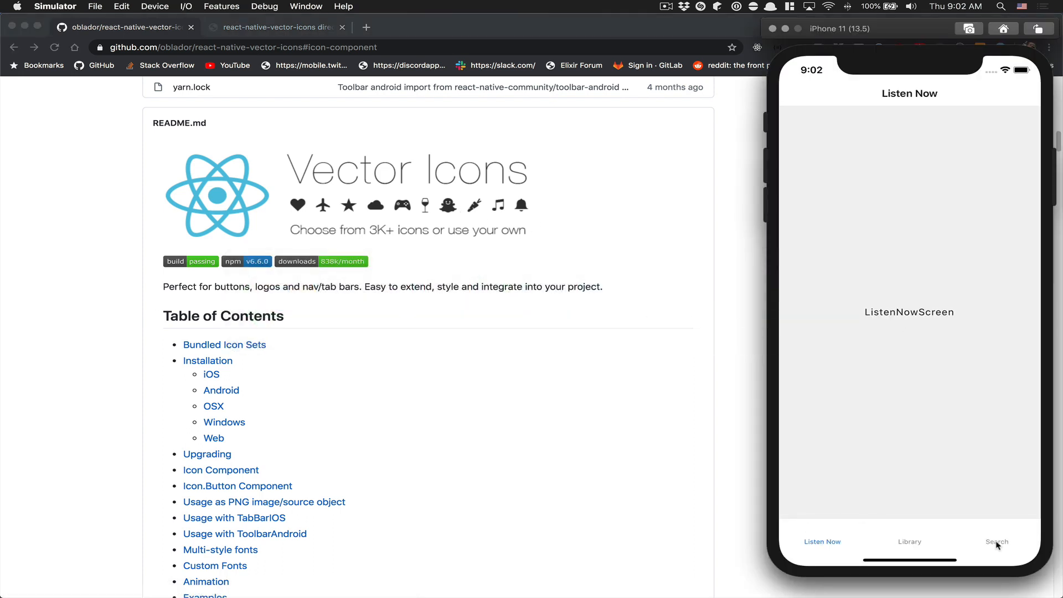
Search the podcast app's Search tab for 'Joe rogan' and open the top result.
{"action": "left_click", "coordinate": [997, 542]}
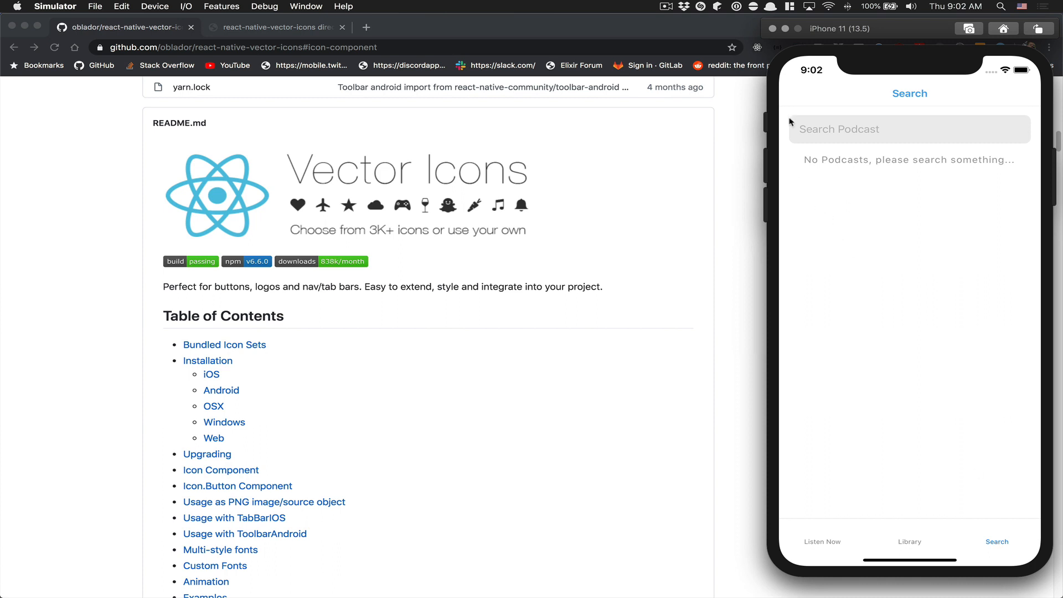
{"action": "mouse_move", "coordinate": [803, 135]}
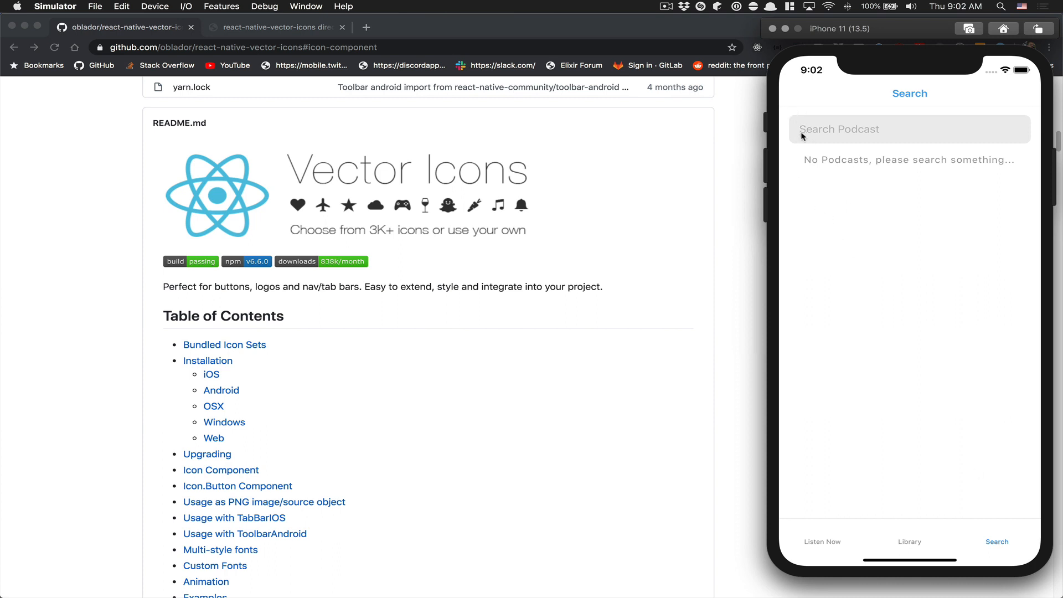
{"action": "mouse_move", "coordinate": [910, 205]}
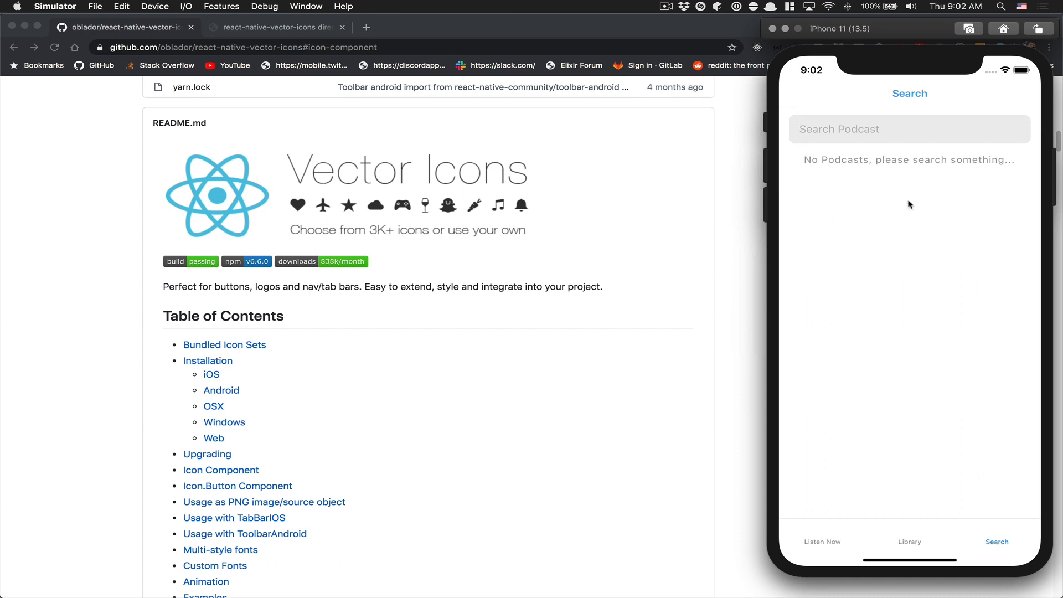
{"action": "type", "text": "Joe"}
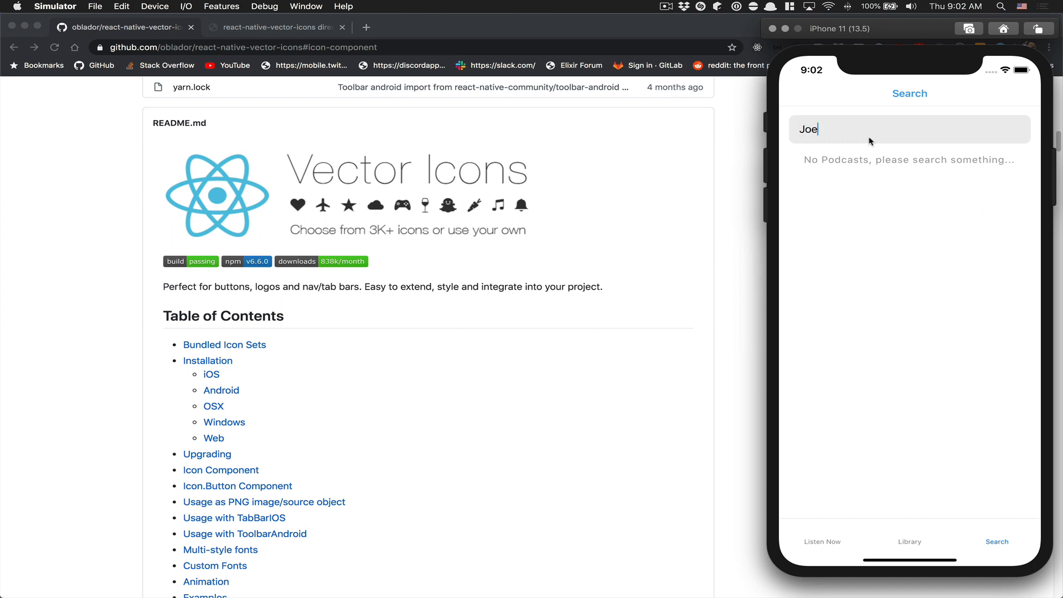
{"action": "type", "text": "rogan"}
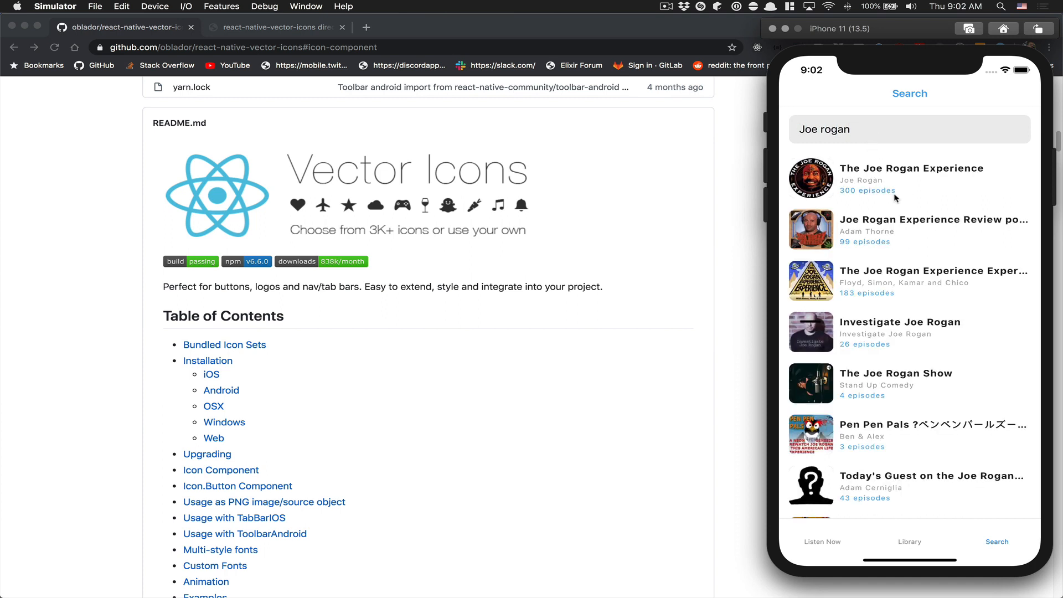
{"action": "left_click", "coordinate": [909, 179]}
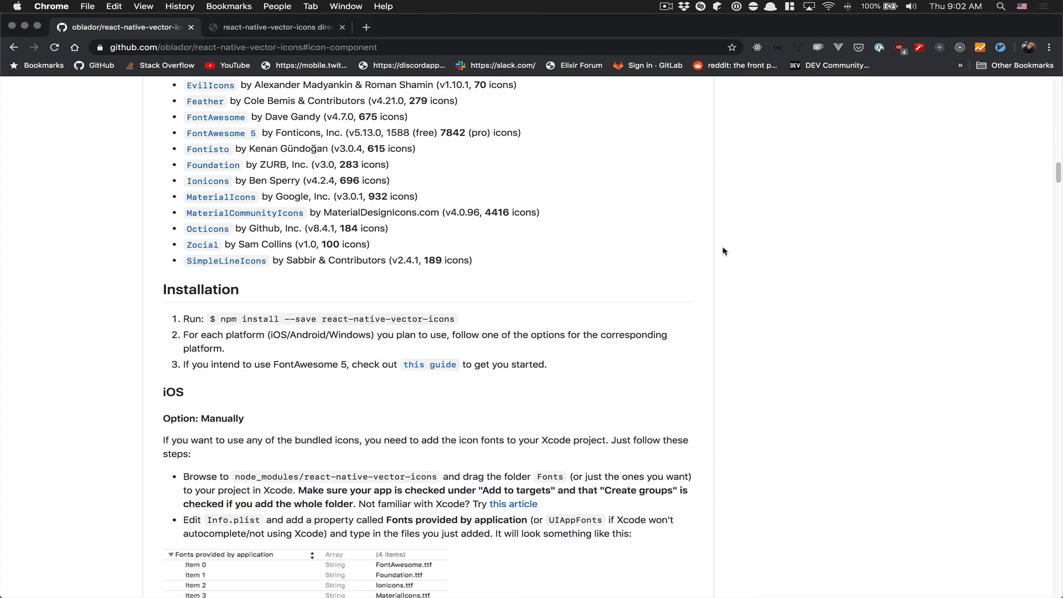
{"action": "double_click", "coordinate": [388, 319]}
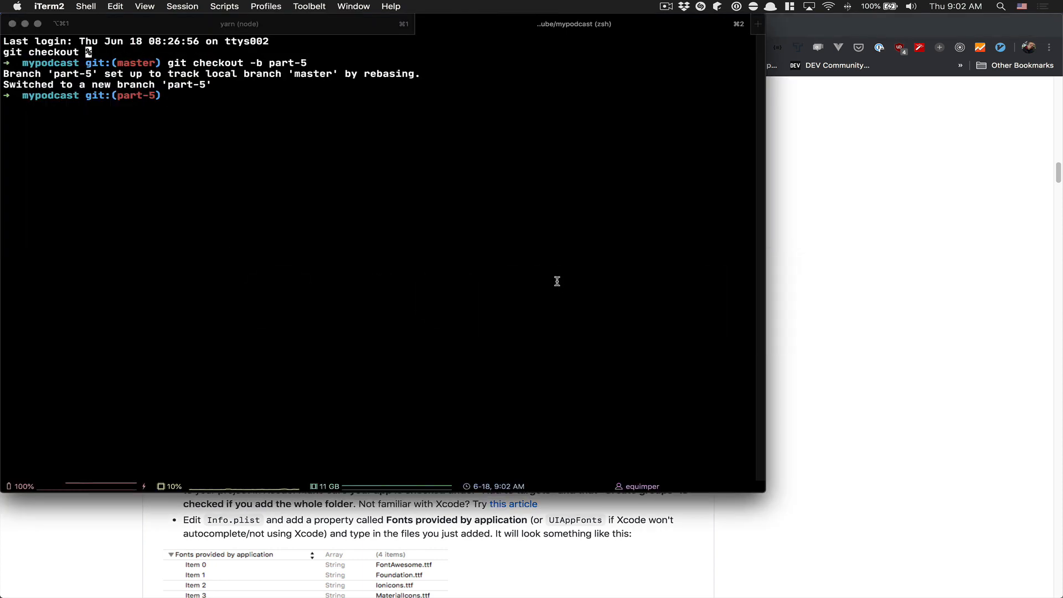
Run 'yarn add react-native-vector-icons' in the terminal, then start the iOS run command.
{"action": "type", "text": "yarn add react-native-vector-icons"}
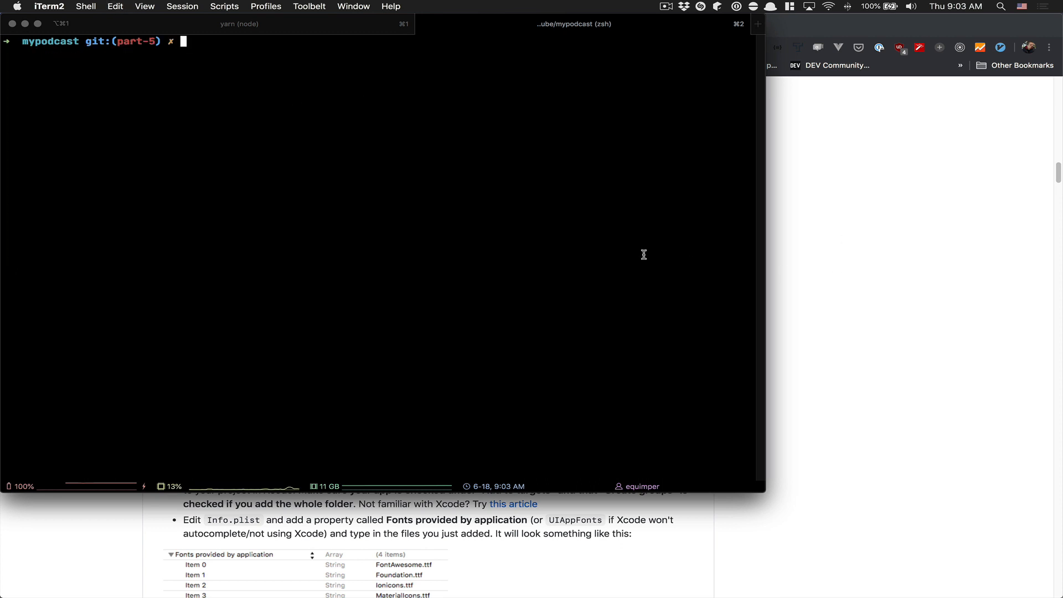
{"action": "type", "text": "npx react-native run-ios"}
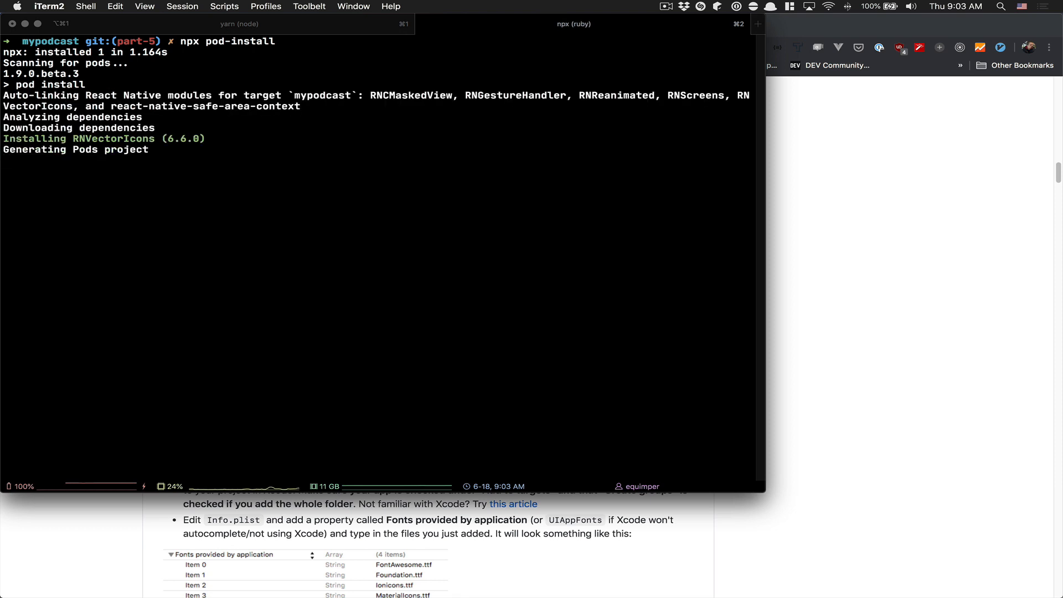
{"action": "mouse_move", "coordinate": [732, 271]}
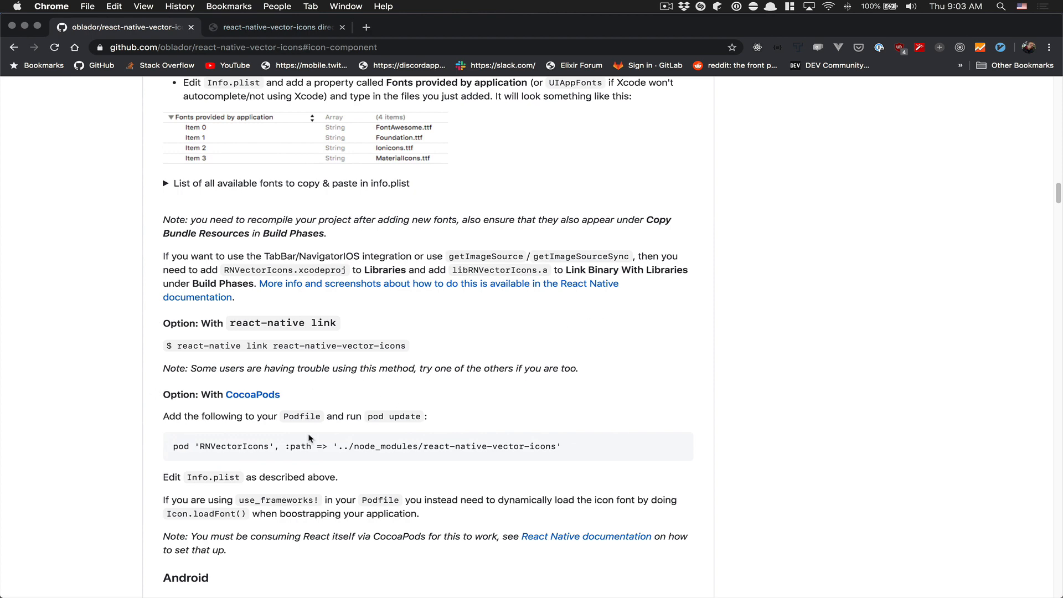
Scroll the README down to the CocoaPods and Android Gradle setup sections.
{"action": "scroll", "scroll_direction": "down", "scroll_amount": 3}
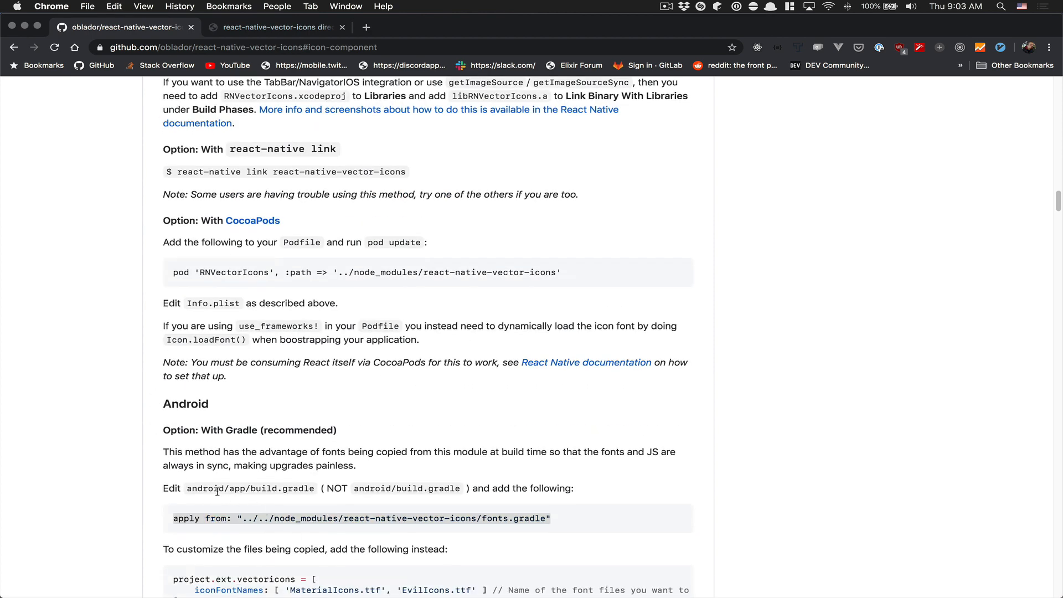
{"action": "mouse_move", "coordinate": [322, 491]}
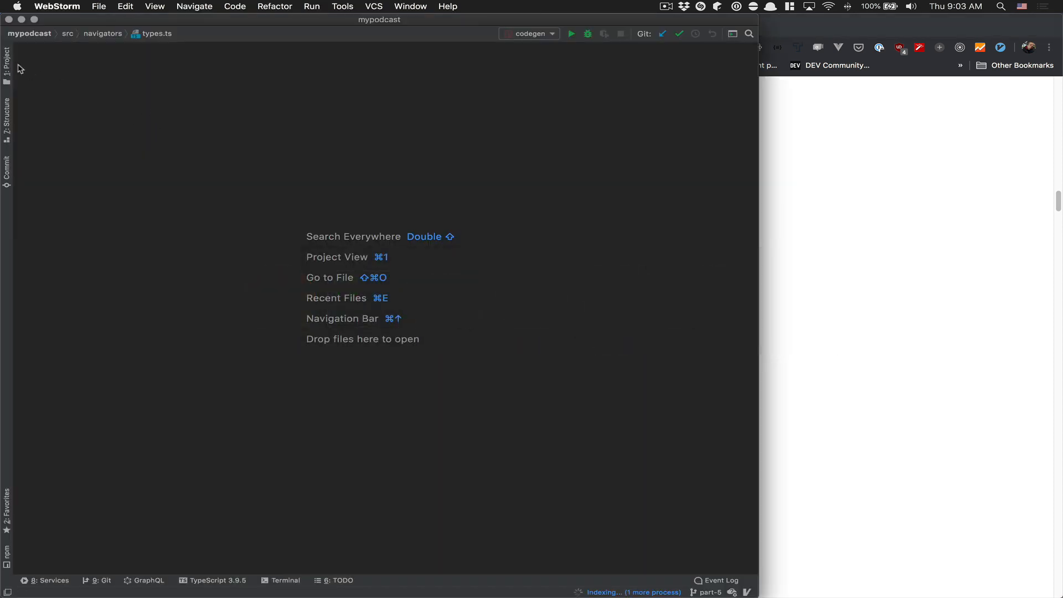
Open android/app/build.gradle from the Project tree and paste the fonts.gradle apply line below project.ext.react.
{"action": "left_click", "coordinate": [6, 53]}
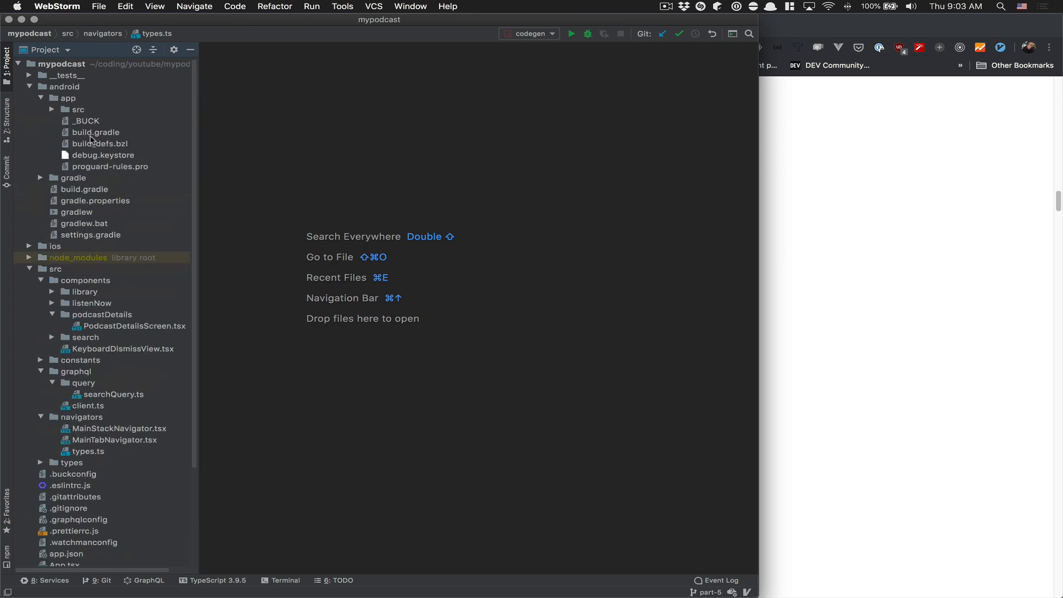
{"action": "double_click", "coordinate": [94, 132]}
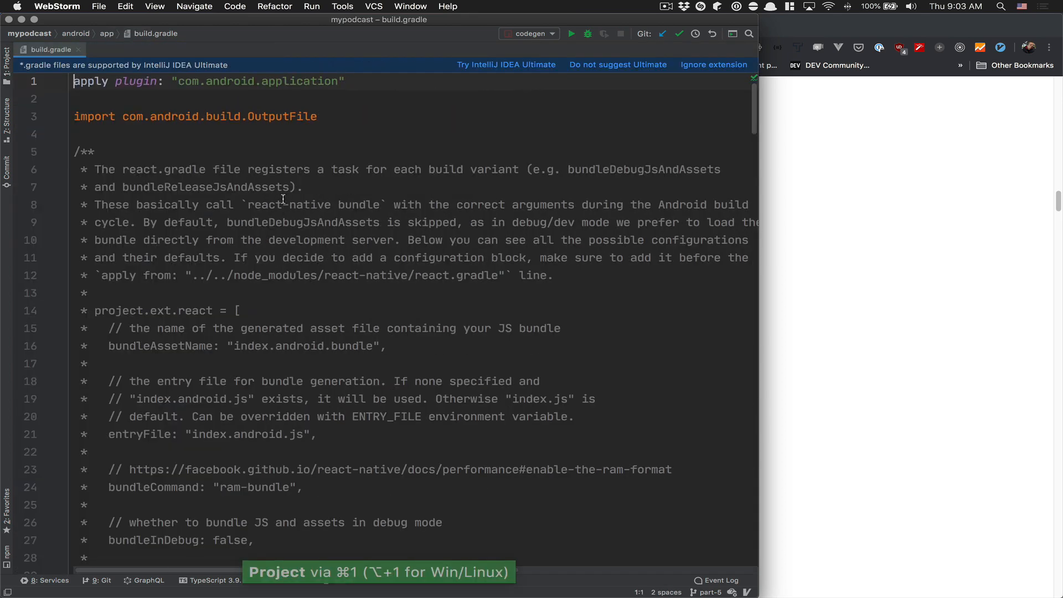
{"action": "scroll", "scroll_direction": "down", "scroll_amount": 3}
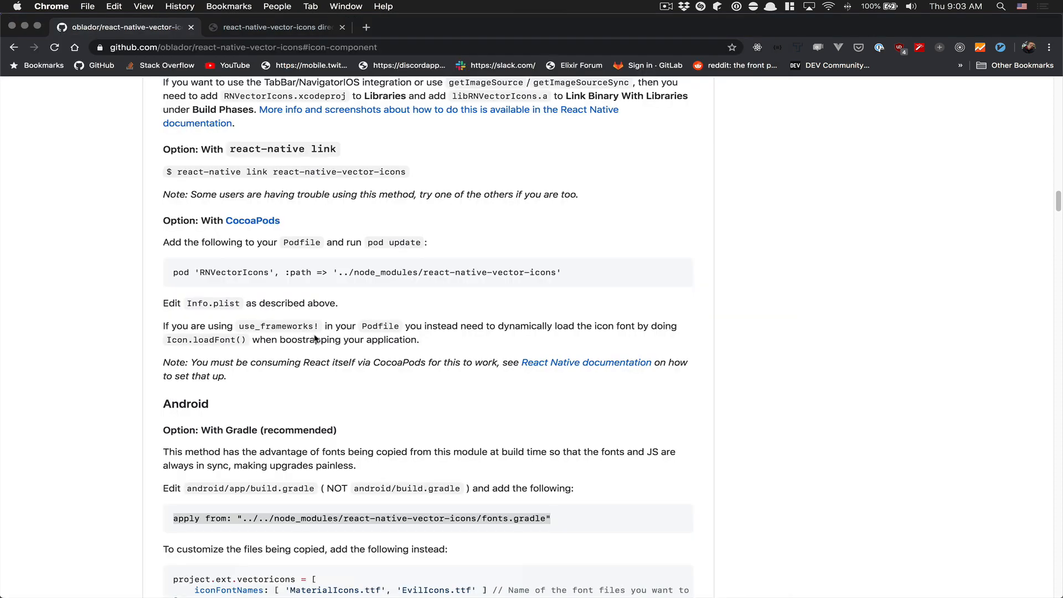
{"action": "scroll", "scroll_direction": "down", "scroll_amount": 3}
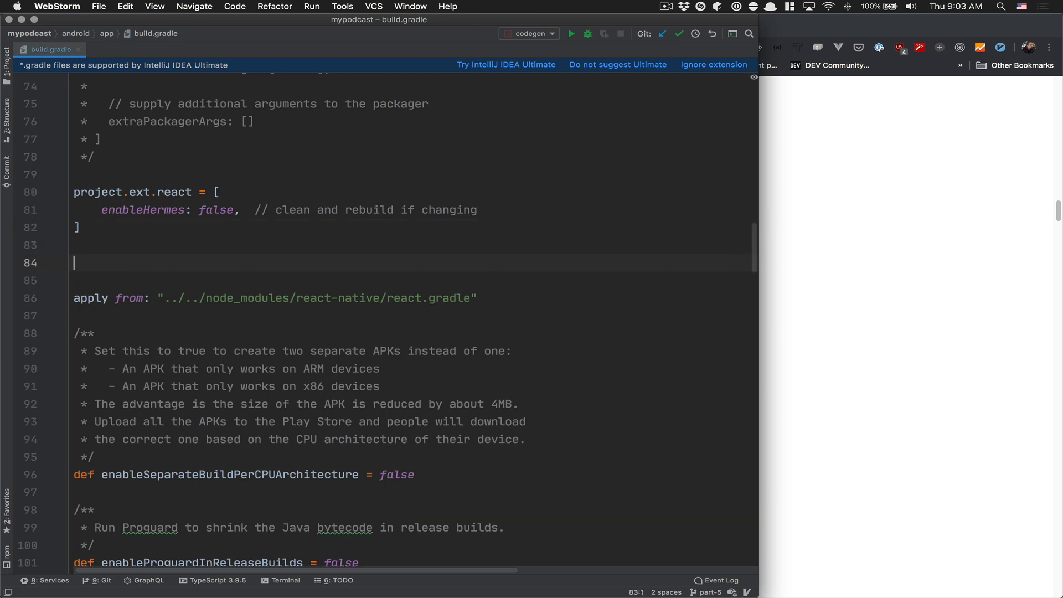
{"action": "key", "text": "cmd+v"}
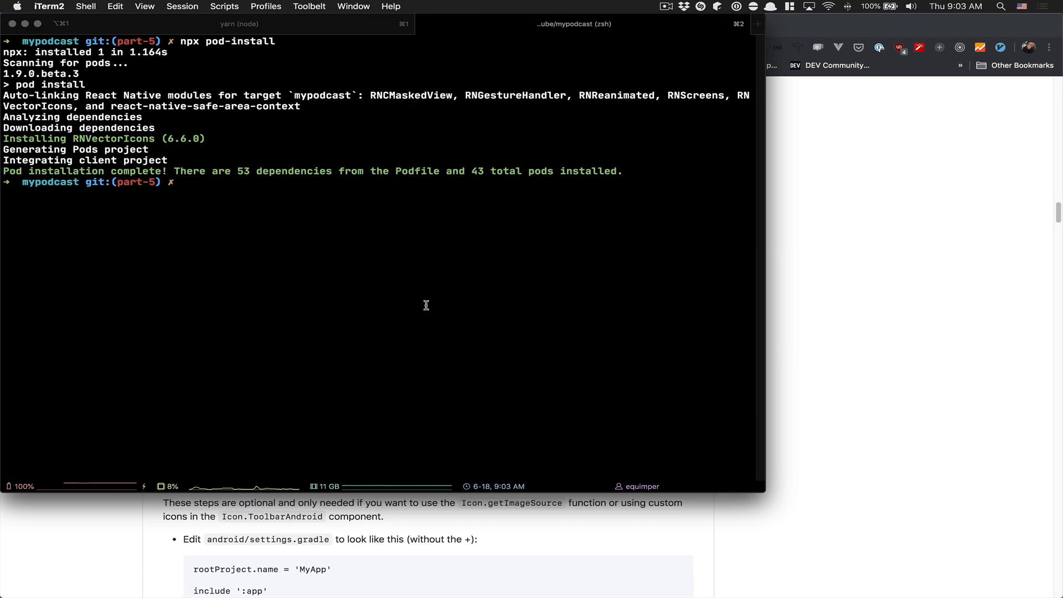
Run 'npx react-native run-ios' to build and launch the app in the simulator.
{"action": "type", "text": "npx react-native run-ios"}
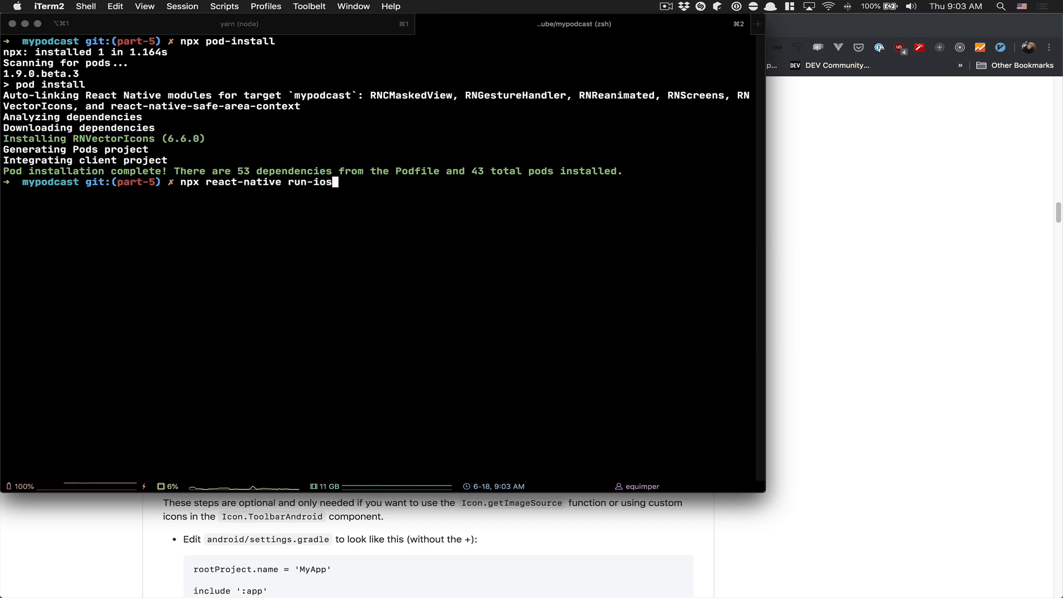
{"action": "key", "text": "enter"}
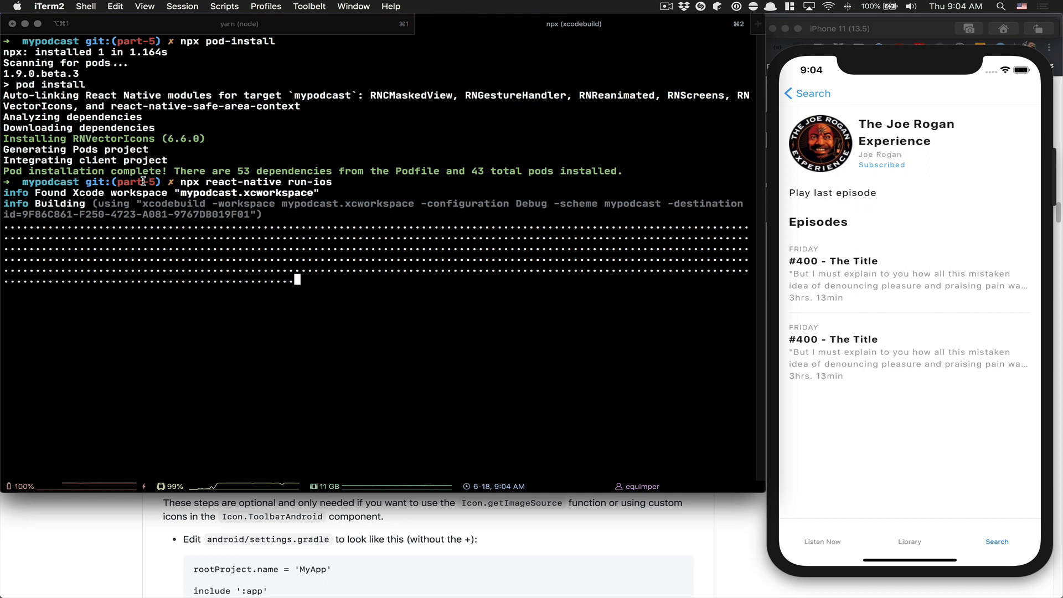
{"action": "mouse_move", "coordinate": [481, 254]}
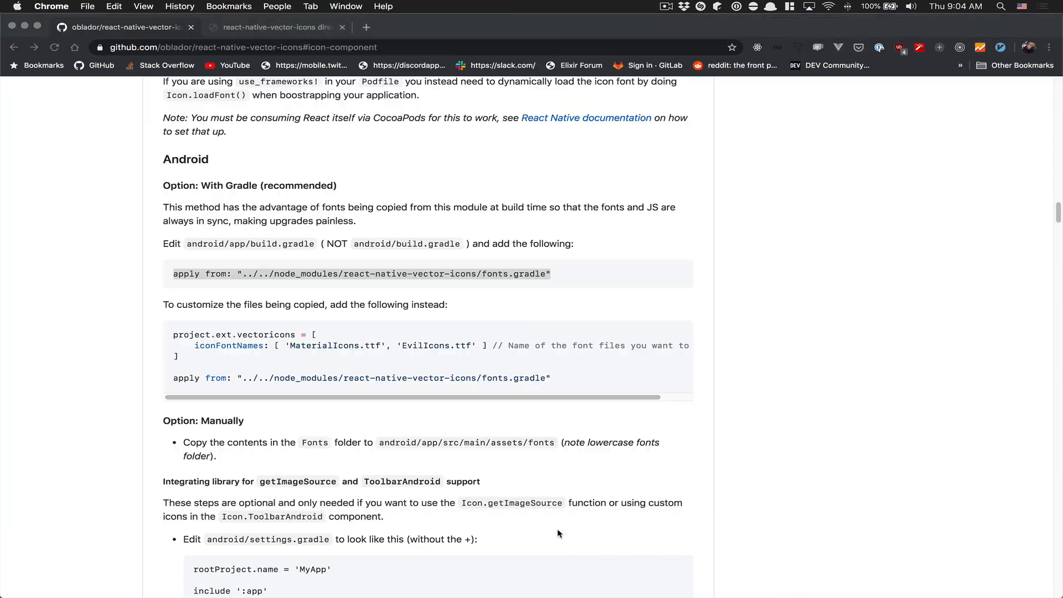
{"action": "mouse_move", "coordinate": [161, 209]}
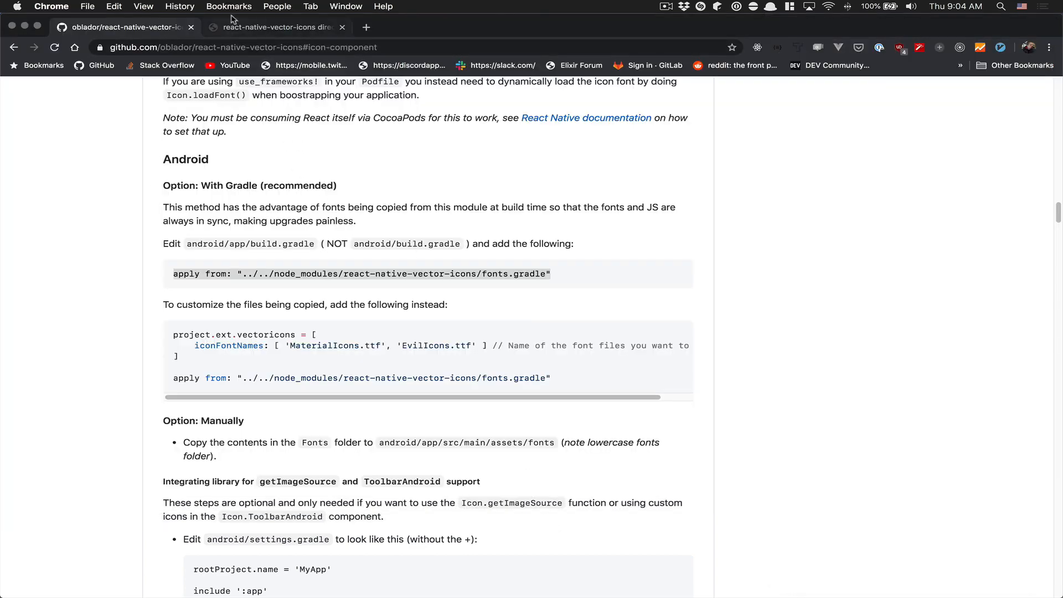
Switch to the react-native-vector-icons icon directory page in the browser.
{"action": "left_click", "coordinate": [274, 28]}
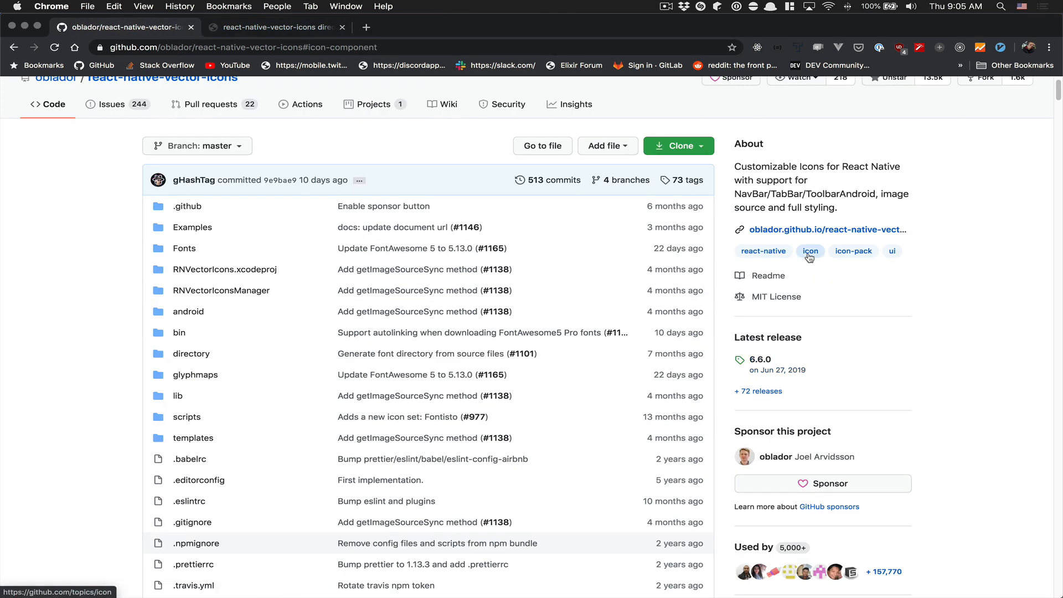
{"action": "mouse_move", "coordinate": [822, 229]}
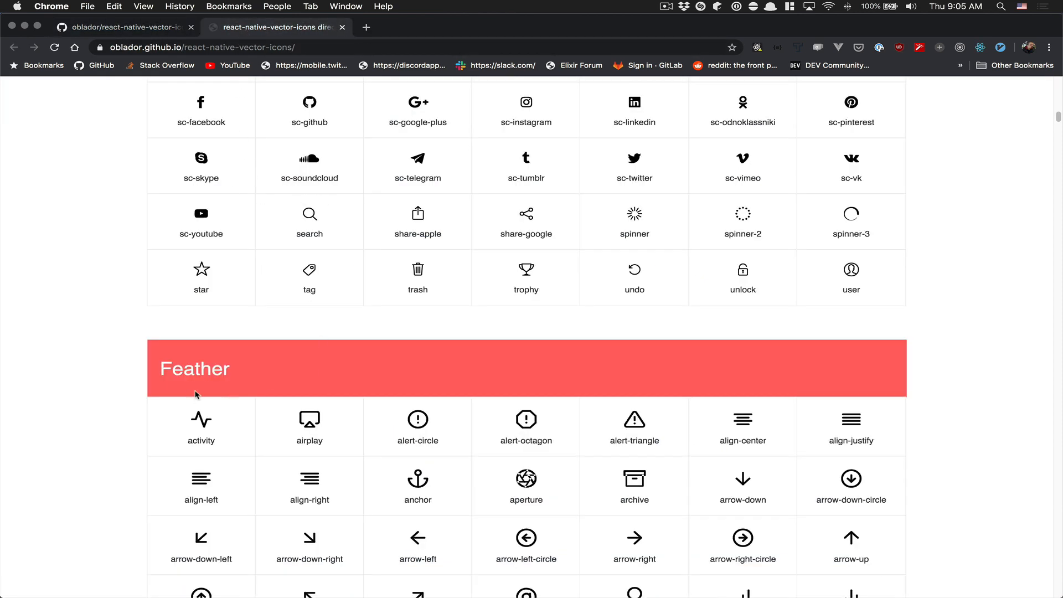
{"action": "scroll", "scroll_direction": "down", "scroll_amount": 3}
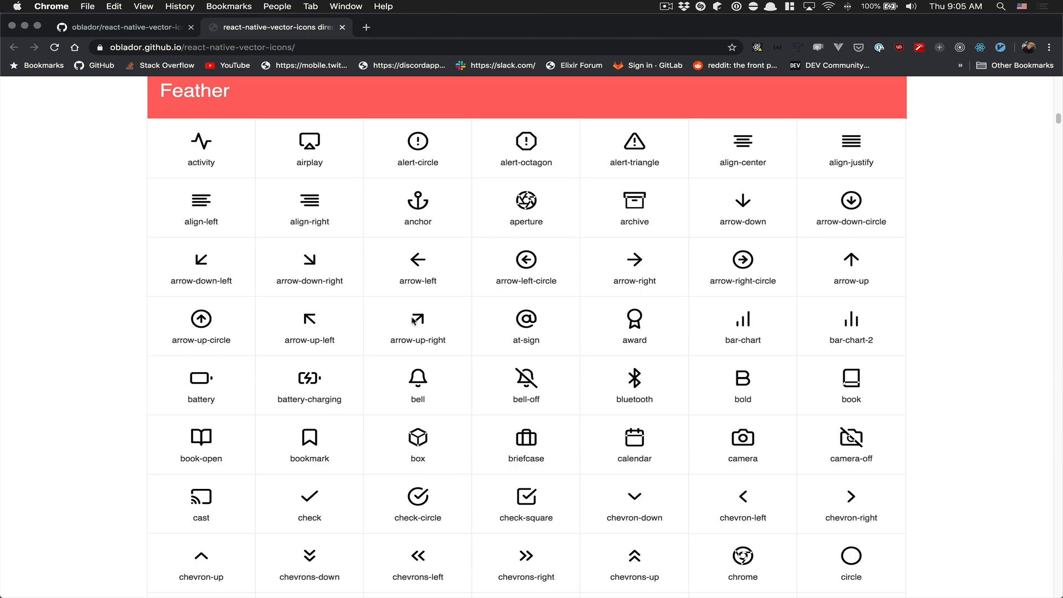
{"action": "scroll", "scroll_direction": "down", "scroll_amount": 3}
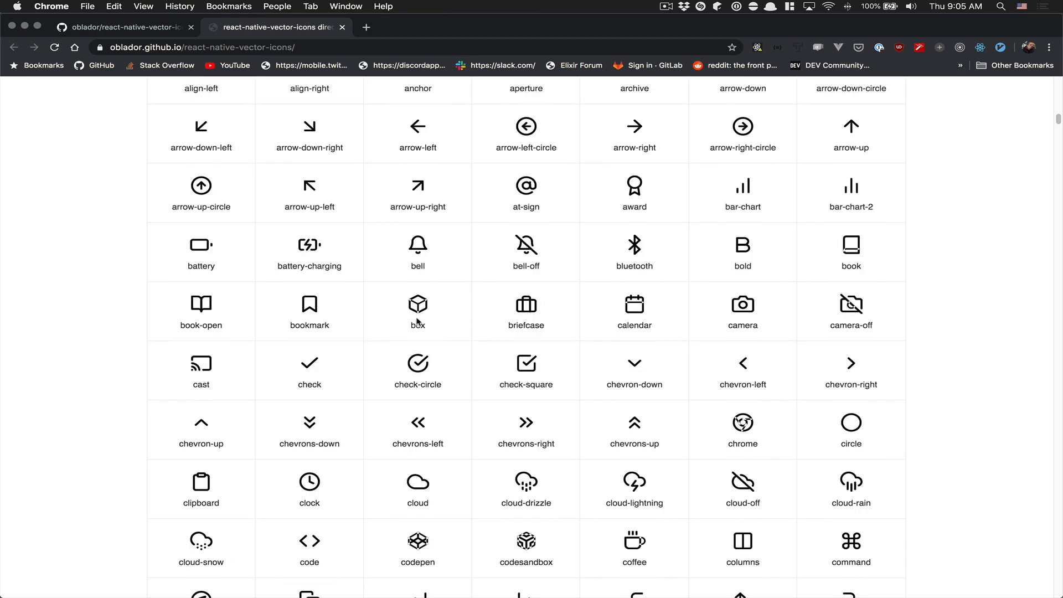
{"action": "scroll", "scroll_direction": "down", "scroll_amount": 3}
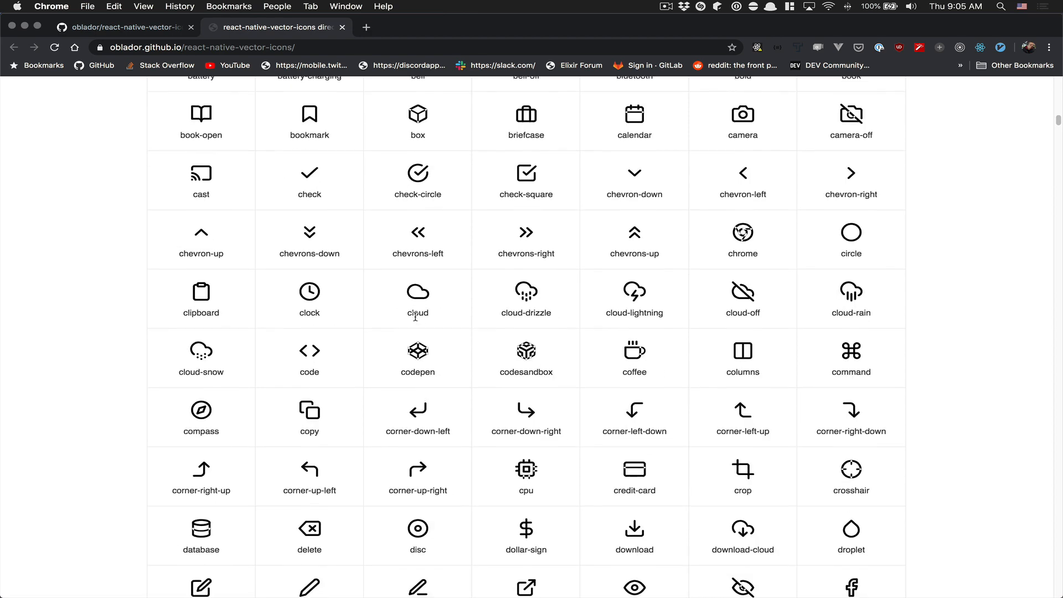
{"action": "scroll", "scroll_direction": "down", "scroll_amount": 3}
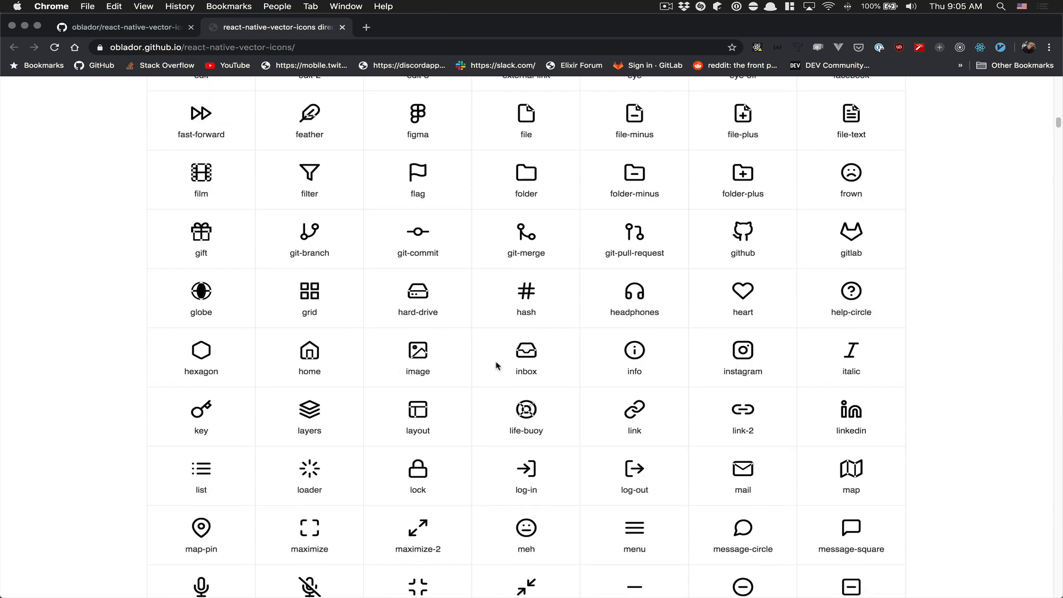
{"action": "scroll", "scroll_direction": "down", "scroll_amount": 3}
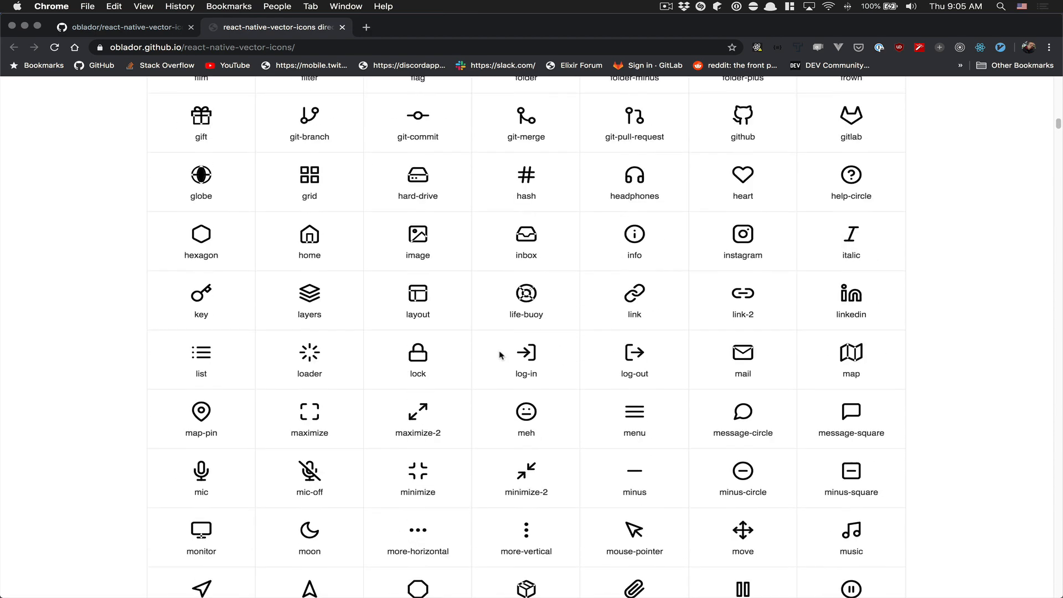
{"action": "scroll", "scroll_direction": "down", "scroll_amount": 3}
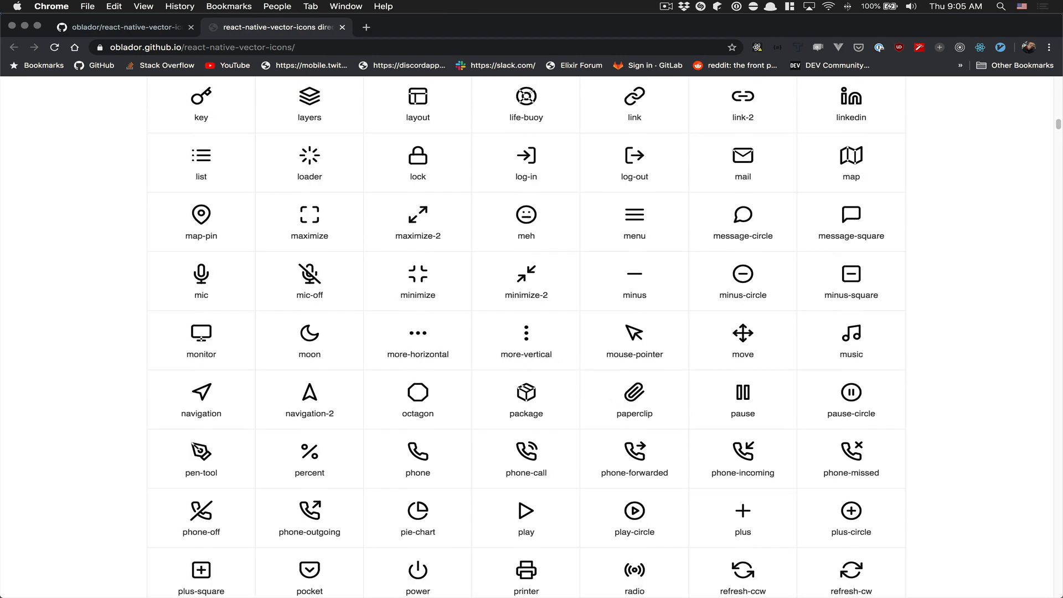
{"action": "mouse_move", "coordinate": [569, 570]}
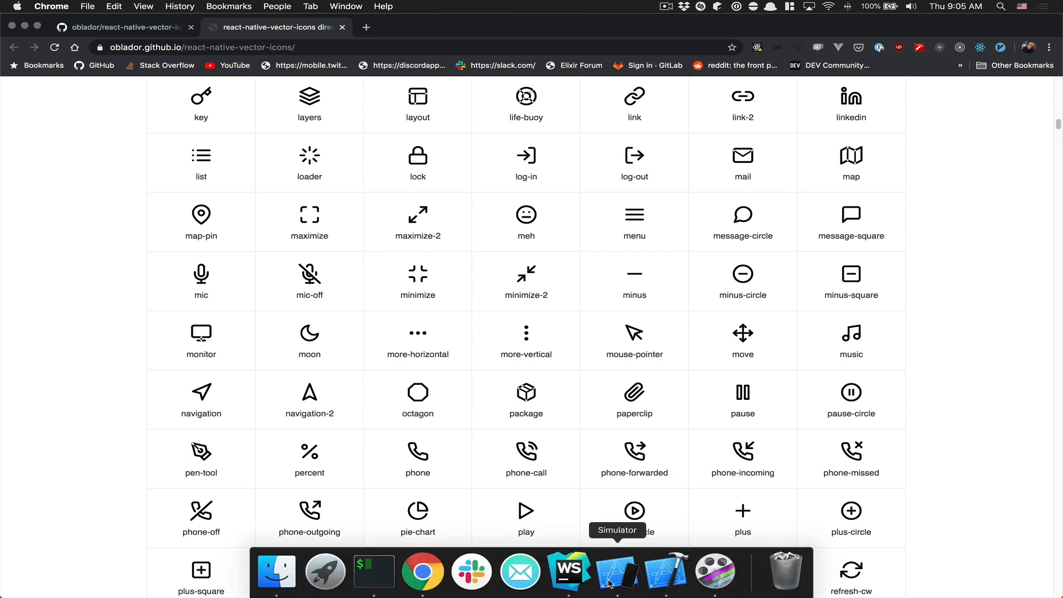
Bring iTerm2 forward, let the build finish, then run 'open ios/podcastdemo.xcworkspace'.
{"action": "left_click", "coordinate": [373, 571]}
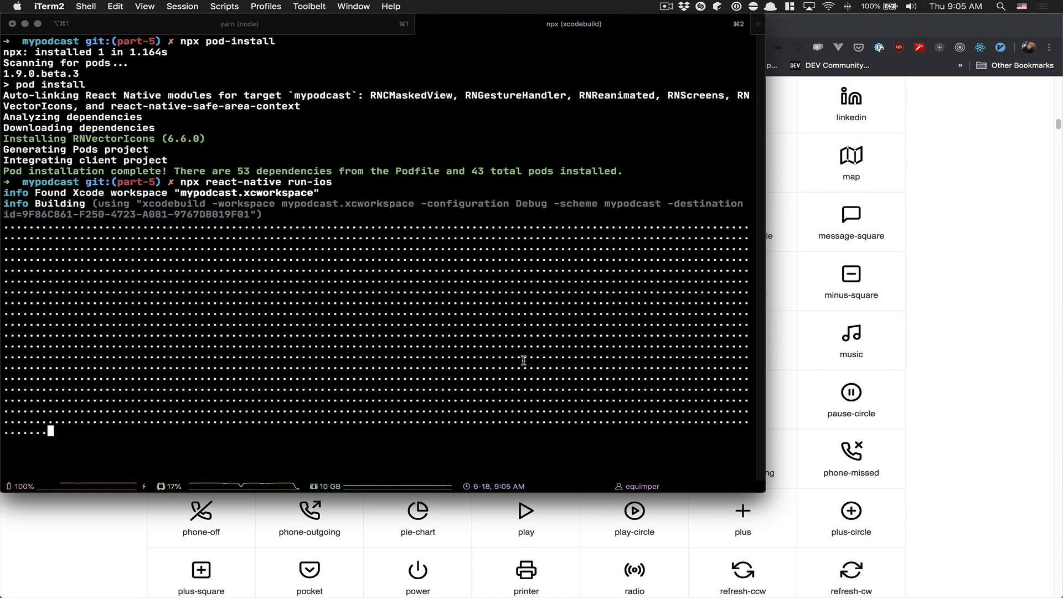
{"action": "double_click", "coordinate": [251, 182]}
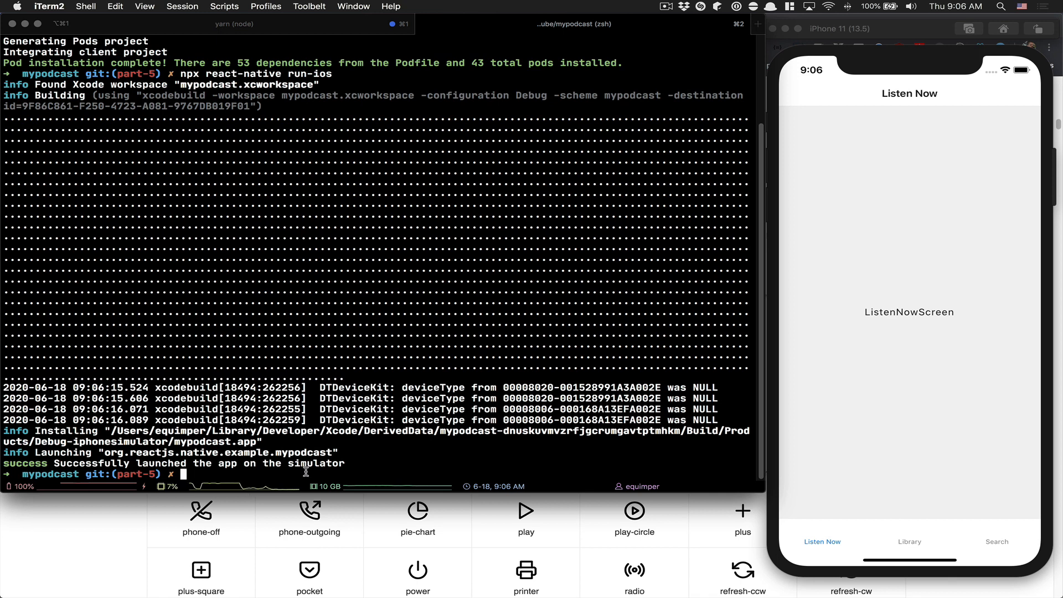
{"action": "type", "text": "open ios/podcastdemo.xcworkspace"}
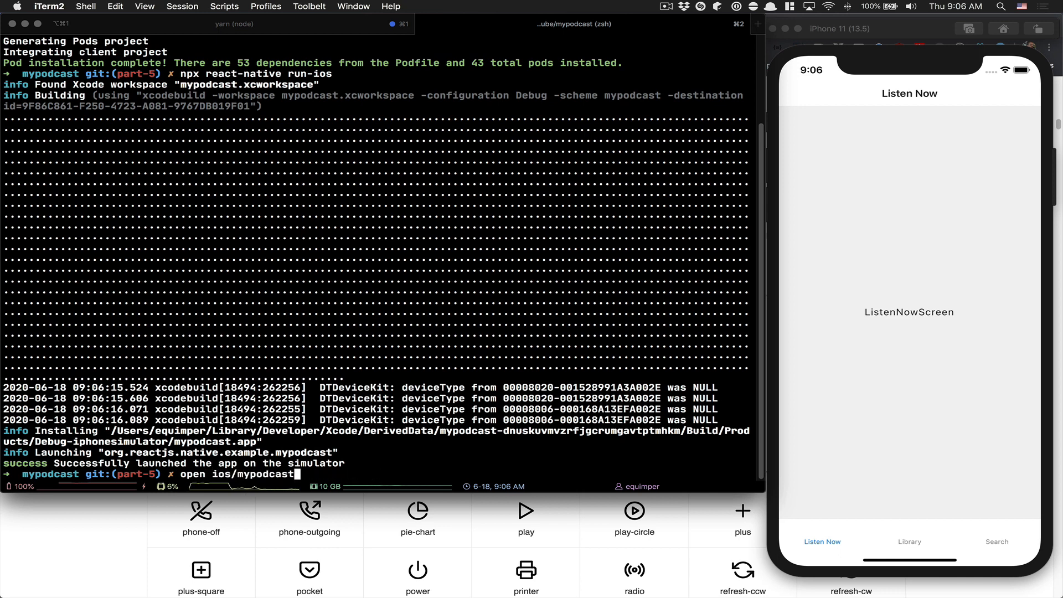
{"action": "type", "text": "xc"}
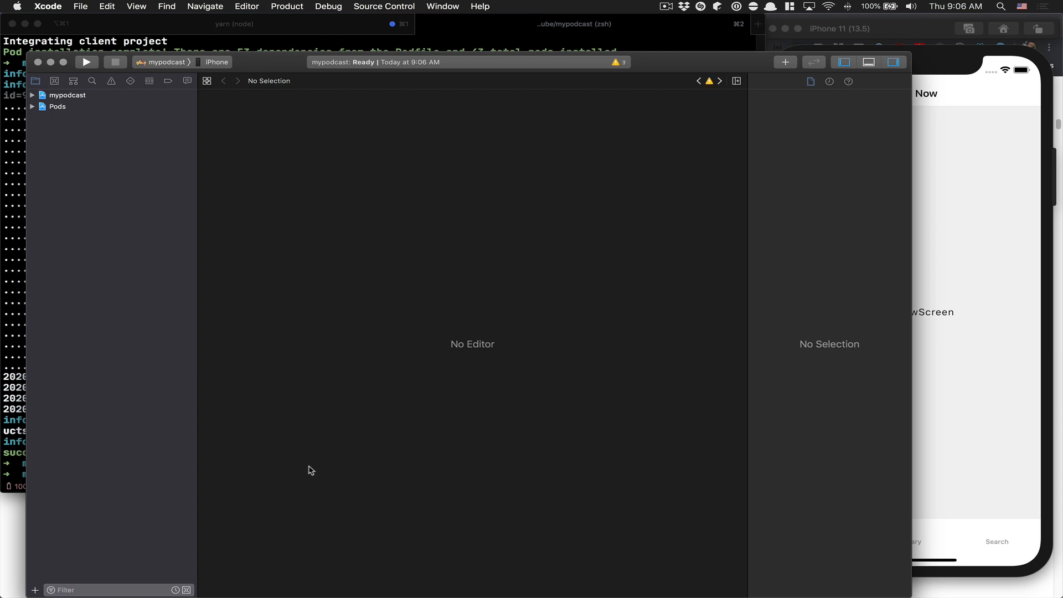
Open mypodcast's Info.plist in the Xcode navigator and add a 'Fonts provided by application' entry.
{"action": "left_click", "coordinate": [32, 94]}
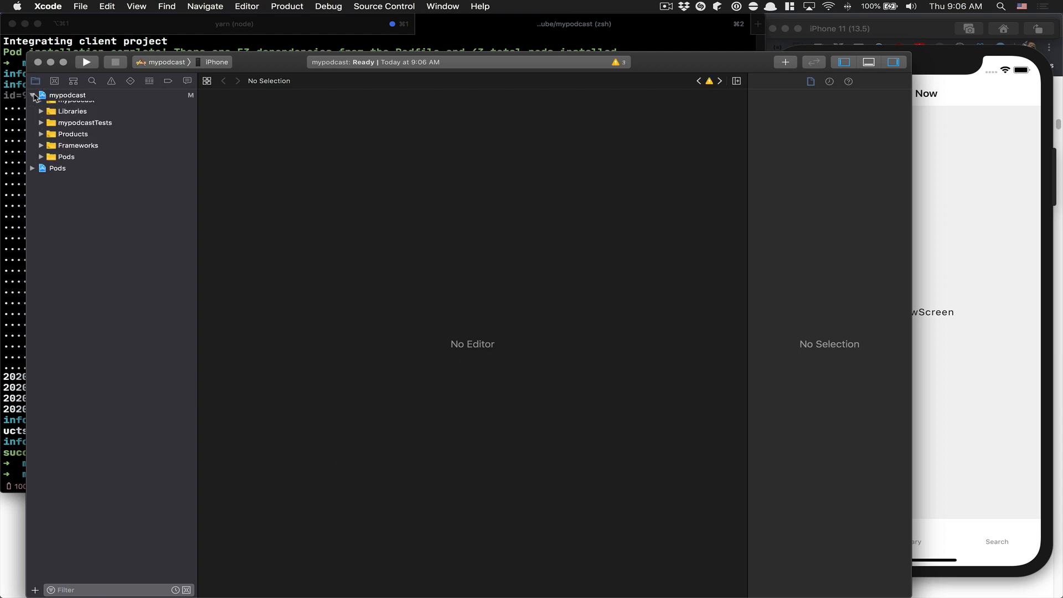
{"action": "left_click", "coordinate": [33, 95]}
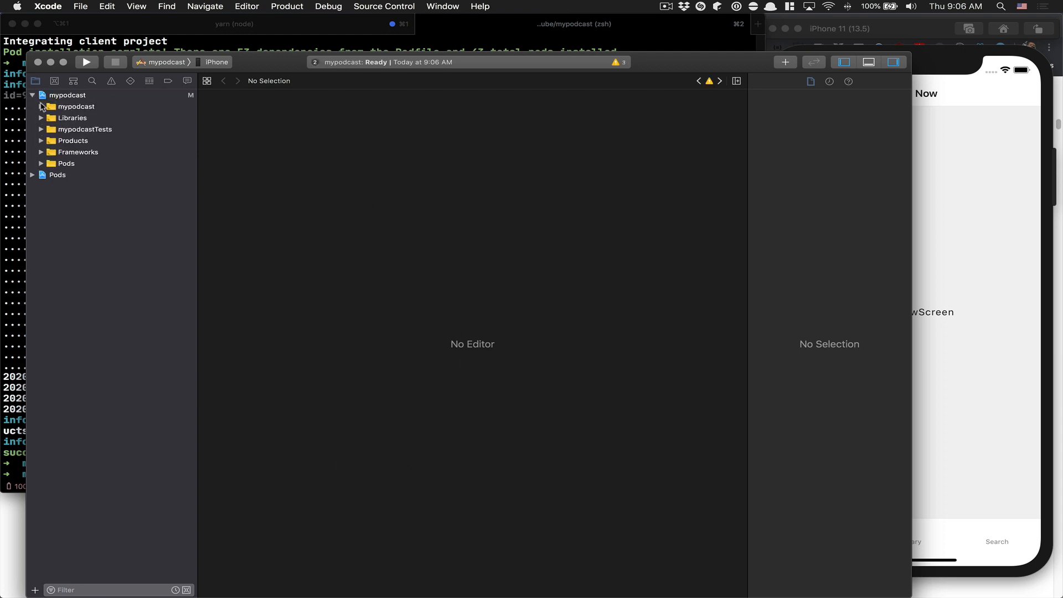
{"action": "left_click", "coordinate": [41, 106]}
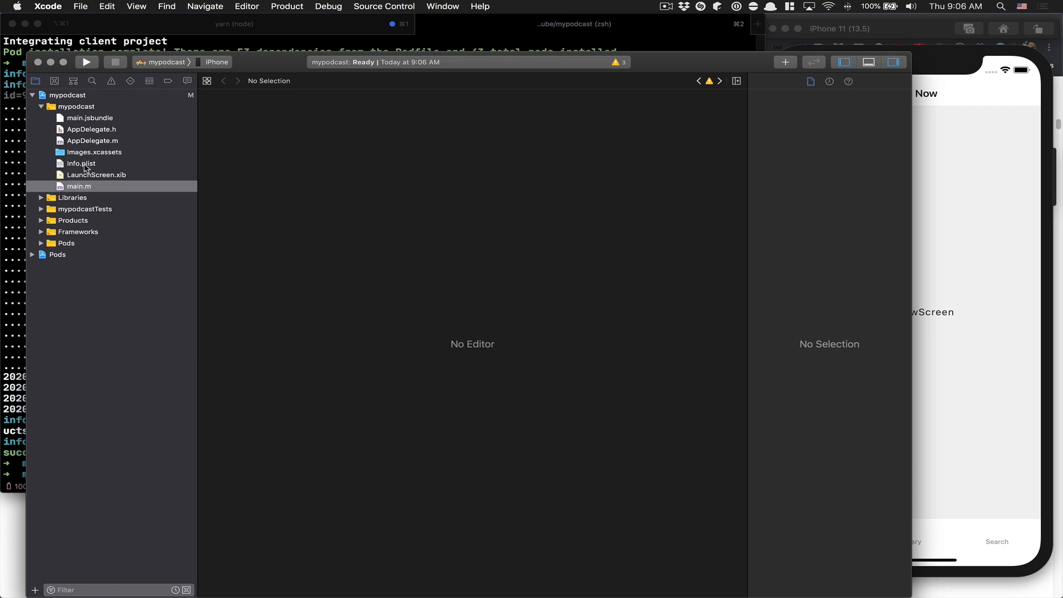
{"action": "left_click", "coordinate": [81, 164]}
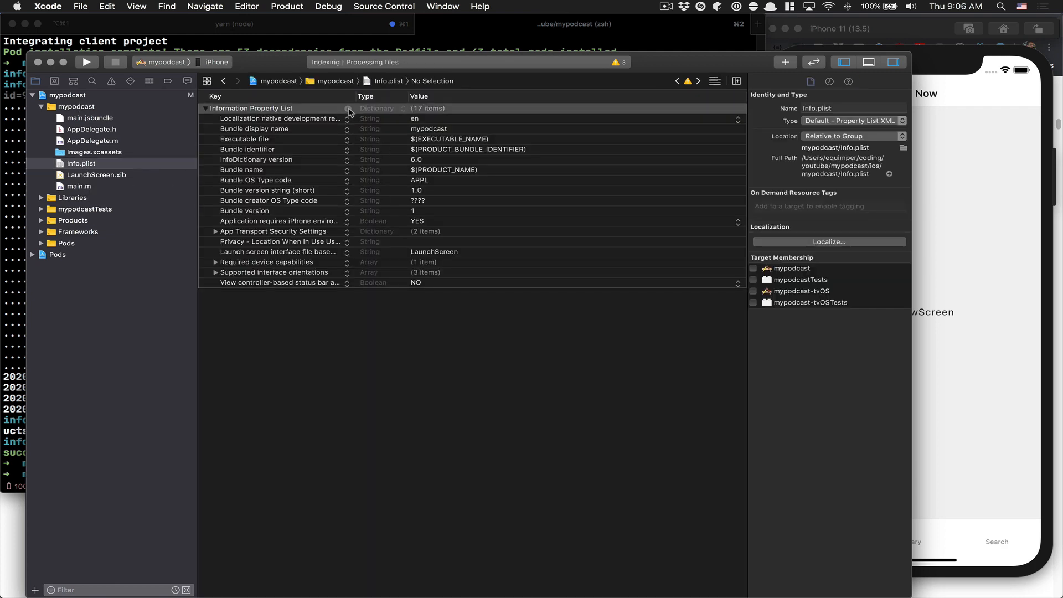
{"action": "left_click", "coordinate": [348, 108]}
{"action": "type", "text": "Fonts provided by application"}
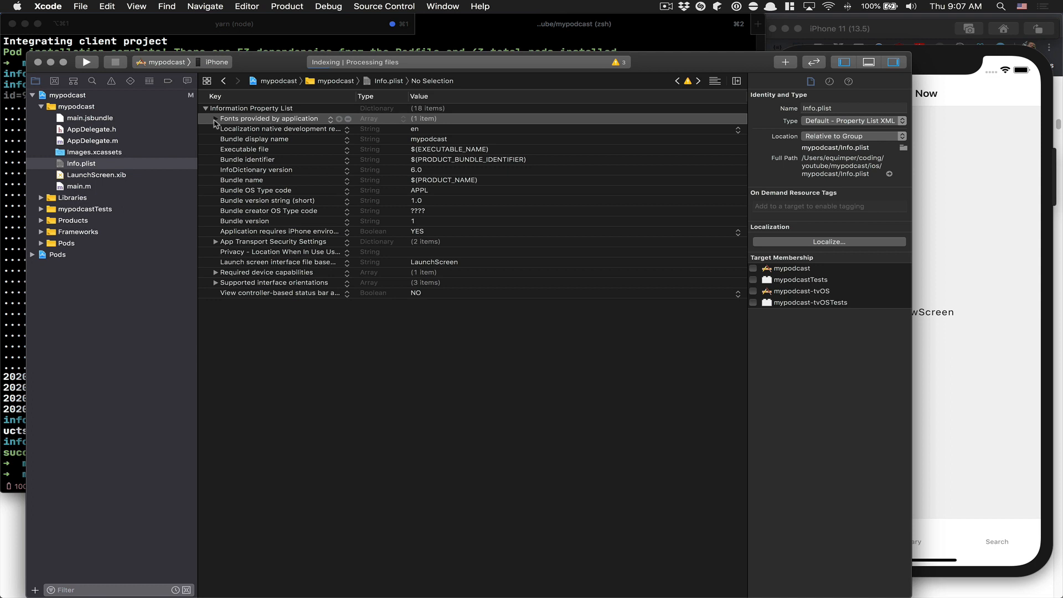
{"action": "left_click", "coordinate": [338, 118]}
{"action": "type", "text": "npx react-native run-ios"}
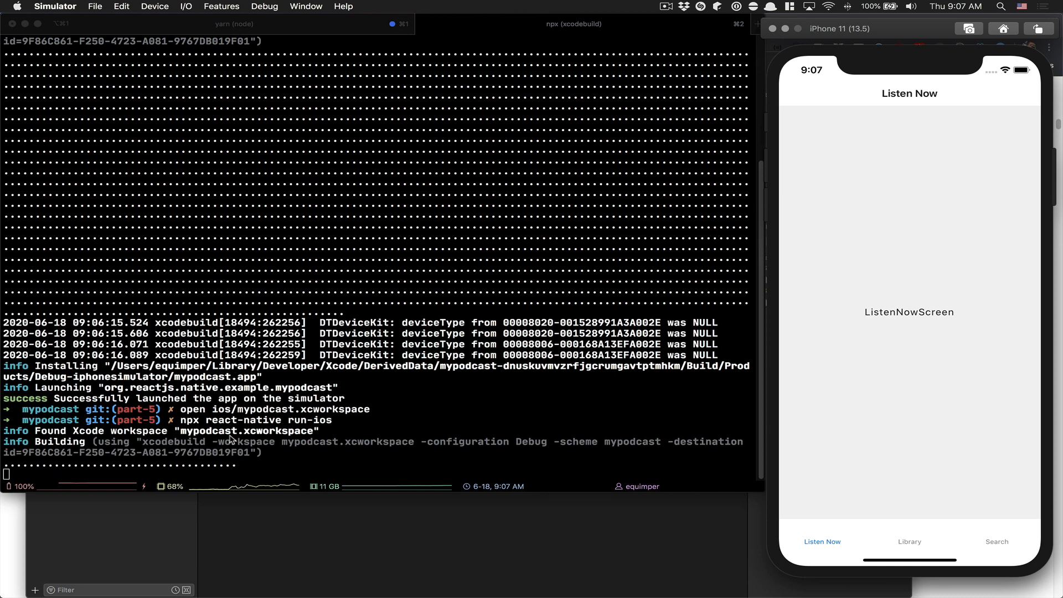
Switch from iTerm2 to WebStorm with MainTabNavigator.tsx open.
{"action": "key", "text": "cmd+tab"}
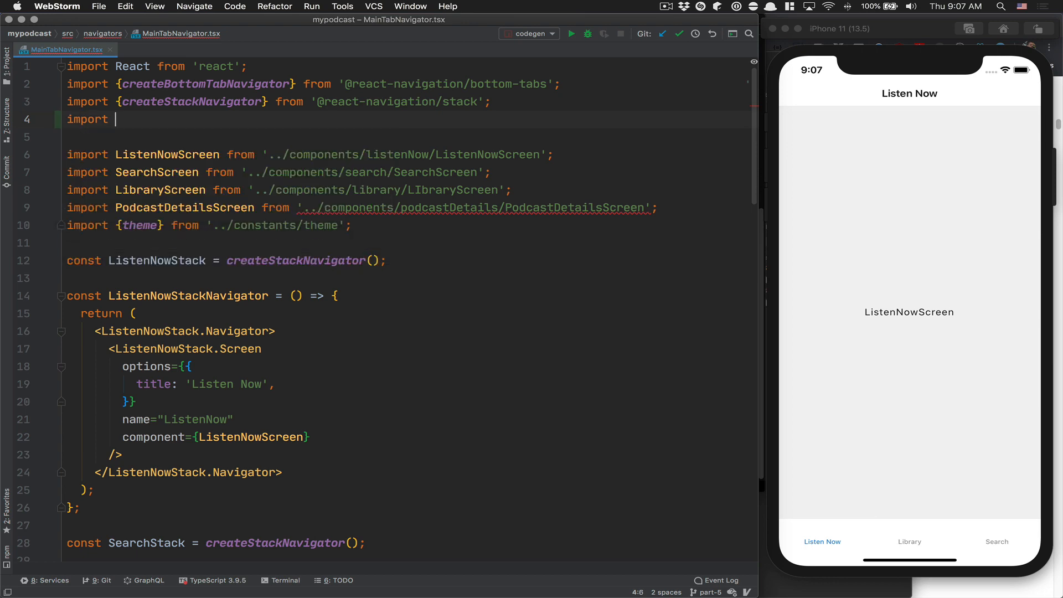
Add import FeatherIcon from 'react-native-vector-icons/Feather' on line 4 using autocomplete.
{"action": "type", "text": "FeatherI"}
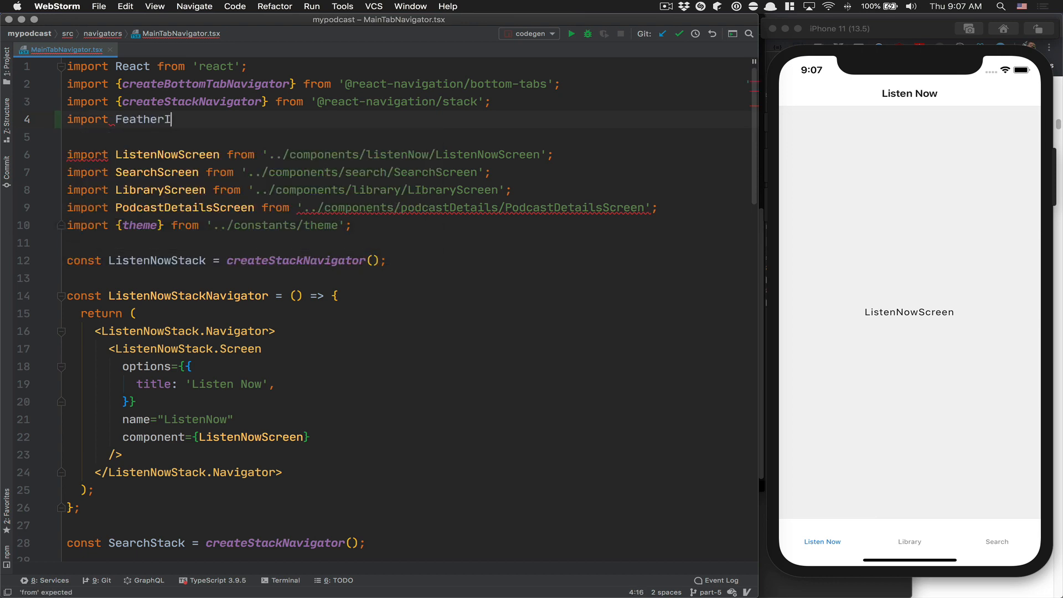
{"action": "type", "text": "con from 'v"}
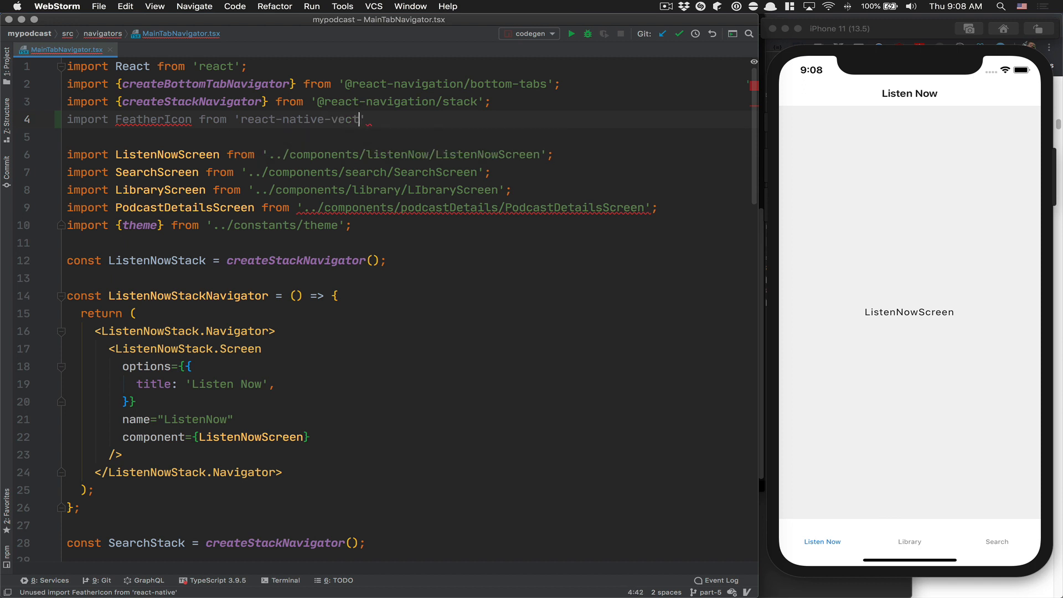
{"action": "type", "text": "or"}
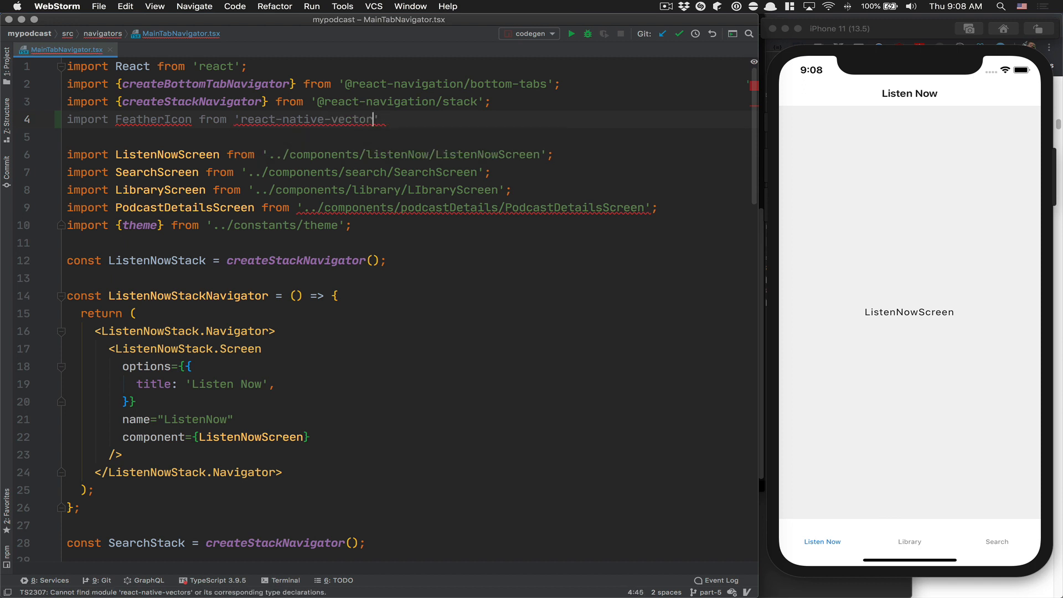
{"action": "type", "text": "-icons/f"}
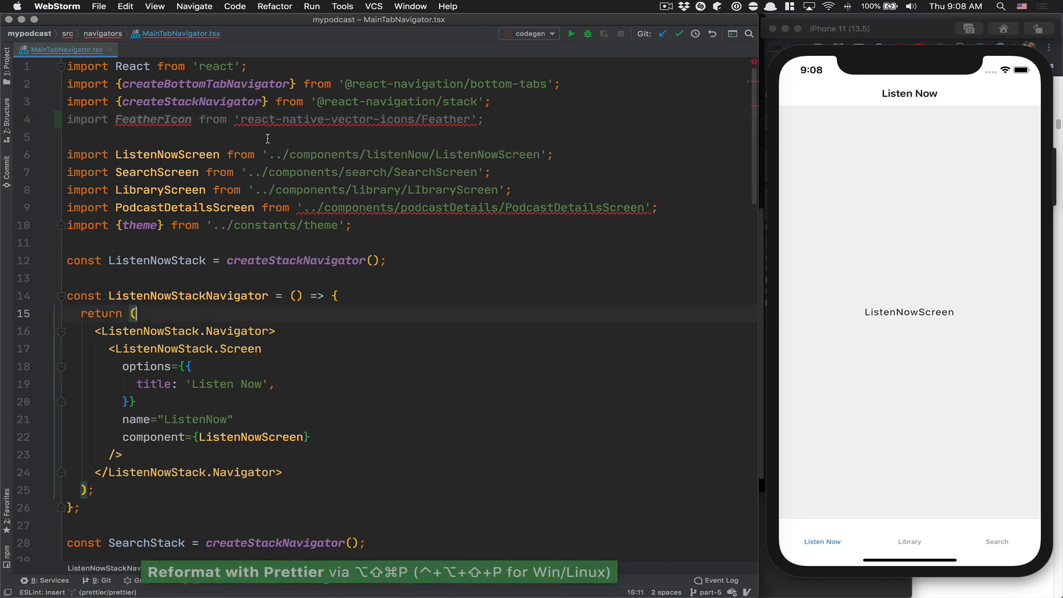
Add a tabBarIcon option returning a FeatherIcon named search to the Search tab screen.
{"action": "scroll", "scroll_direction": "down", "scroll_amount": 3}
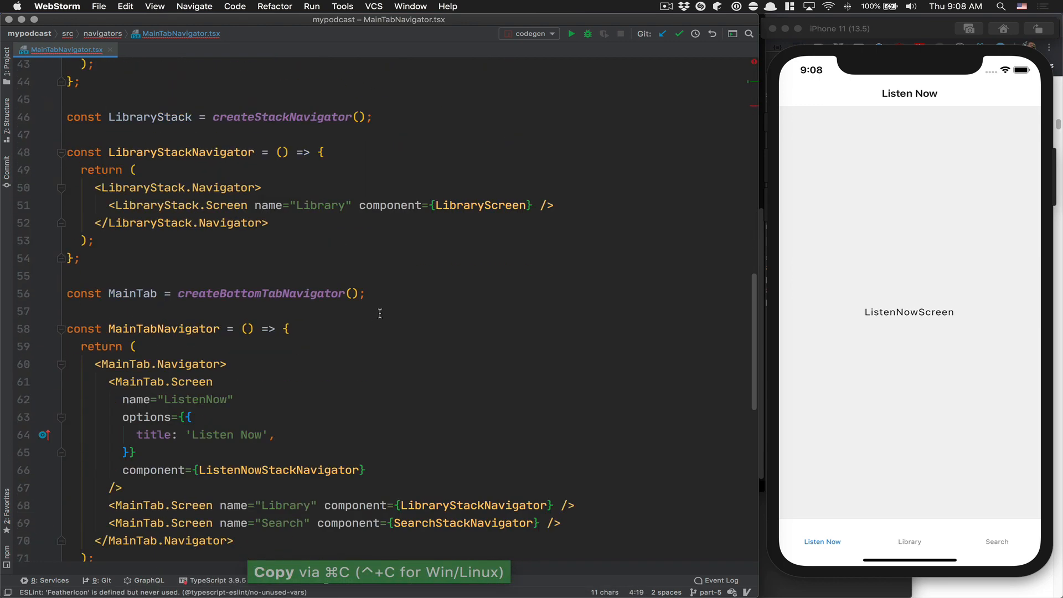
{"action": "scroll", "scroll_direction": "down", "scroll_amount": 3}
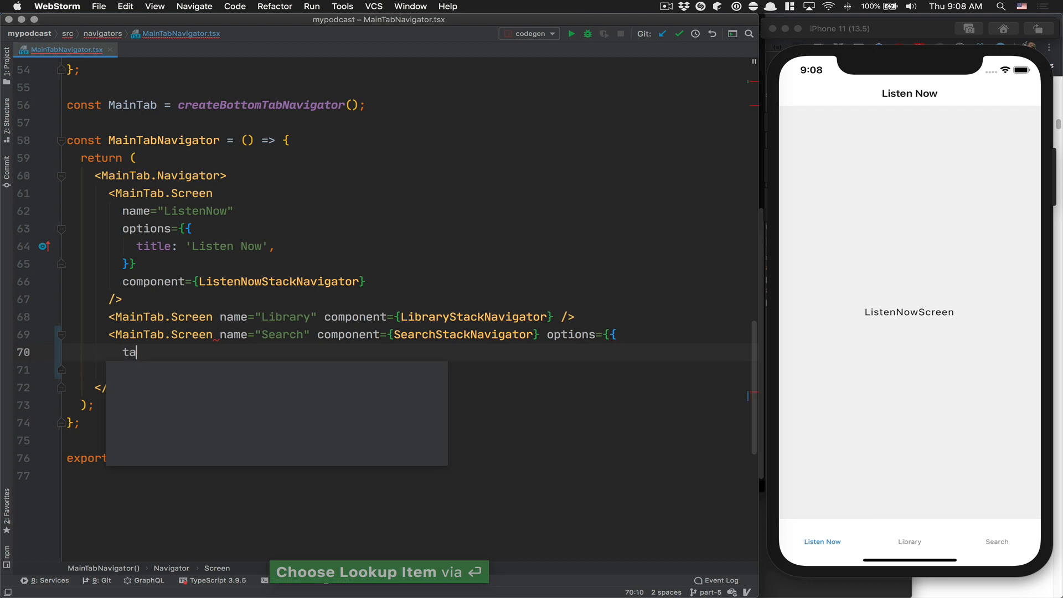
{"action": "key", "text": "Enter"}
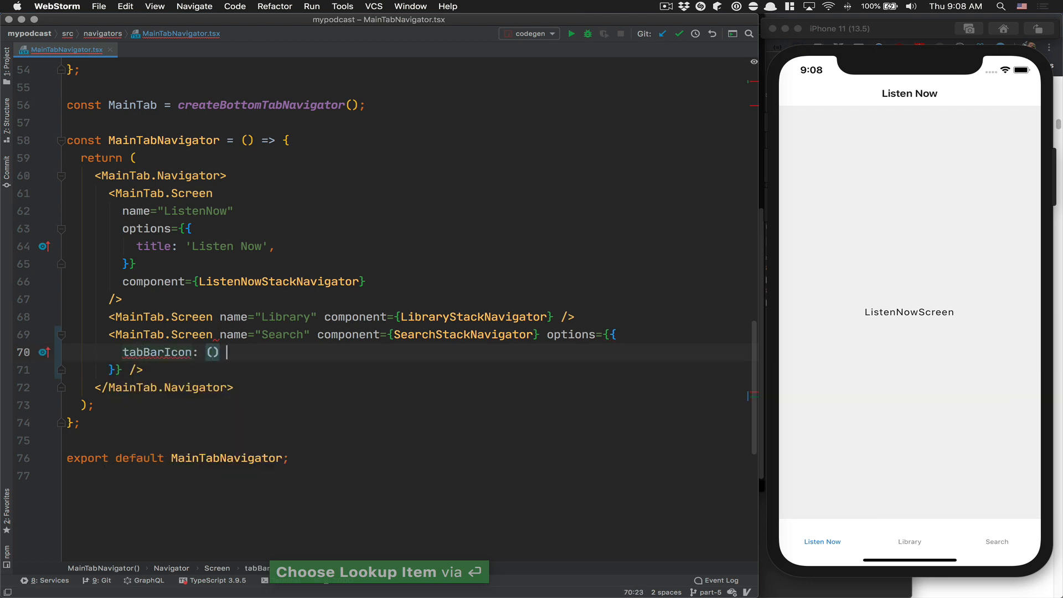
{"action": "type", "text": "=> <FeatherIcon"}
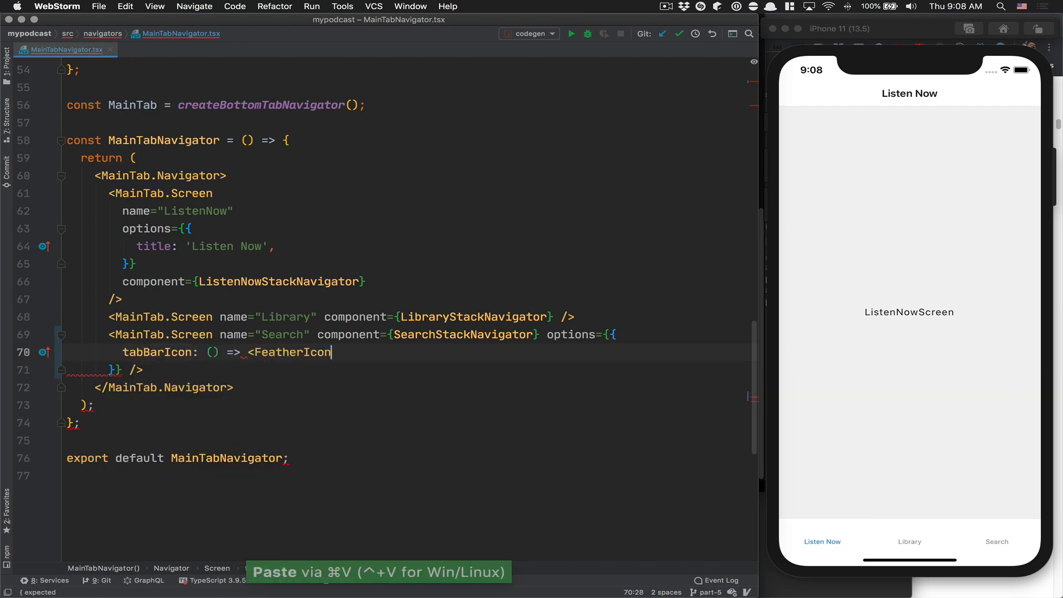
{"action": "type", "text": "/>"}
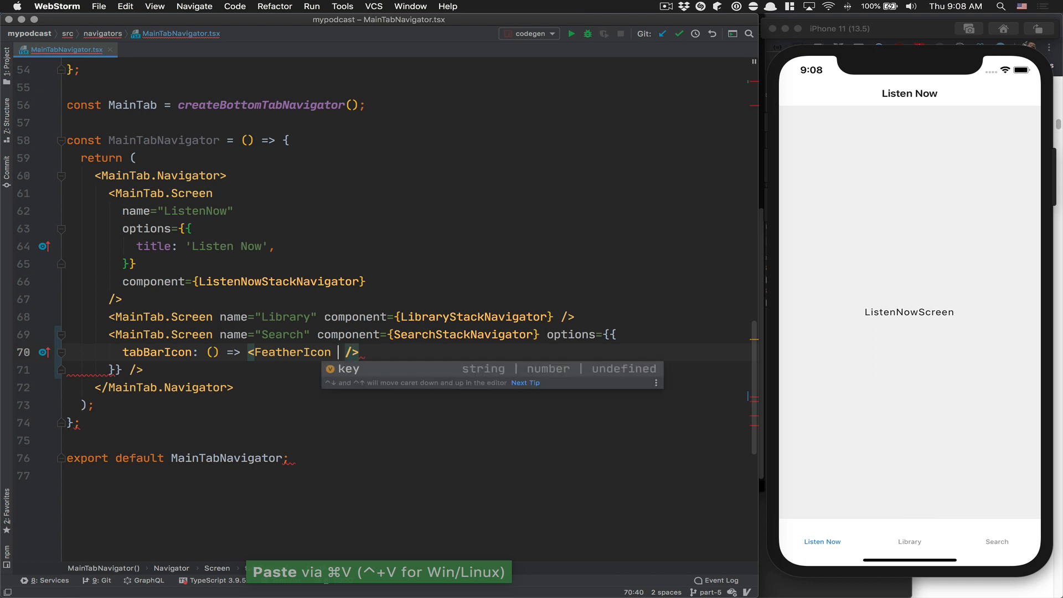
{"action": "type", "text": "name=\"search"}
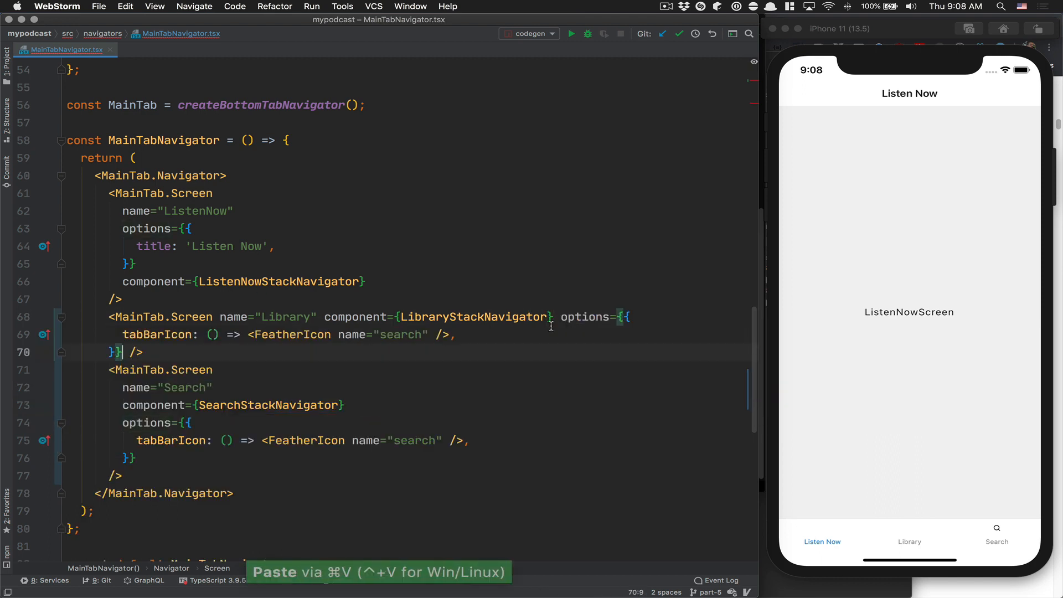
Copy the icon option to Library and Listen Now with names inbox and headphones.
{"action": "type", "text": "inbox"}
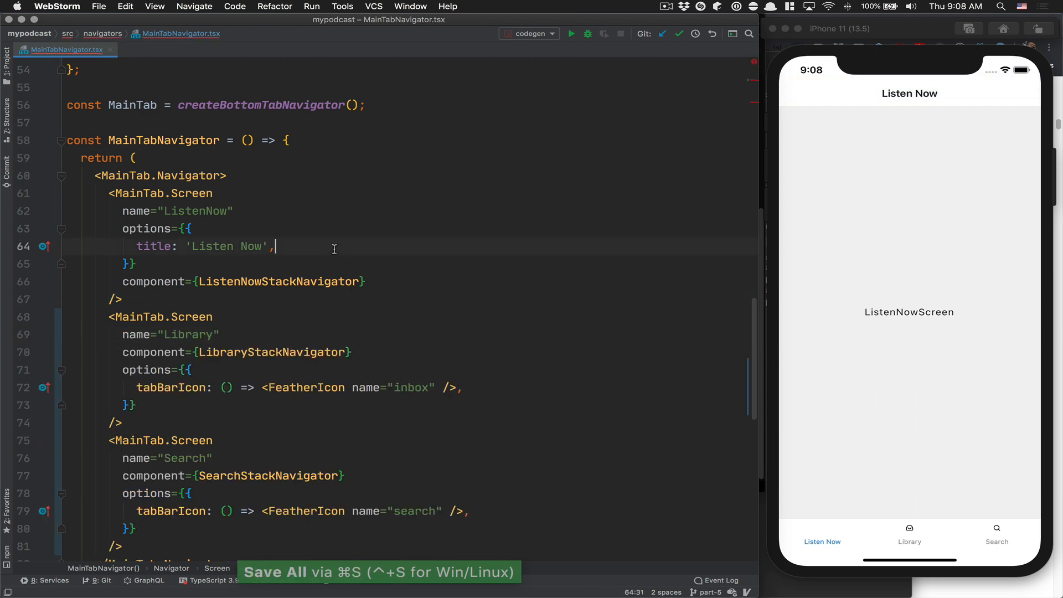
{"action": "key", "text": "enter"}
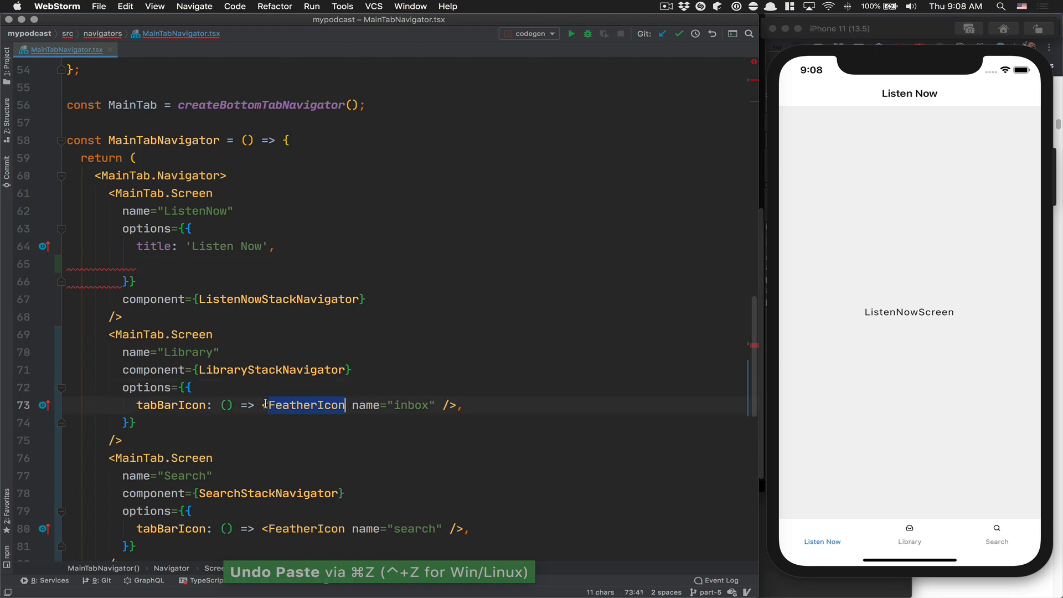
{"action": "key", "text": "cmd+v"}
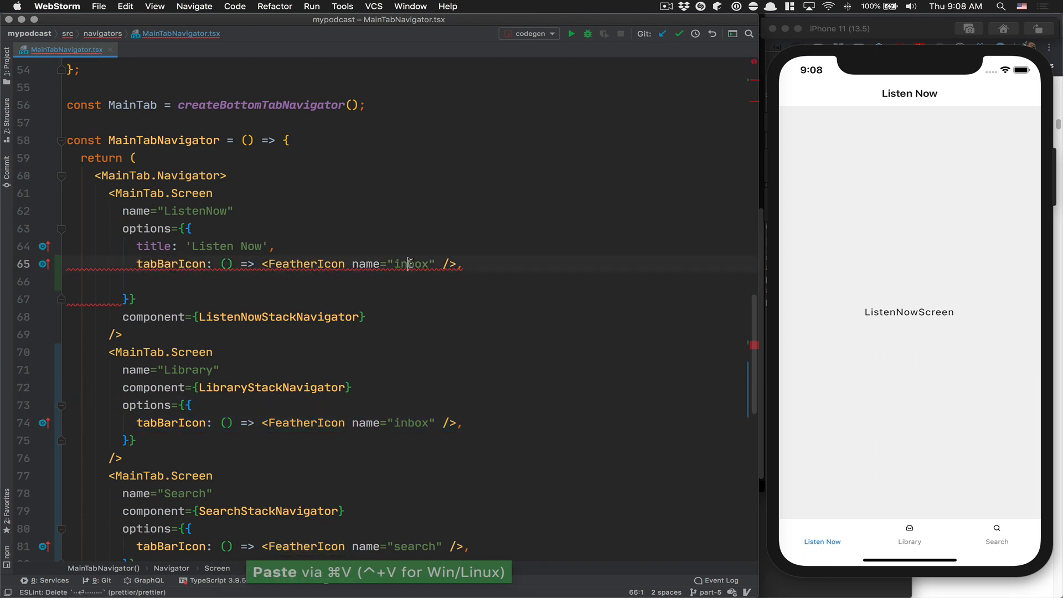
{"action": "type", "text": "headphones"}
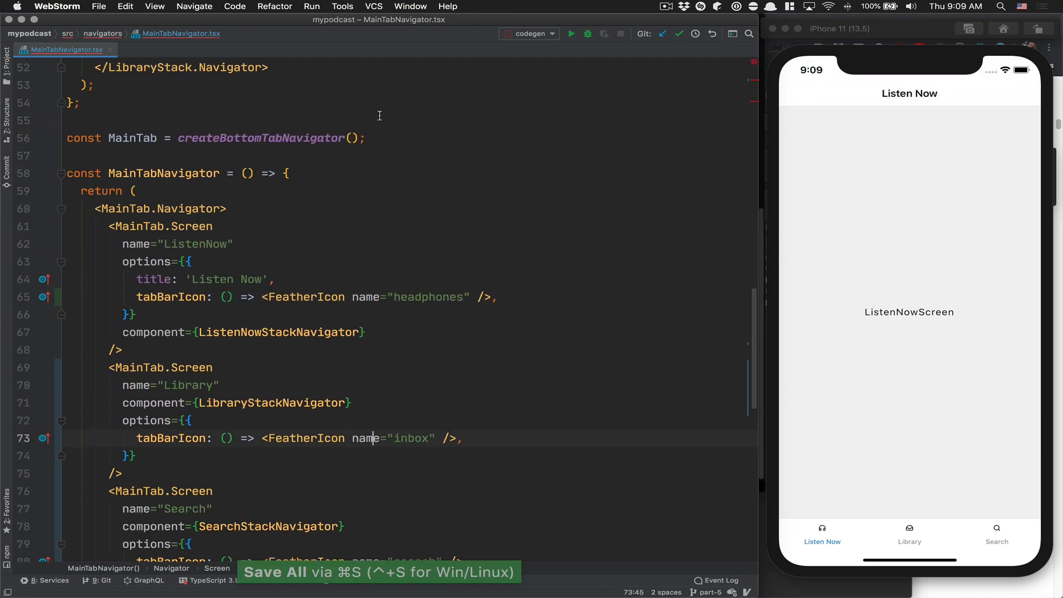
Declare const ICON_SIZE = 24 above MainTab and pass size={ICON_SIZE} to every FeatherIcon.
{"action": "type", "text": "const"}
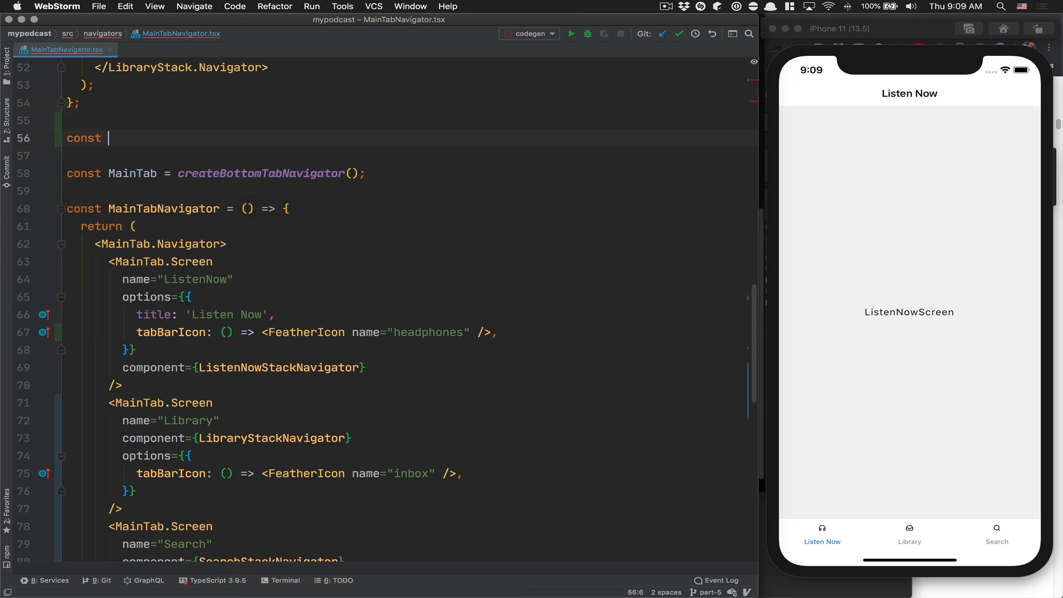
{"action": "type", "text": "ICON_SIZE ="}
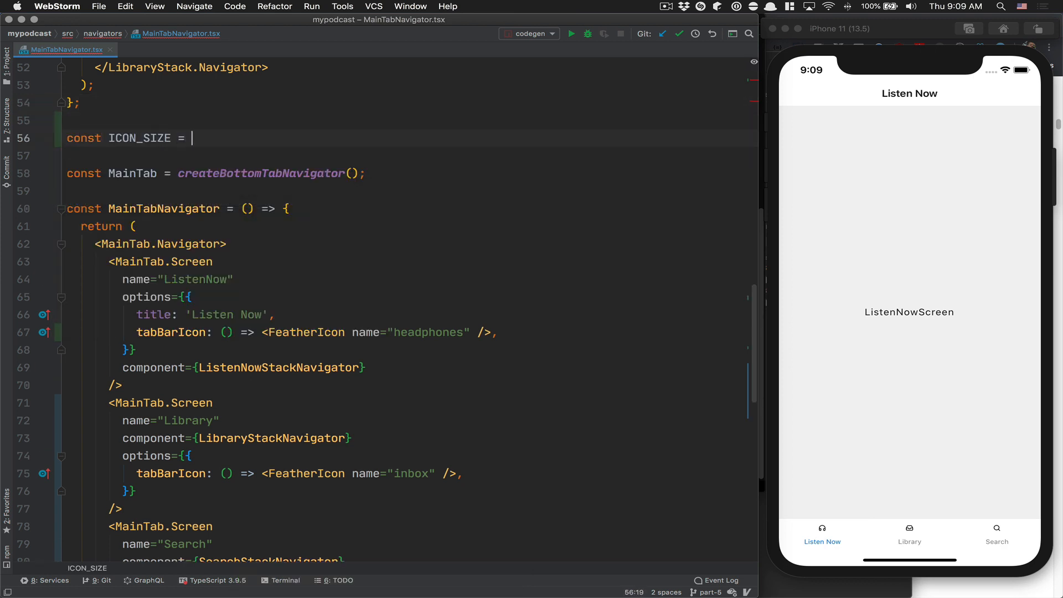
{"action": "type", "text": "24;"}
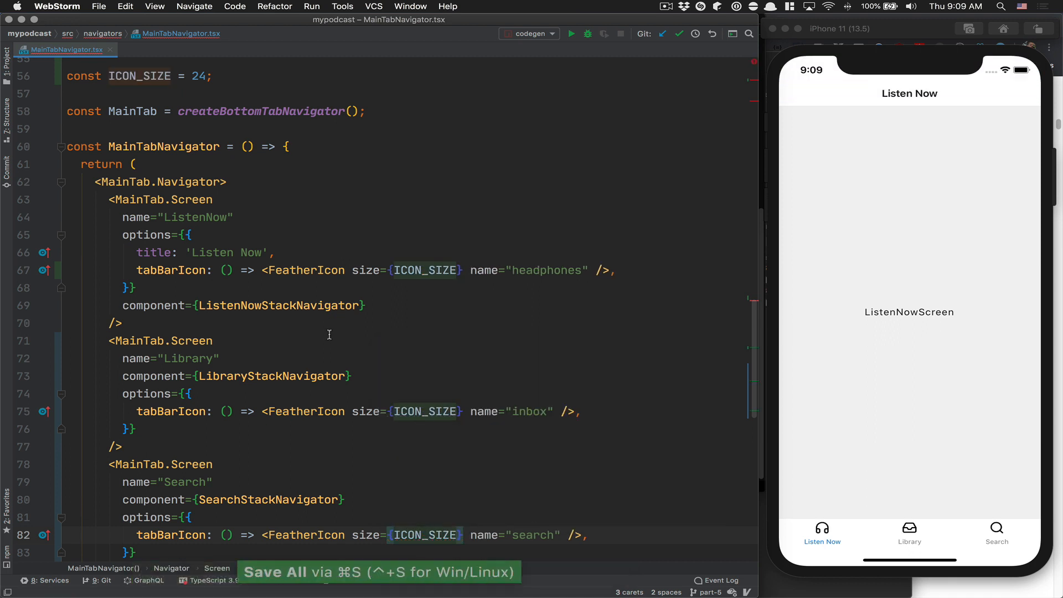
{"action": "left_click", "coordinate": [122, 323]}
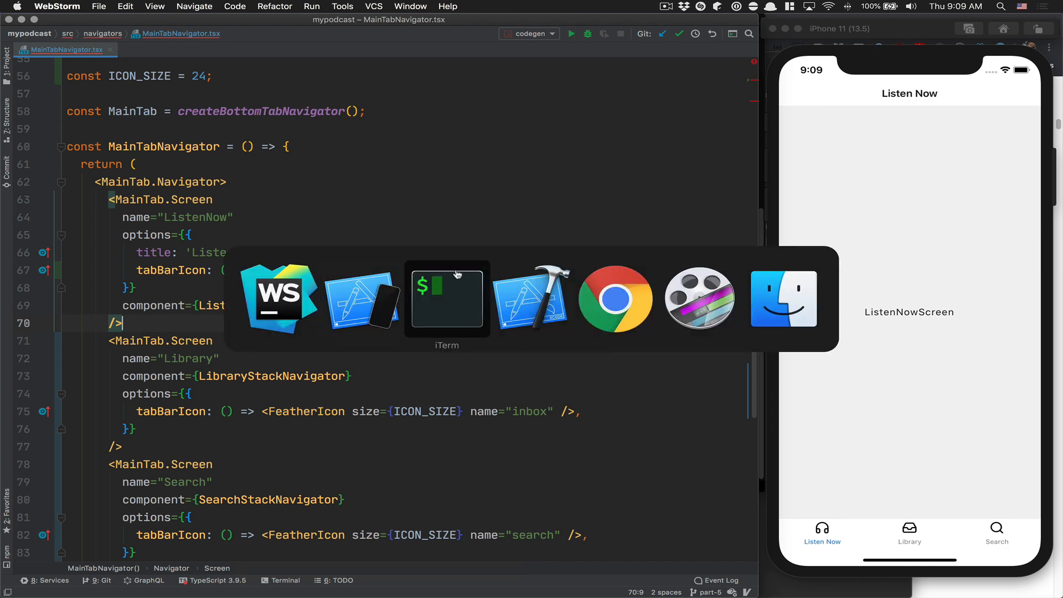
Run yarn add react-native-vector-icons in the terminal.
{"action": "left_click", "coordinate": [446, 298]}
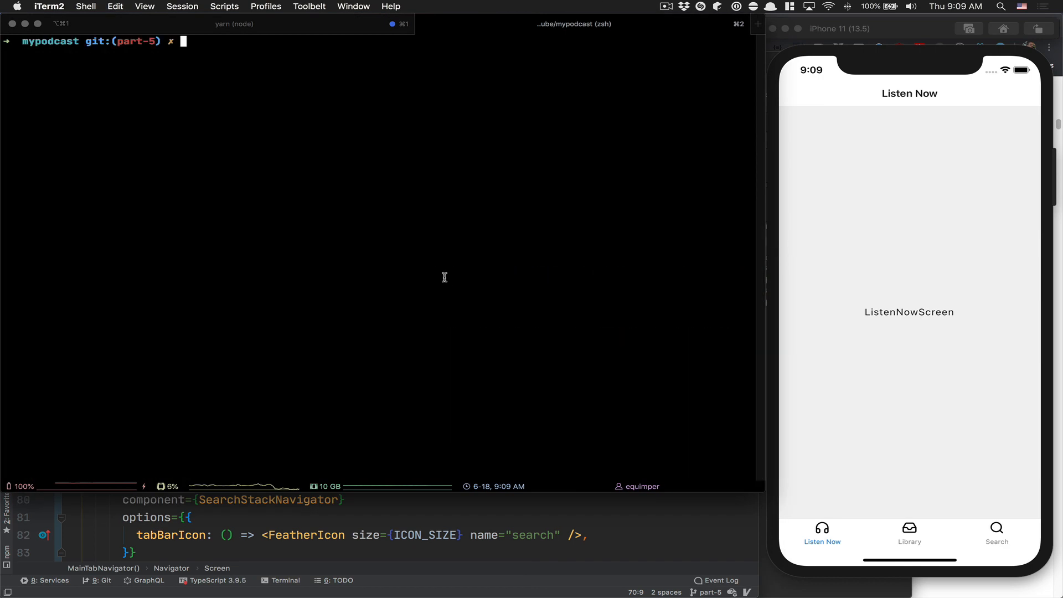
{"action": "type", "text": "yarn add react-native-vector-icons"}
{"action": "type", "text": "\"postinstall\": \""}
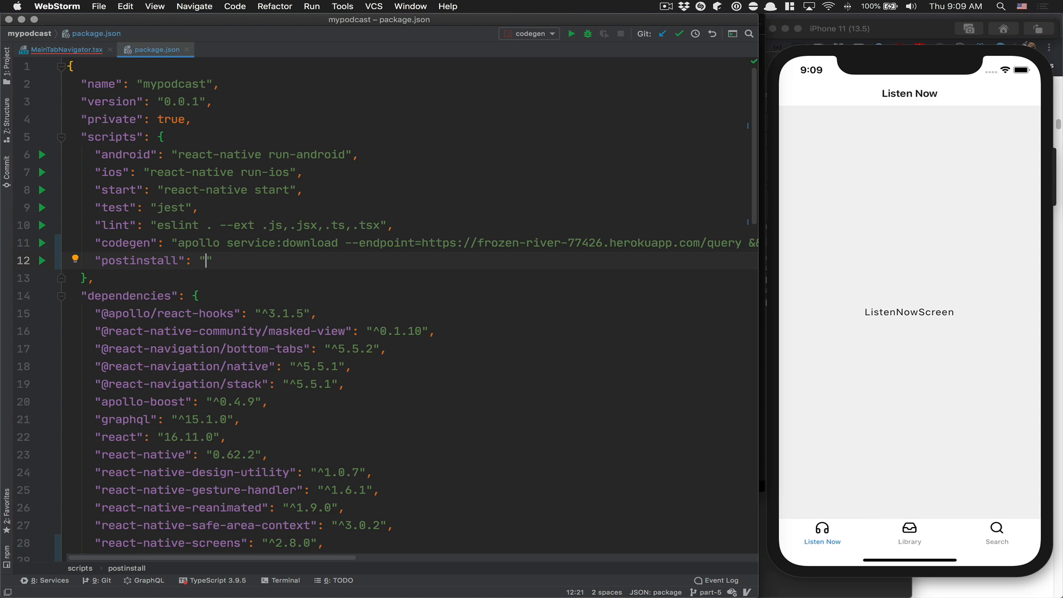
Add a "postinstall": "npx typesync" entry under scripts in package.json.
{"action": "type", "text": "n"}
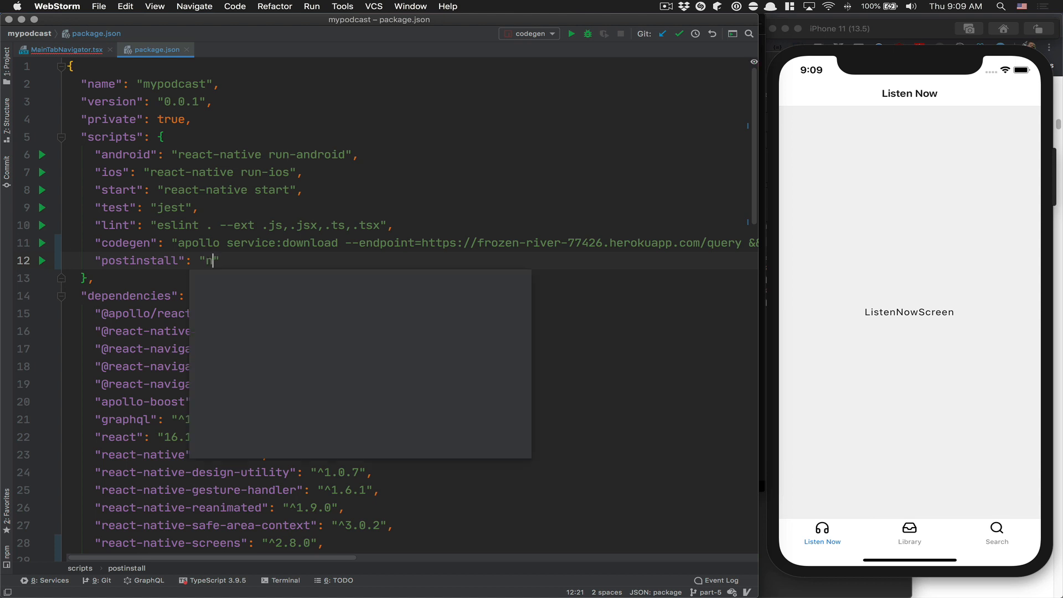
{"action": "type", "text": "px typesc"}
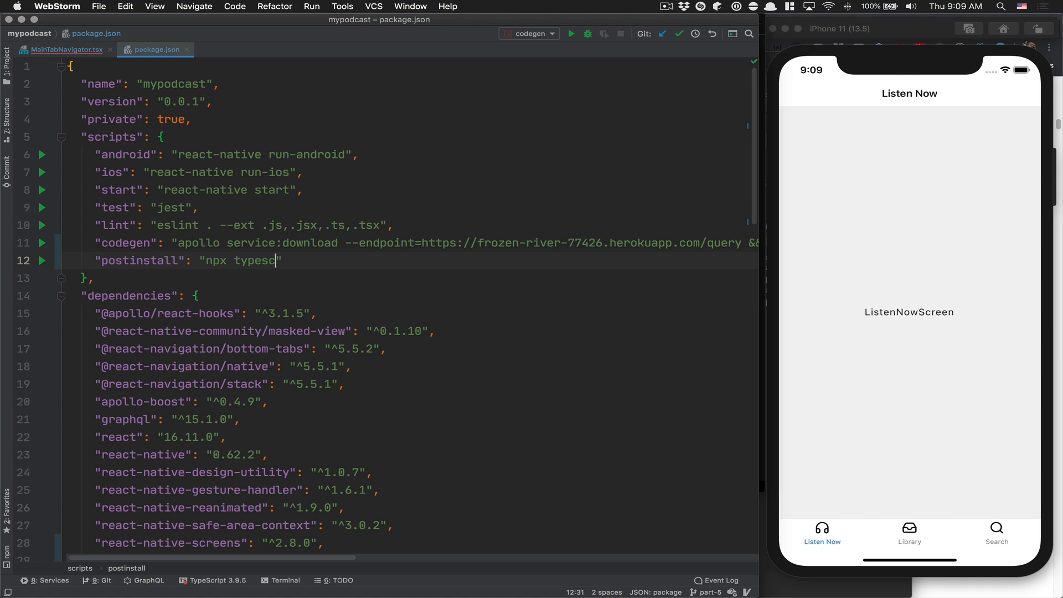
{"action": "type", "text": "ync"}
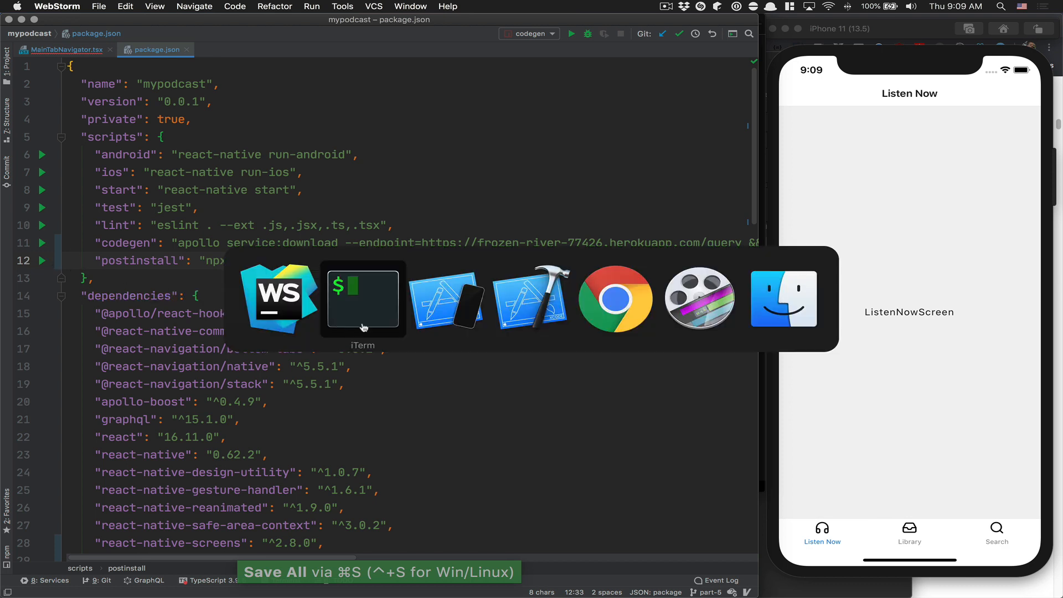
{"action": "left_click", "coordinate": [363, 299]}
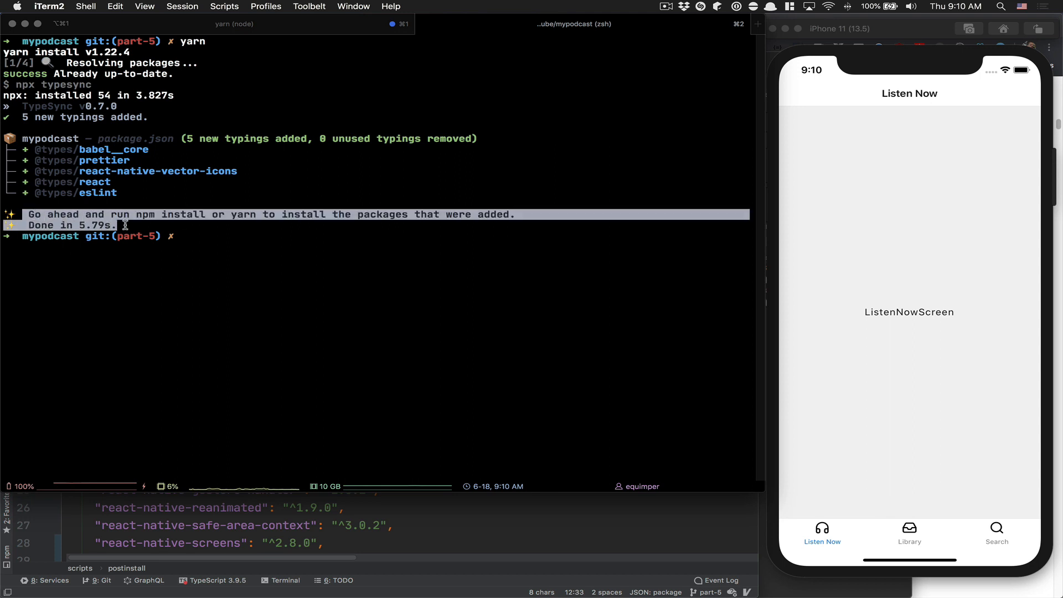
{"action": "type", "text": "yarn"}
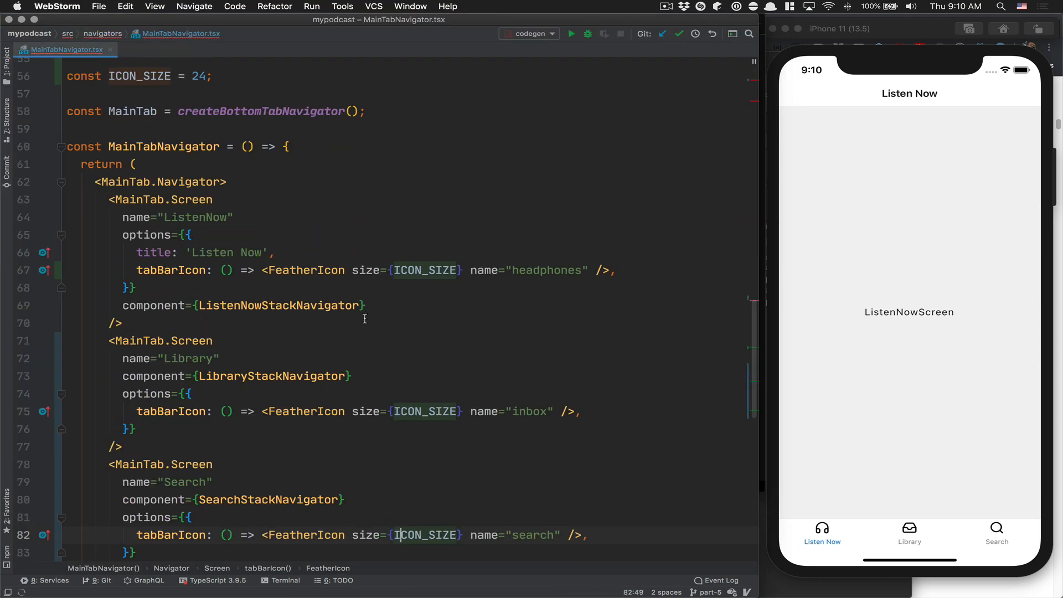
Give the Listen Now tabBarIcon a props parameter and start its color prop.
{"action": "left_click", "coordinate": [345, 270]}
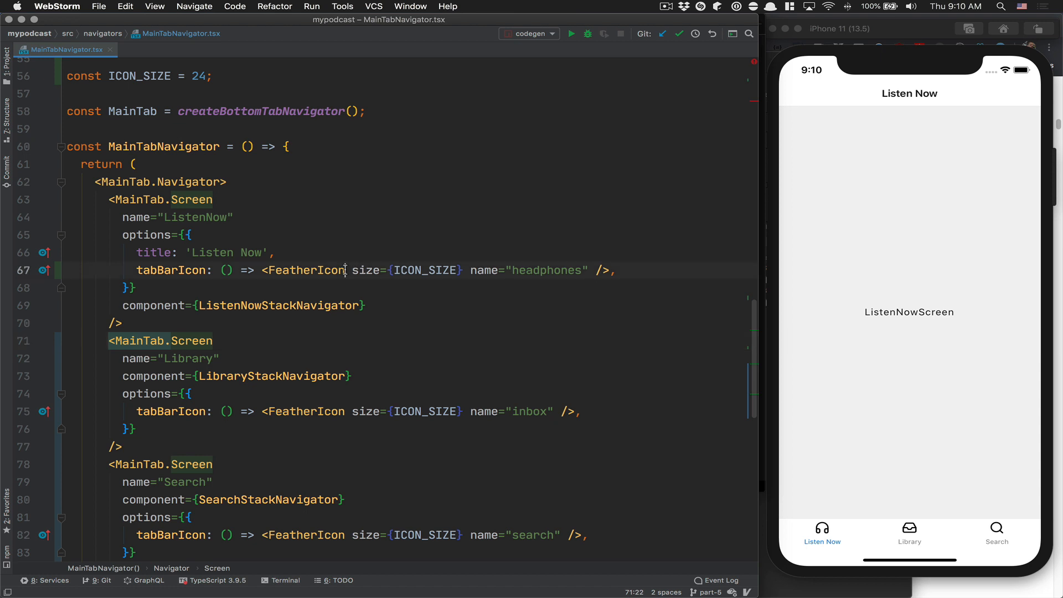
{"action": "left_click", "coordinate": [349, 269]}
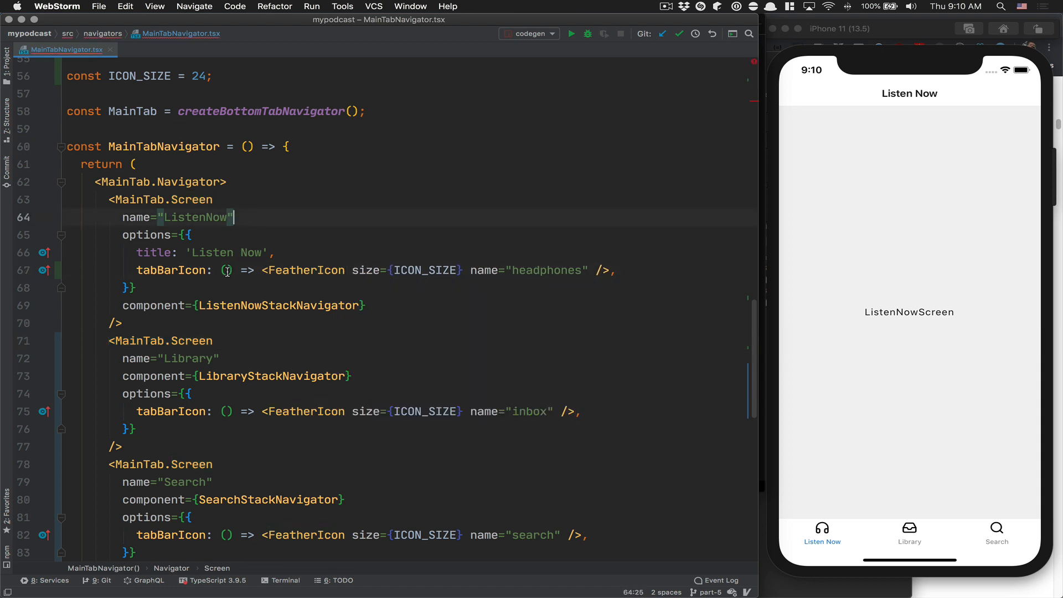
{"action": "left_click", "coordinate": [226, 270]}
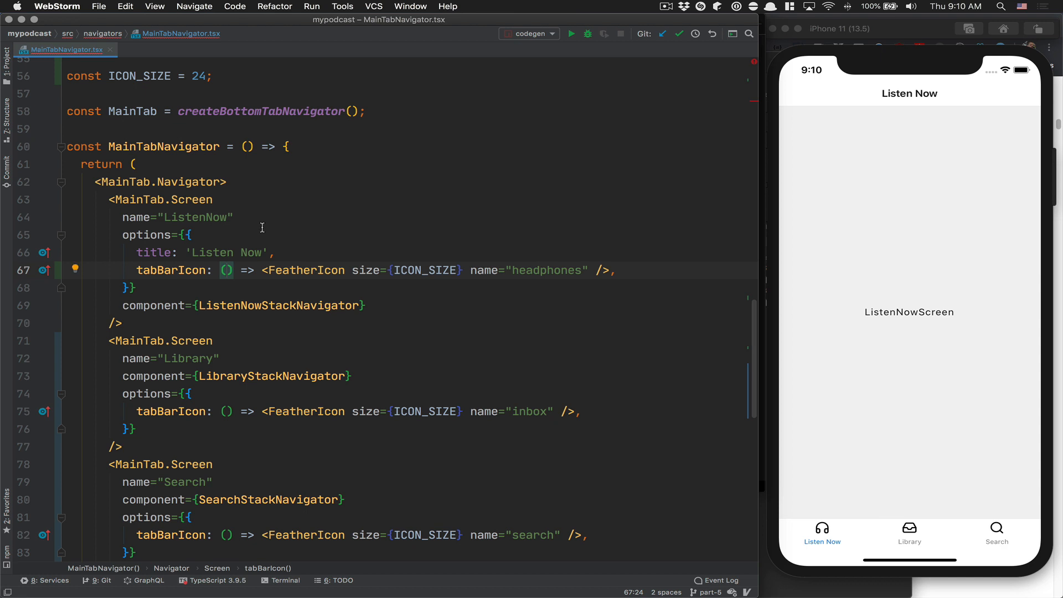
{"action": "type", "text": "props"}
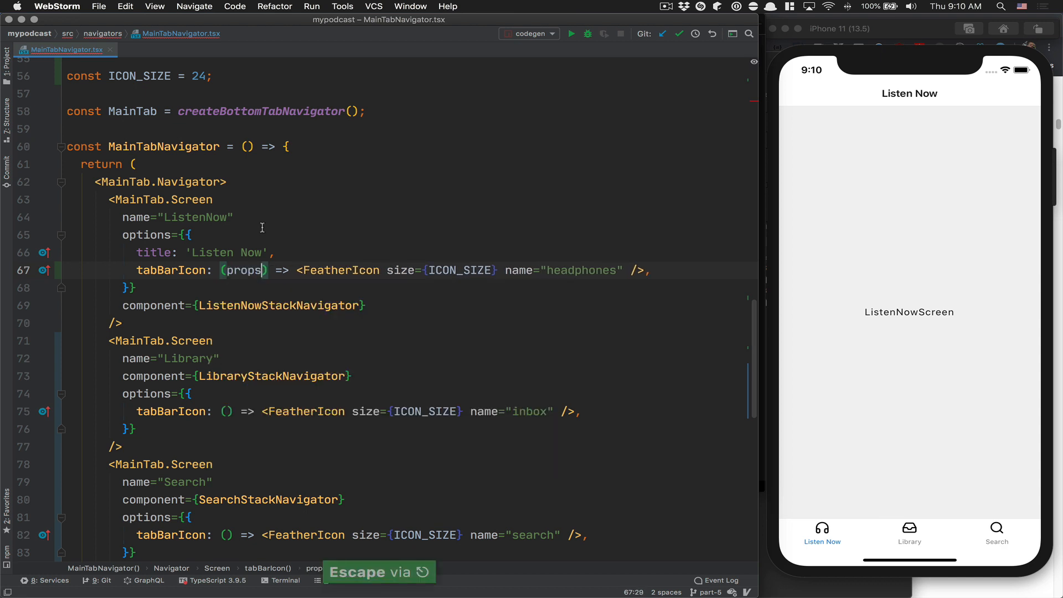
{"action": "type", "text": "color={props.color"}
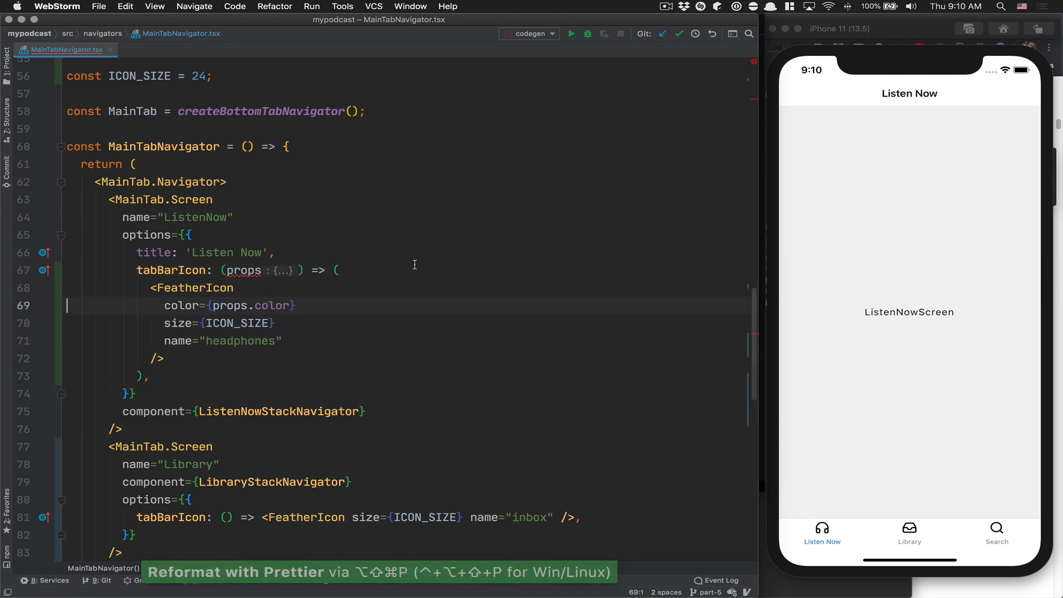
Add props and color={props.color} to the Library and Search icons with multiple carets.
{"action": "scroll", "scroll_direction": "down", "scroll_amount": 3}
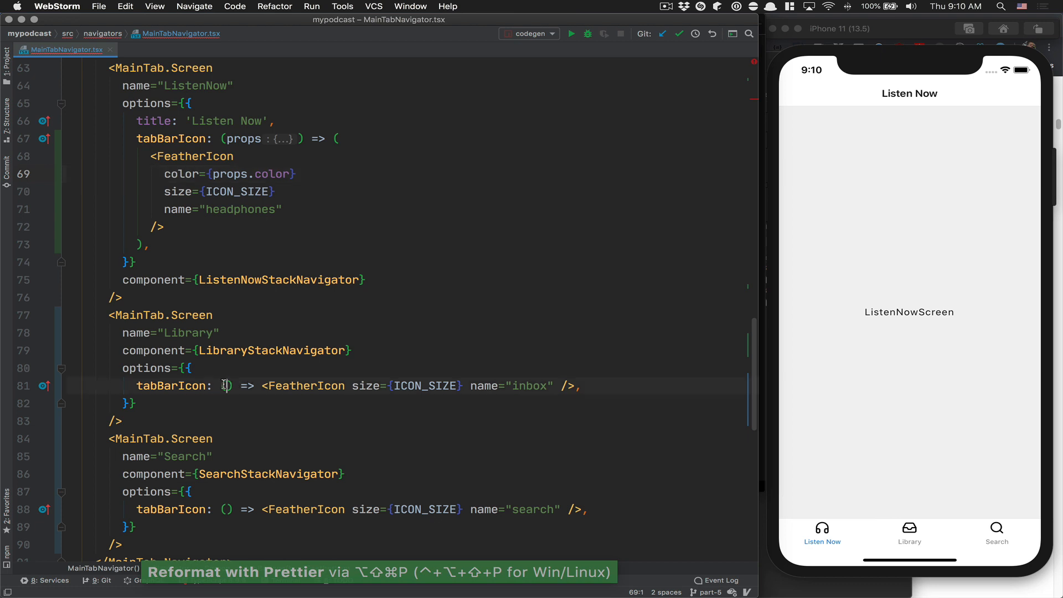
{"action": "type", "text": "props"}
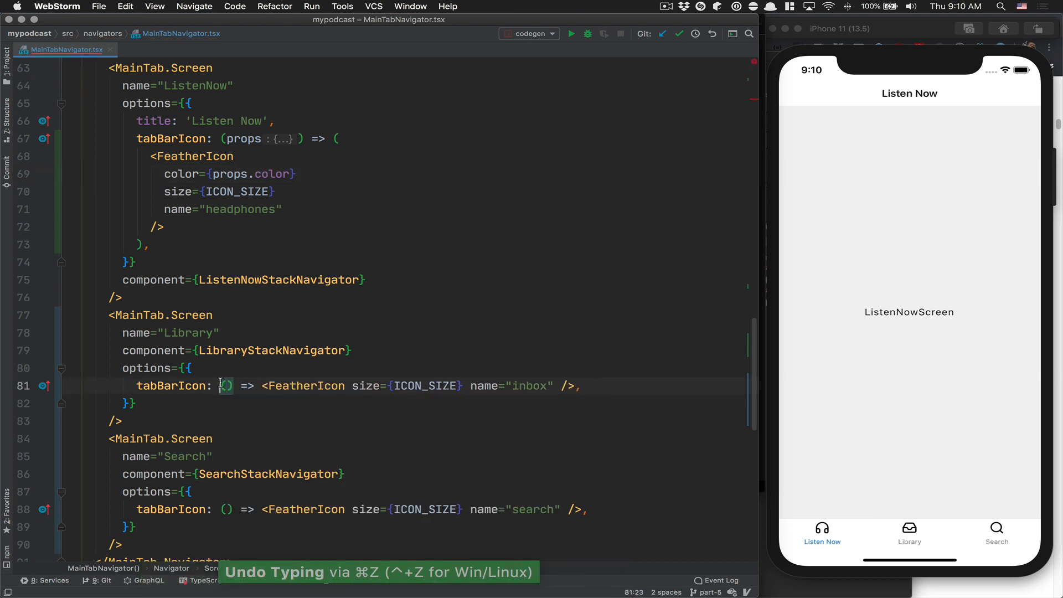
{"action": "key", "text": "ctrl+g"}
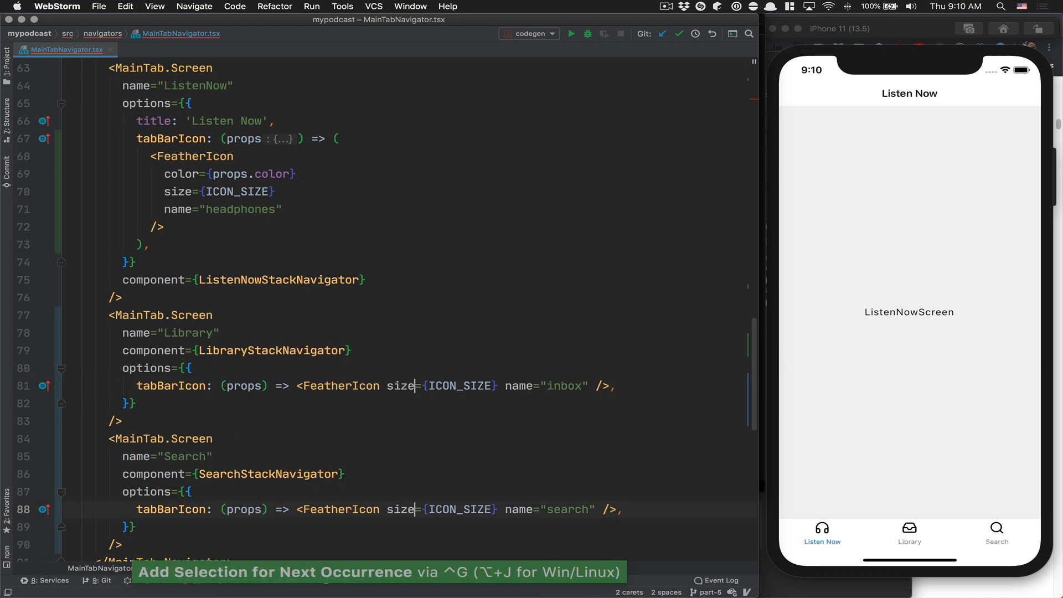
{"action": "type", "text": "color={props.color"}
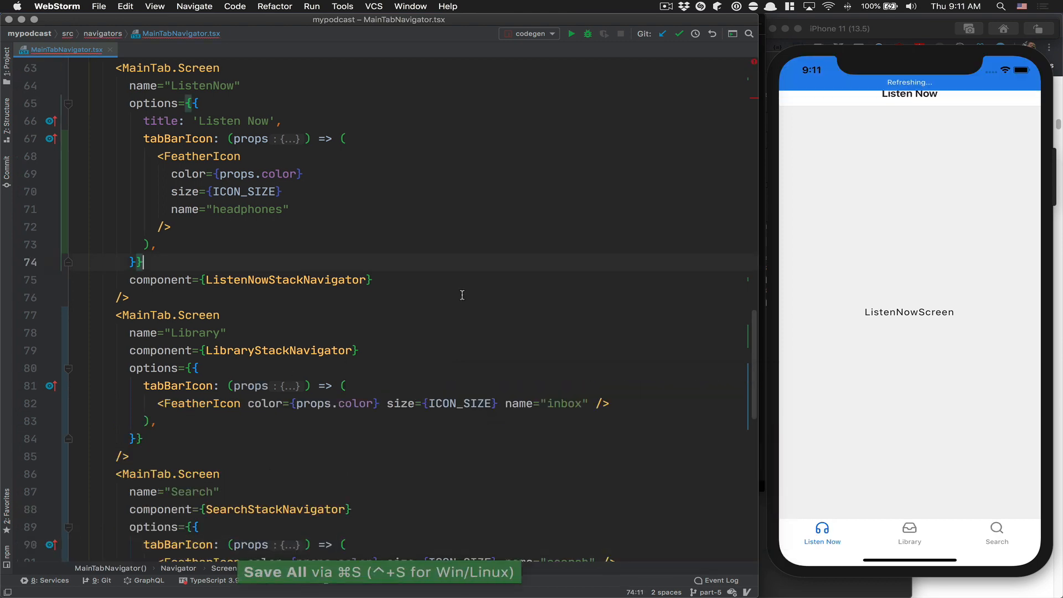
Switch between the Library, Listen Now and Search tabs to check the active icon tint.
{"action": "left_click", "coordinate": [909, 534]}
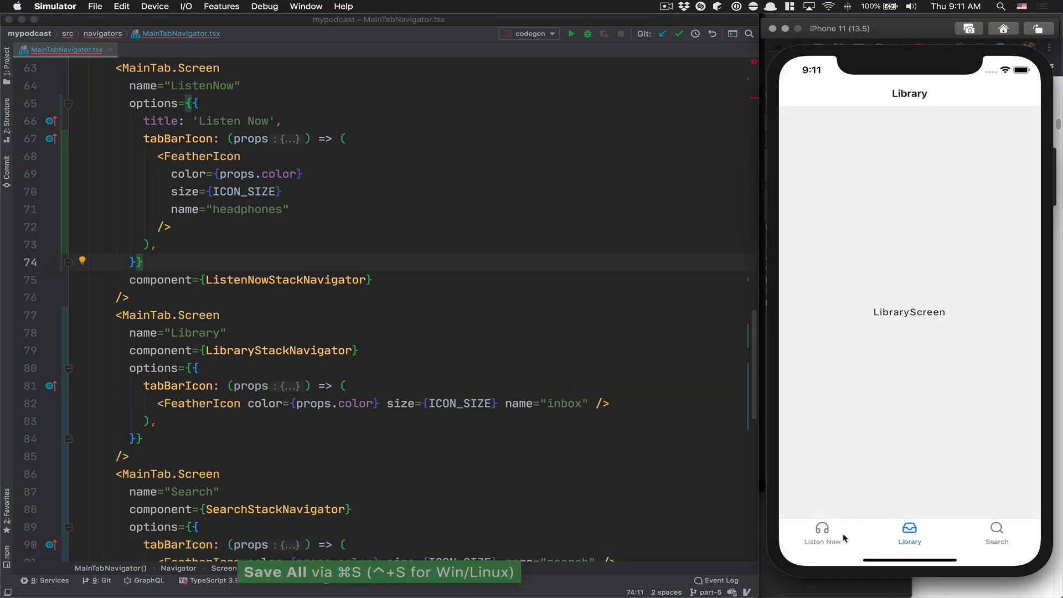
{"action": "left_click", "coordinate": [821, 534]}
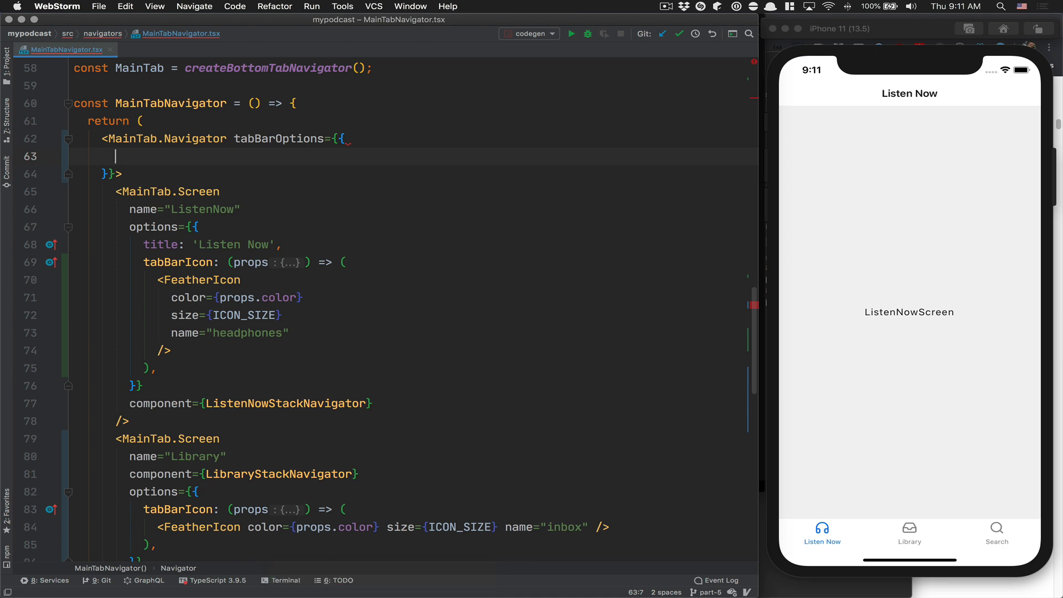
{"action": "type", "text": "activeTintColor: theme.color.blueLight,"}
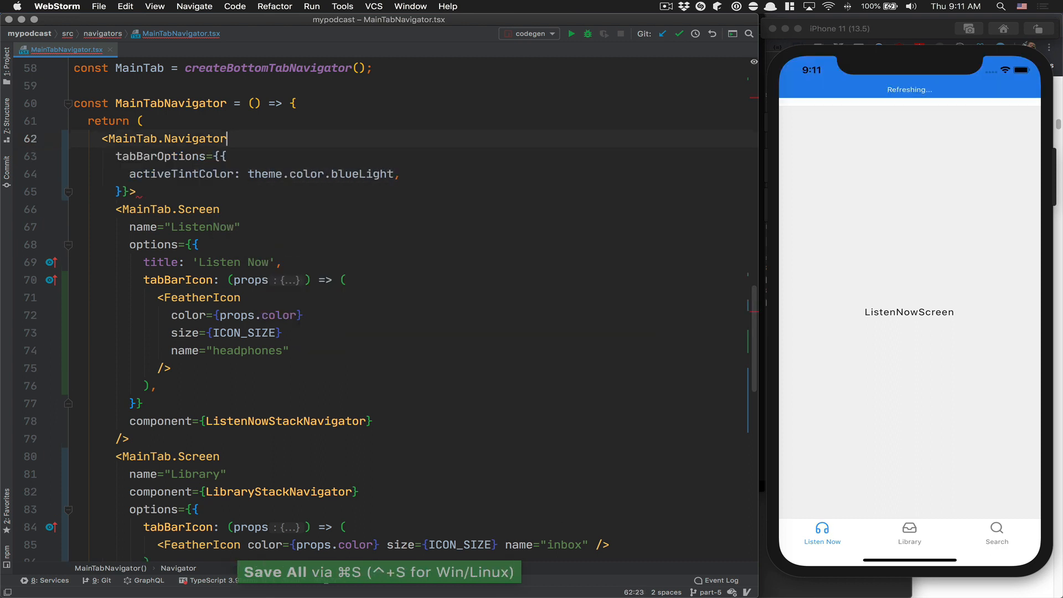
{"action": "left_click", "coordinate": [997, 532]}
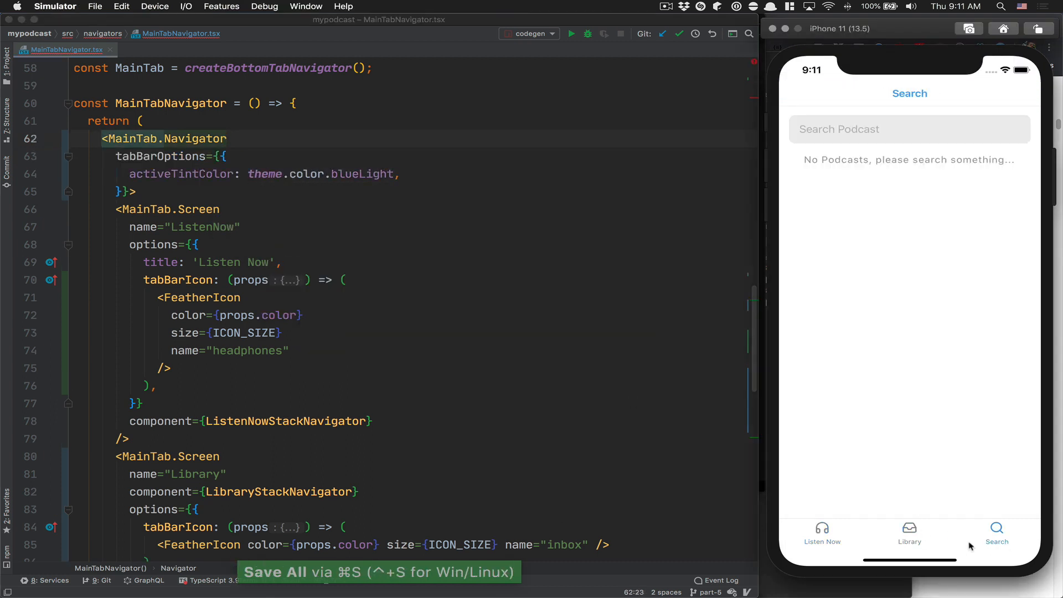
{"action": "left_click", "coordinate": [822, 533]}
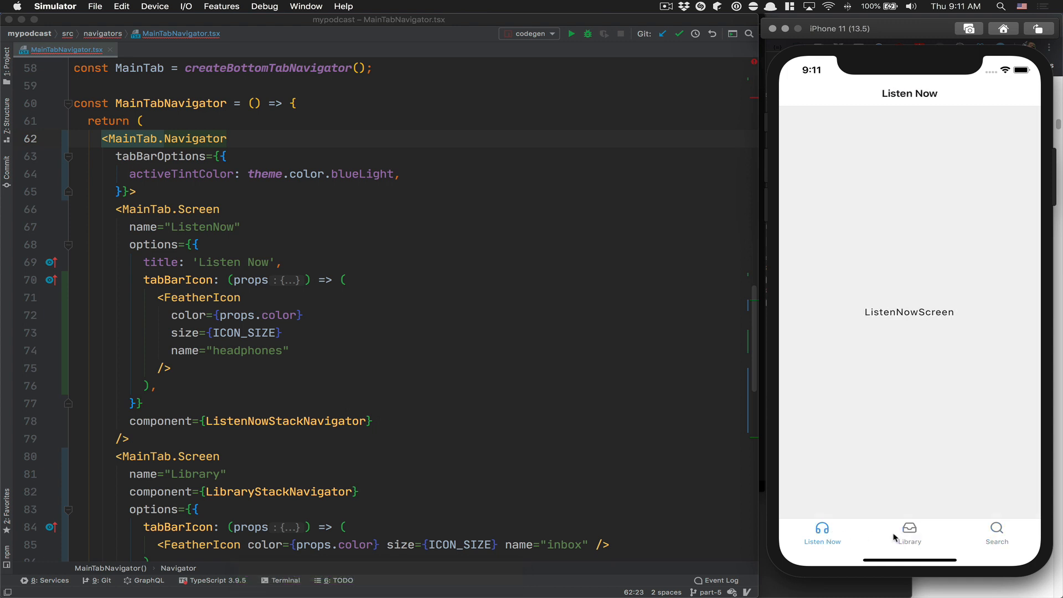
{"action": "left_click", "coordinate": [997, 532]}
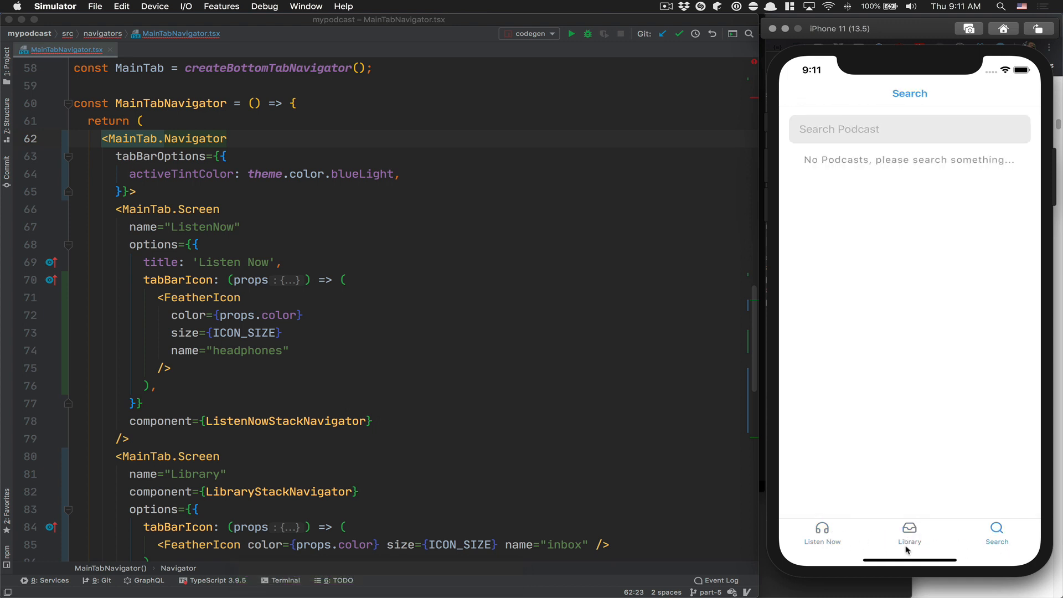
{"action": "mouse_move", "coordinate": [859, 543]}
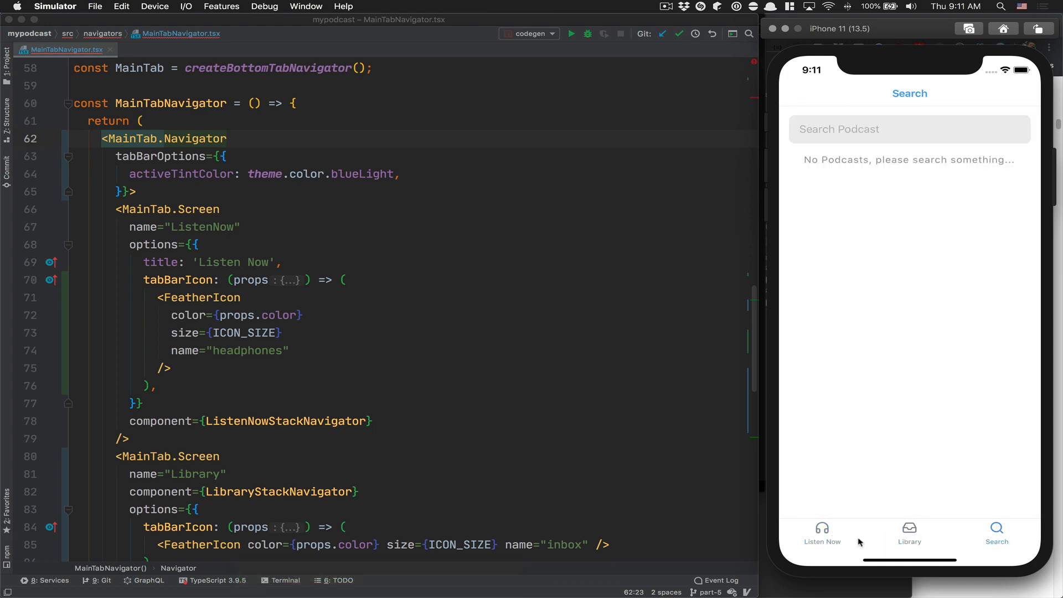
{"action": "mouse_move", "coordinate": [978, 453]}
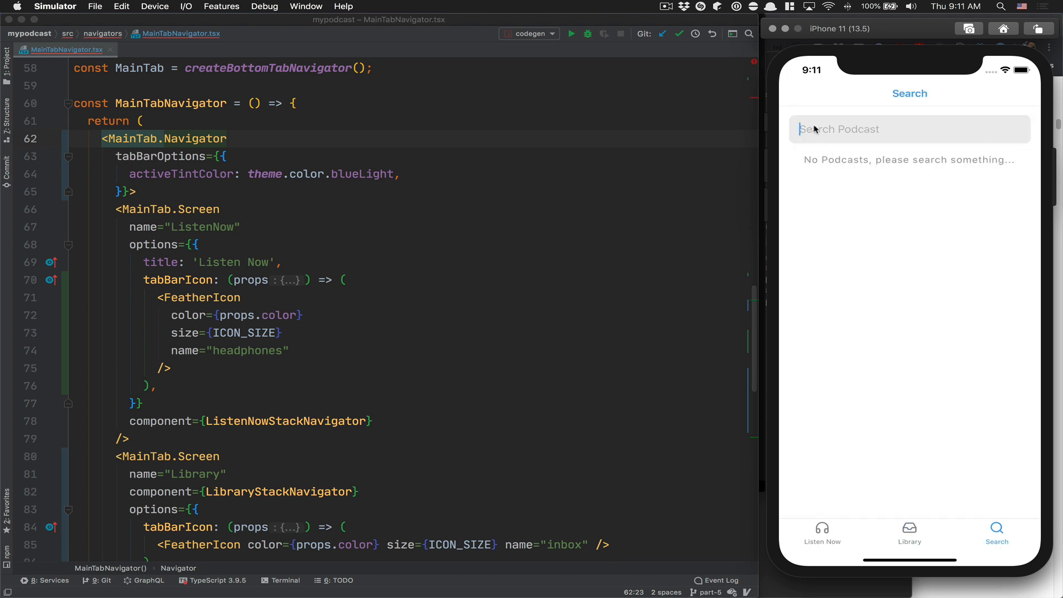
Search for Joe rogan and open The Joe Rogan Experience result.
{"action": "type", "text": "Joe rogan"}
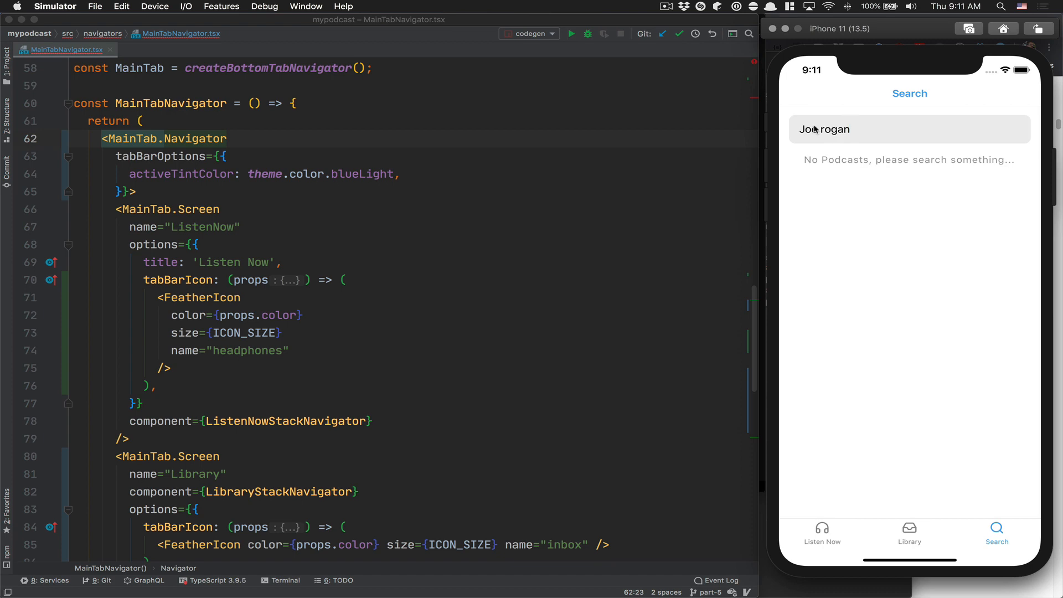
{"action": "left_click", "coordinate": [910, 129]}
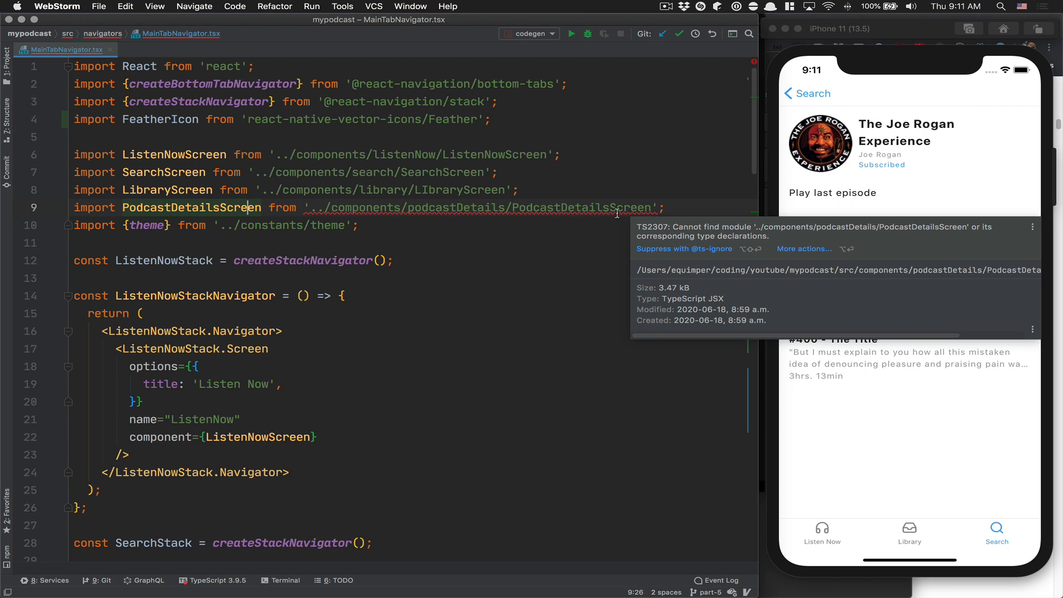
Dismiss the module error tooltip and open PodcastDetailsScreen.tsx.
{"action": "left_click", "coordinate": [513, 244]}
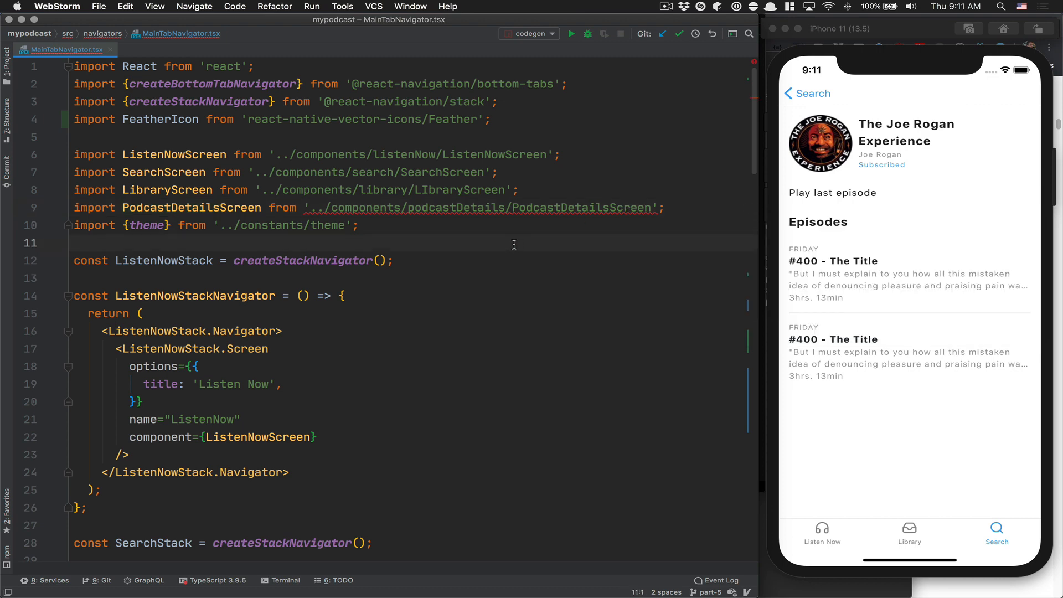
{"action": "type", "text": "packa"}
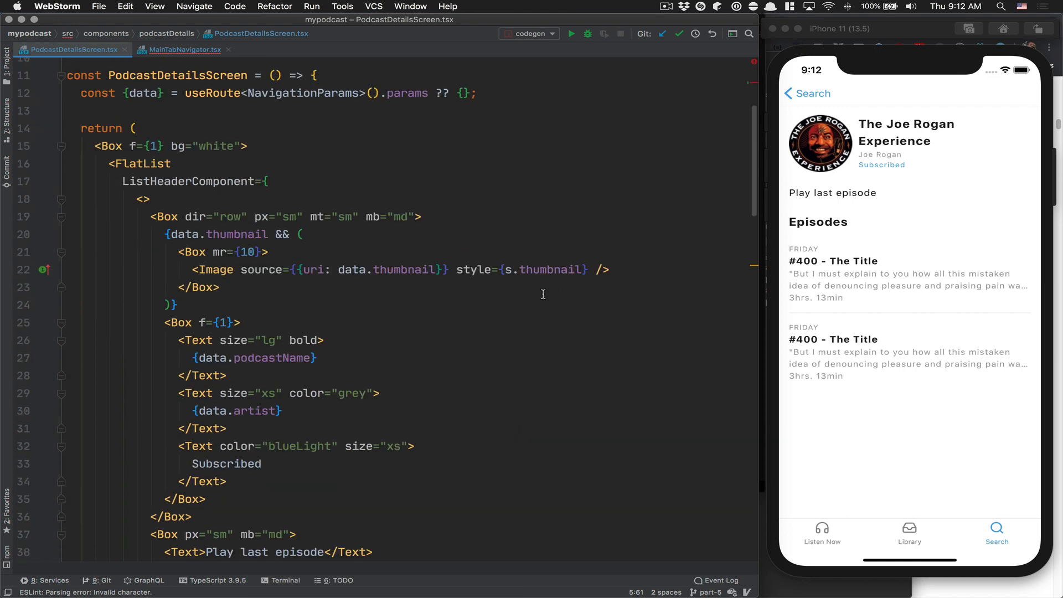
Insert <FeatherIcon name="play" size={30} color={theme.color.blueLight} /> before the Play last episode text.
{"action": "scroll", "scroll_direction": "down", "scroll_amount": 3}
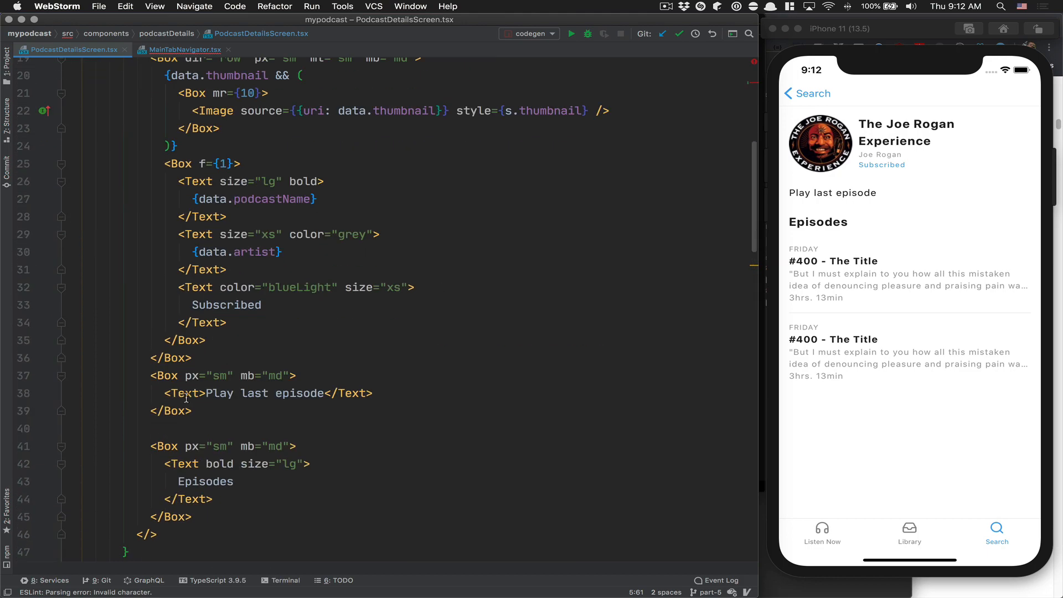
{"action": "type", "text": "<I"}
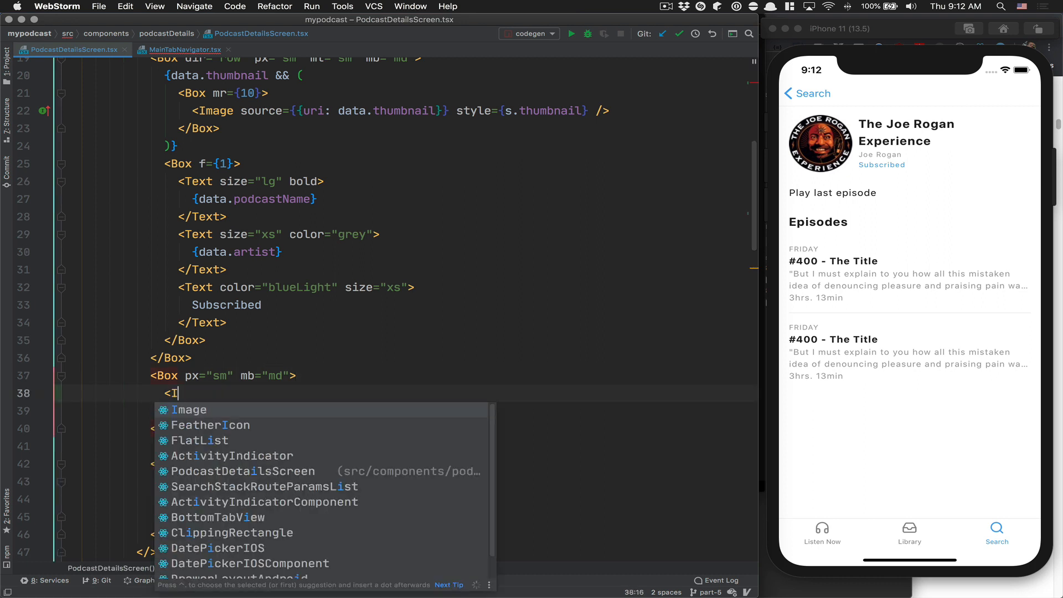
{"action": "type", "text": "FeatherIcon name=\"play\"  />"}
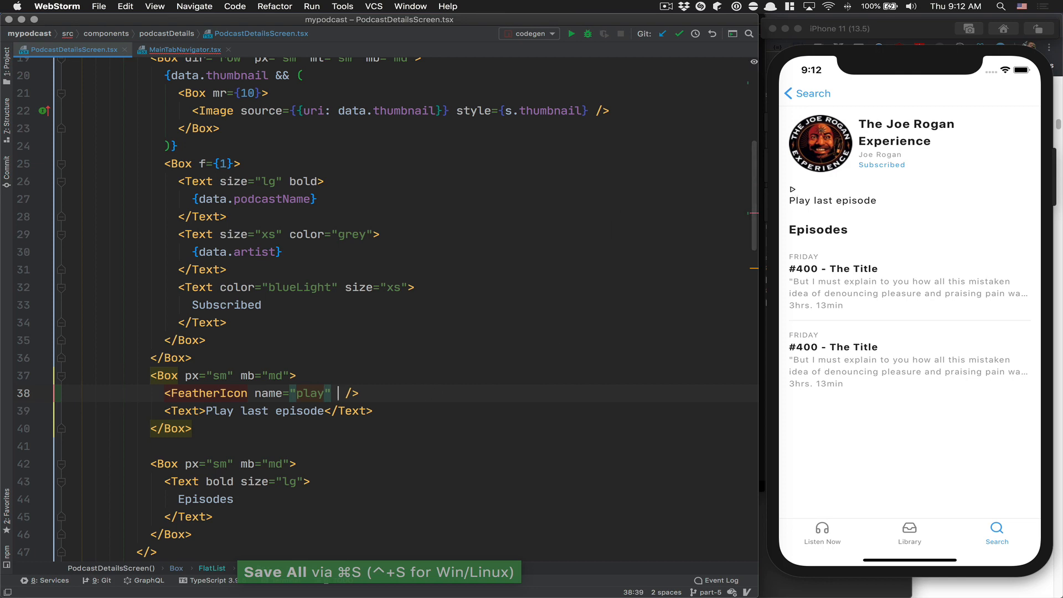
{"action": "type", "text": "size={}"}
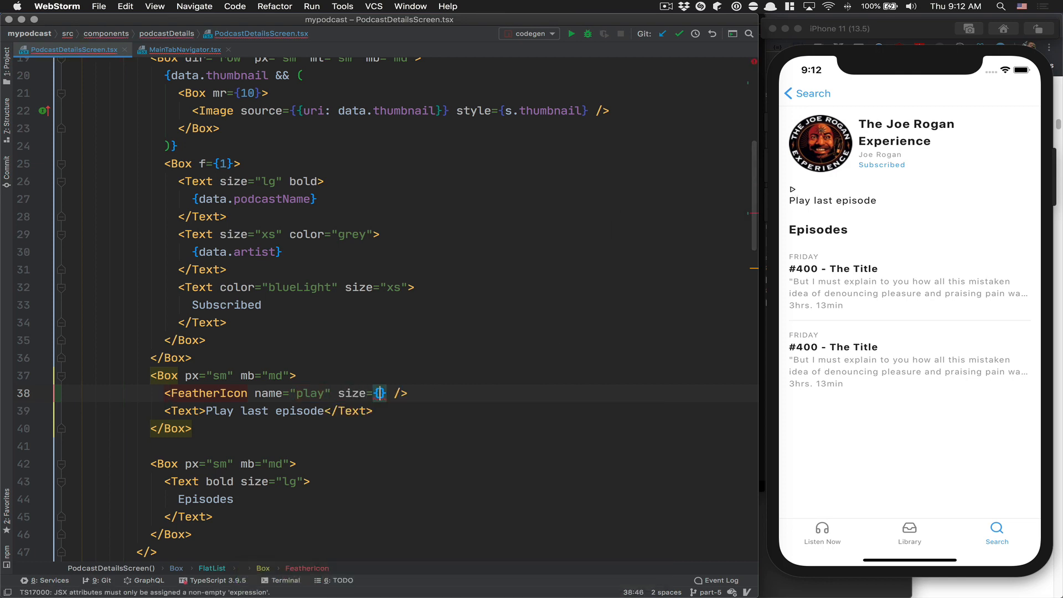
{"action": "type", "text": "30} color={"}
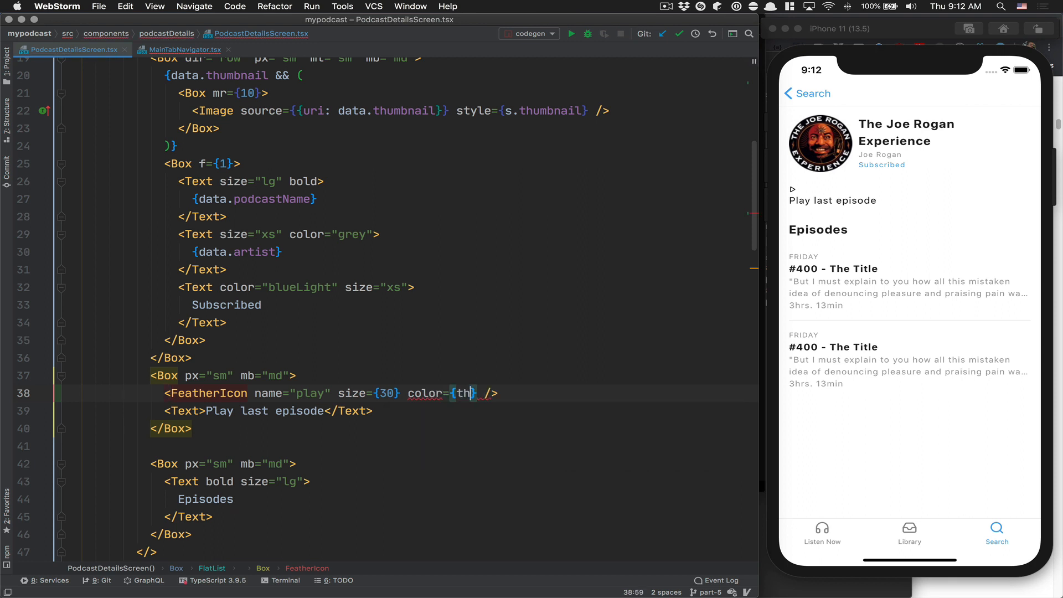
{"action": "type", "text": "theme.color.blueLight}"}
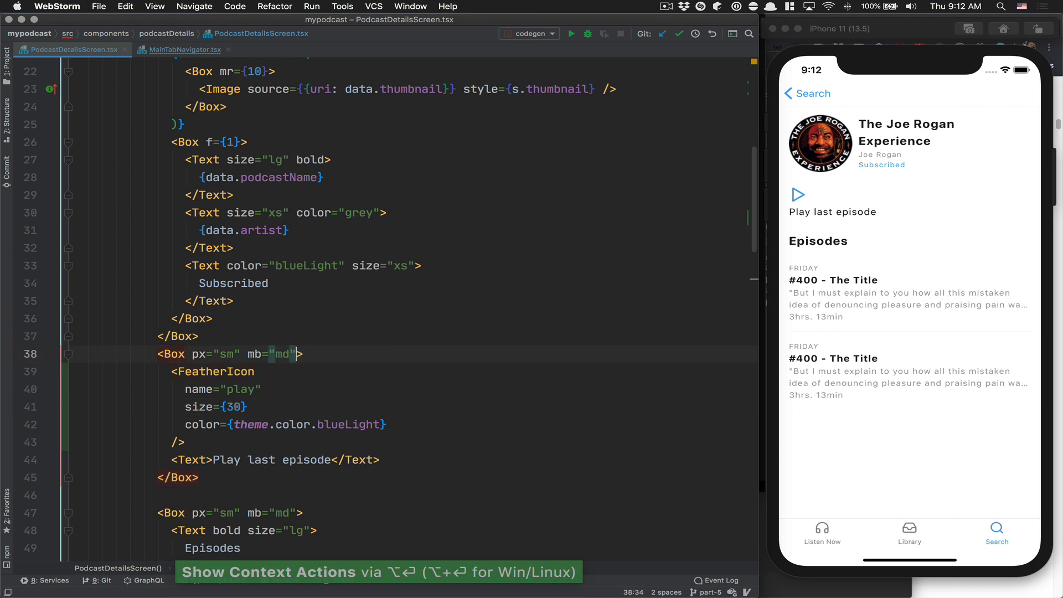
Give the surrounding Box dir="row" and align="center".
{"action": "type", "text": "dir=\"row\""}
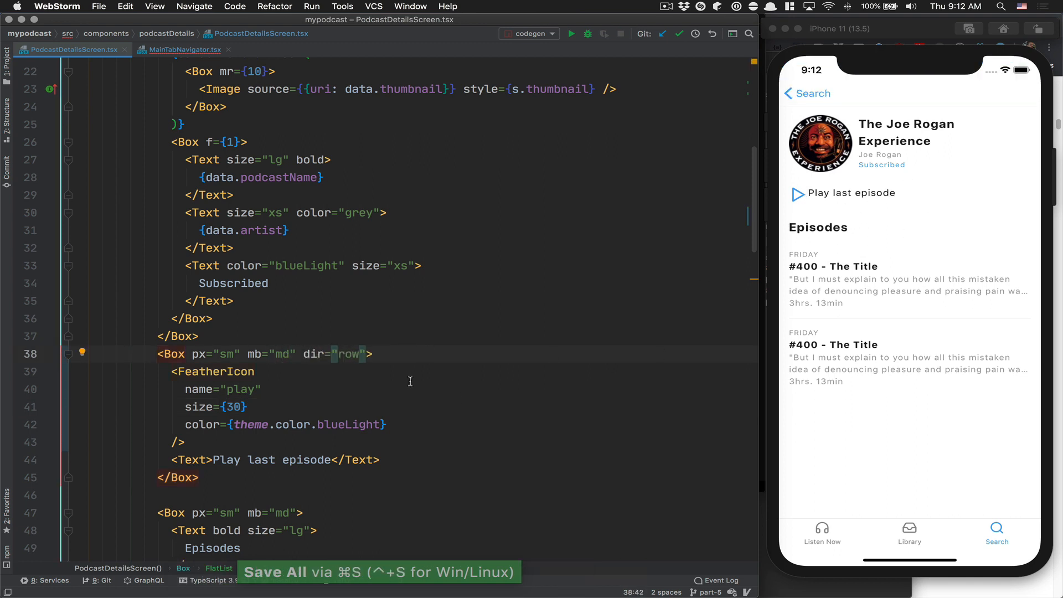
{"action": "type", "text": "align=\"center"}
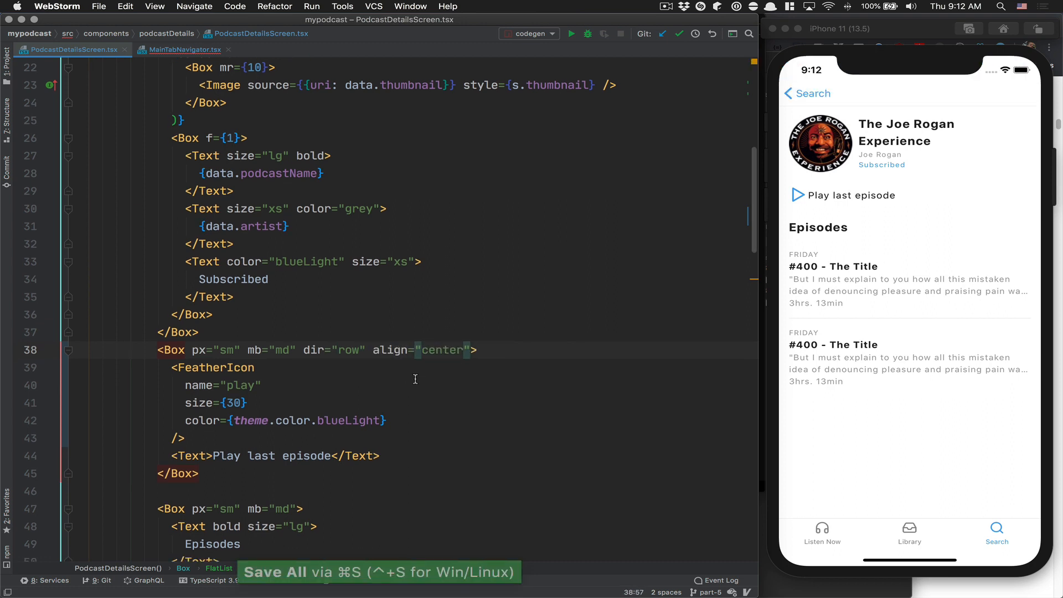
{"action": "scroll", "scroll_direction": "down", "scroll_amount": 3}
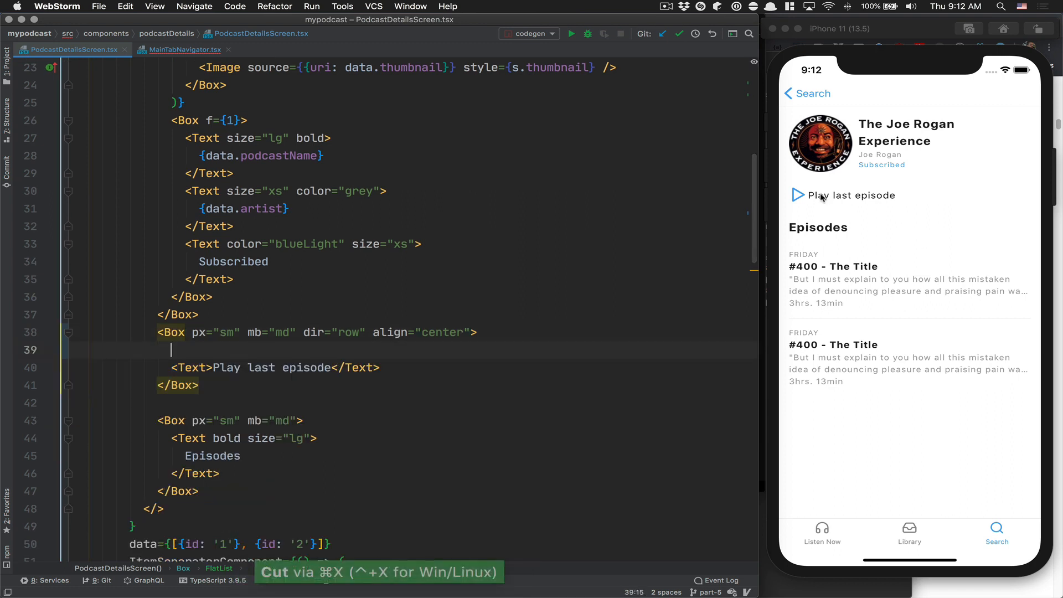
Wrap the play icon in a new <Box mr={10}> to give it a right margin.
{"action": "key", "text": "cmd+v"}
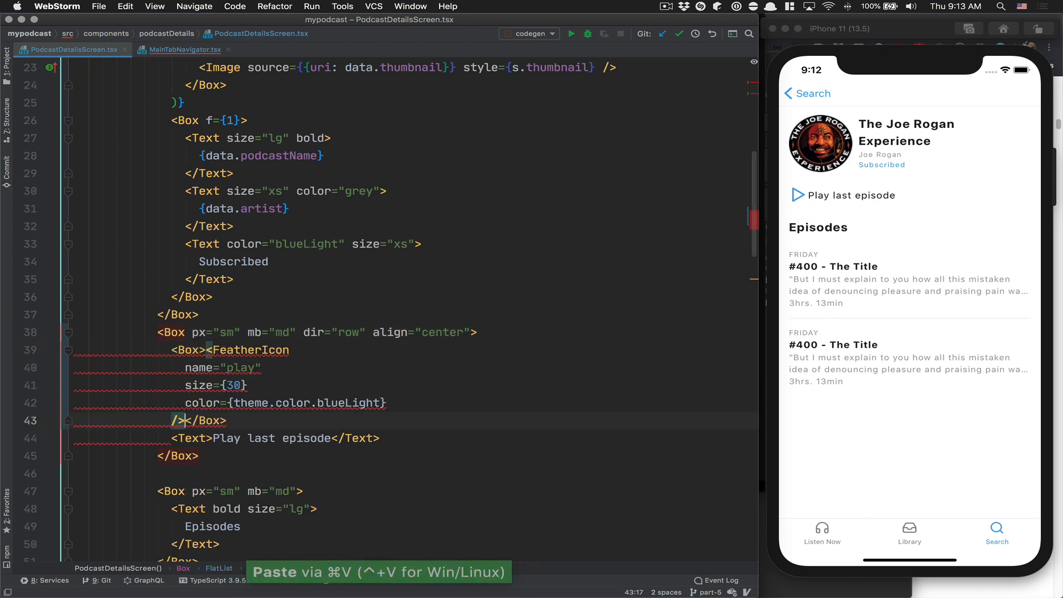
{"action": "key", "text": "cmd+s"}
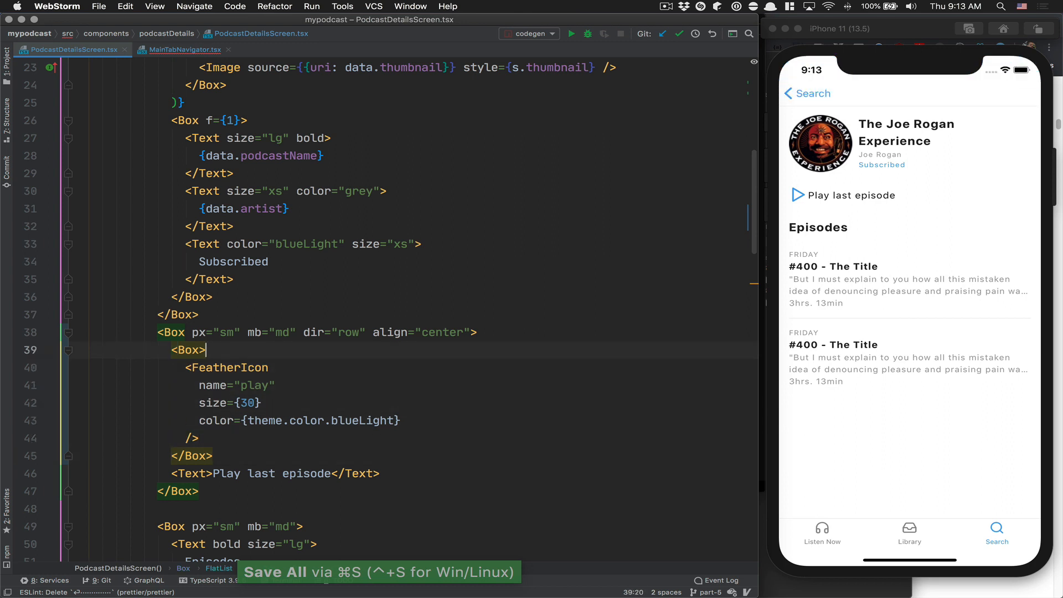
{"action": "type", "text": "mr={10}"}
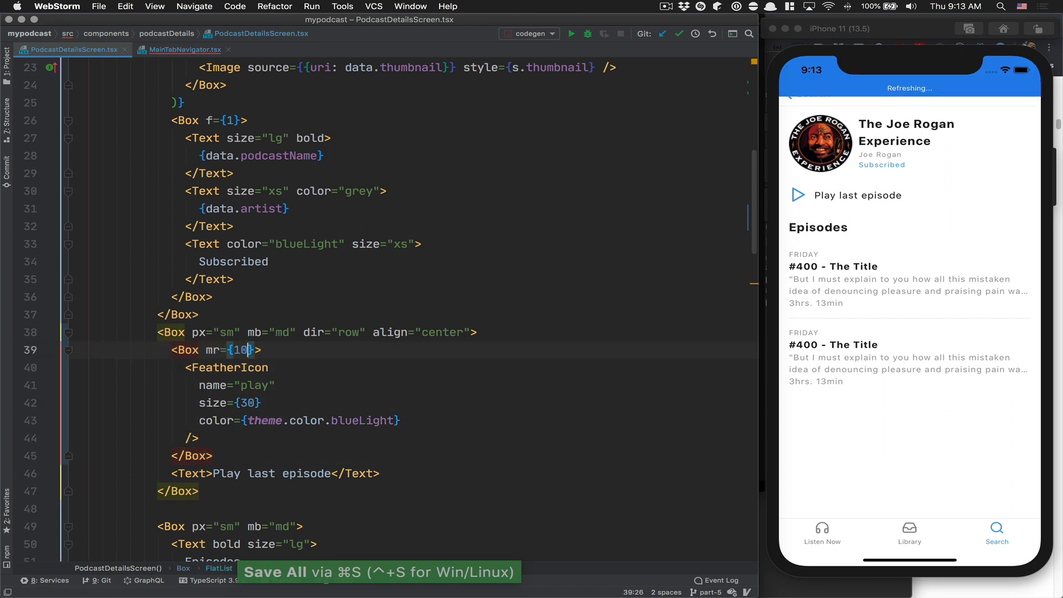
{"action": "scroll", "scroll_direction": "down", "scroll_amount": 3}
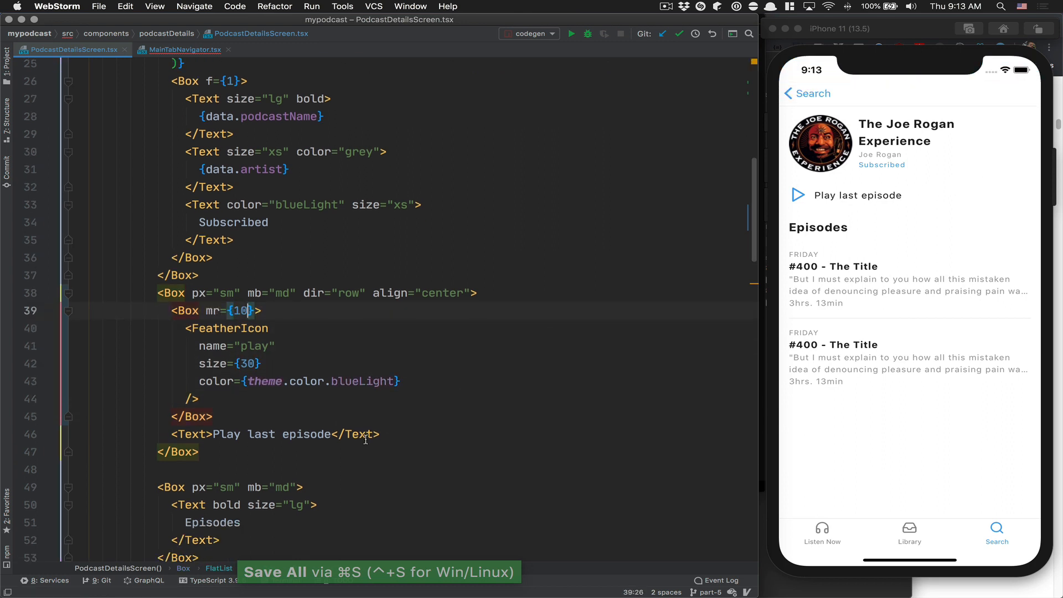
Replace the label with bold Play followed by #400 - The Last Episode.
{"action": "double_click", "coordinate": [226, 434]}
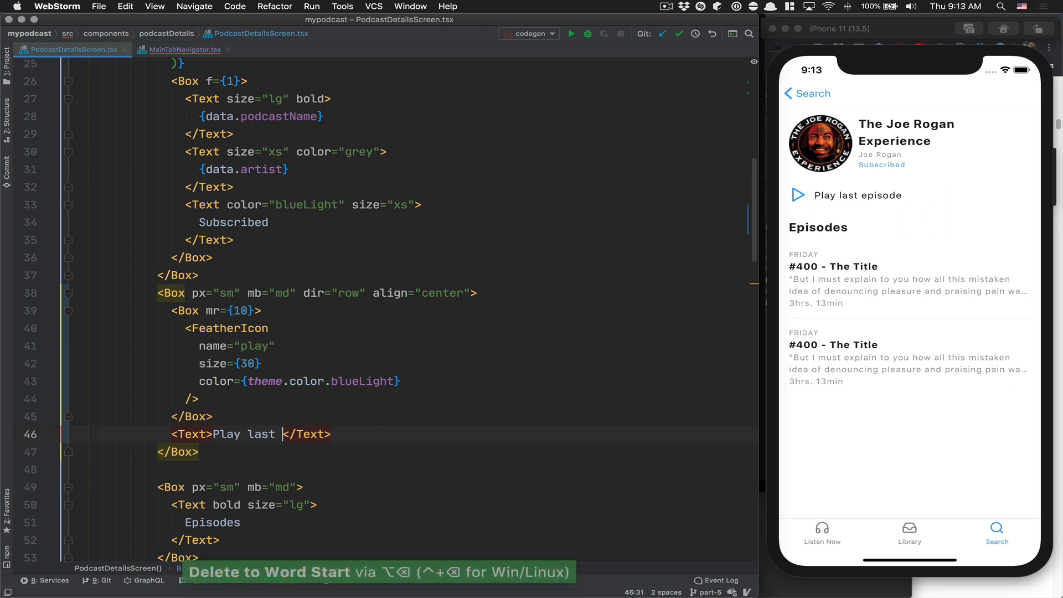
{"action": "key", "text": "alt+backspace"}
{"action": "type", "text": " bold"}
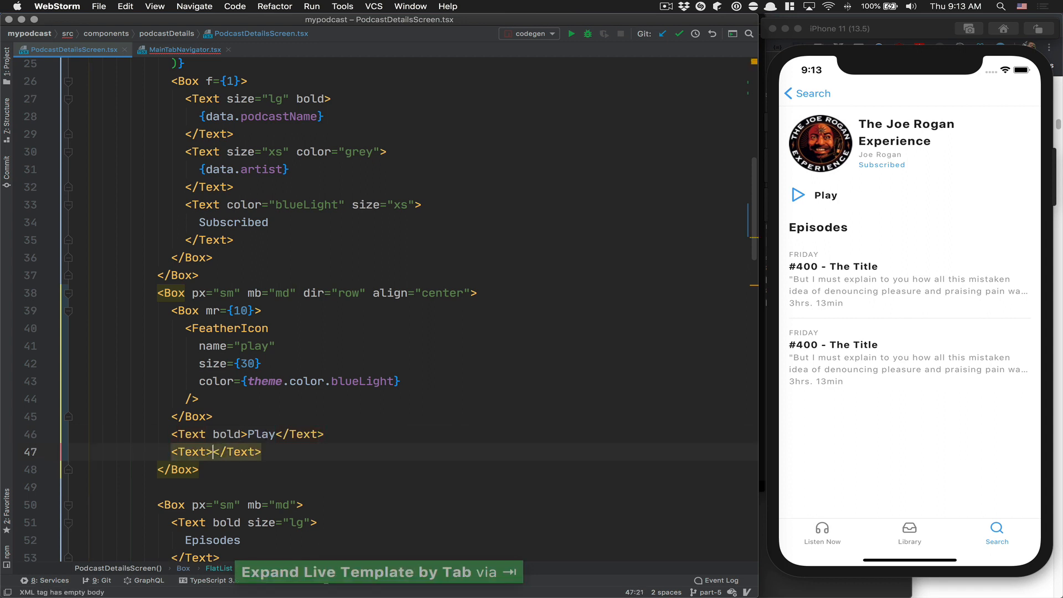
{"action": "type", "text": "#400 - The"}
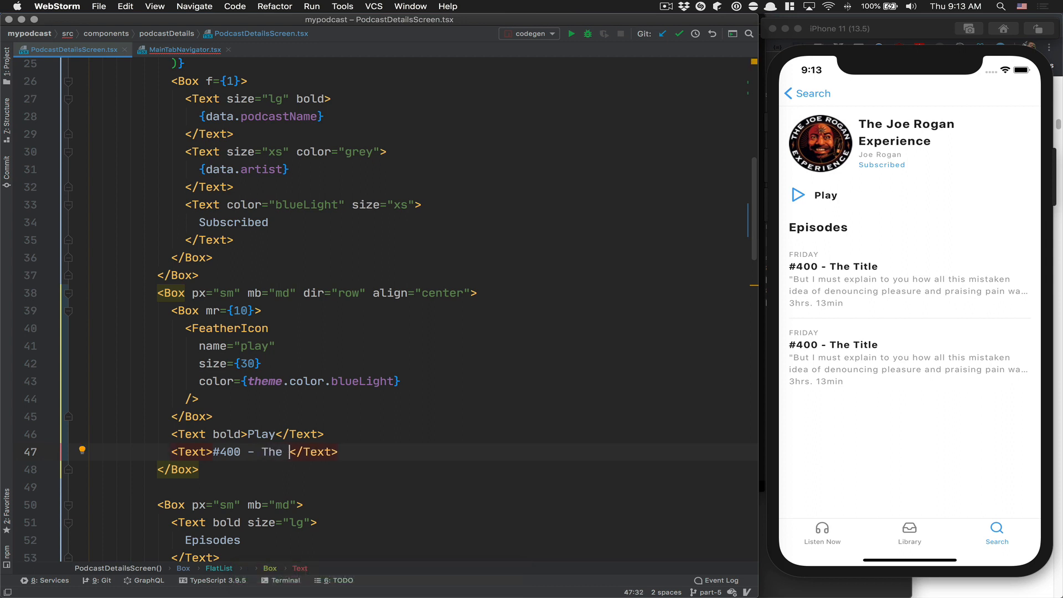
{"action": "type", "text": "Last Episoe"}
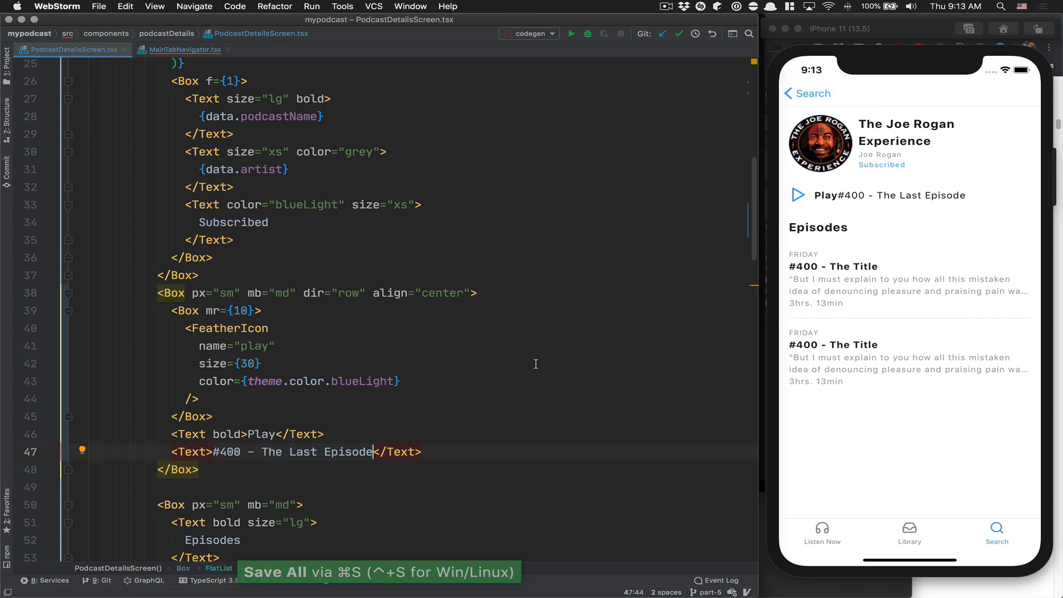
{"action": "mouse_move", "coordinate": [373, 314]}
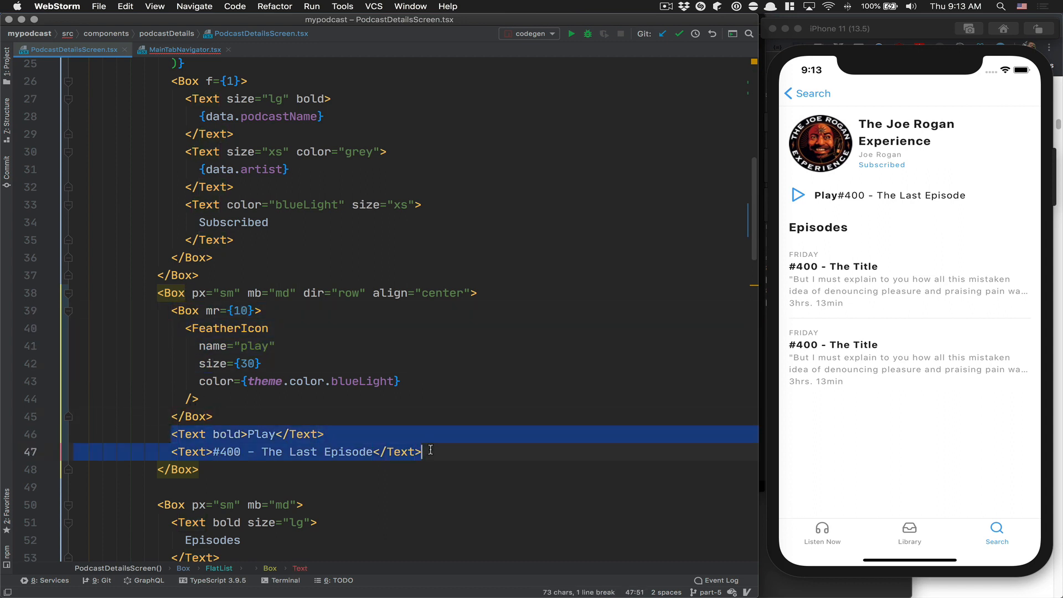
Wrap the episode labels in a Box and start a size prop on the '#400' Text.
{"action": "type", "text": "<Box>"}
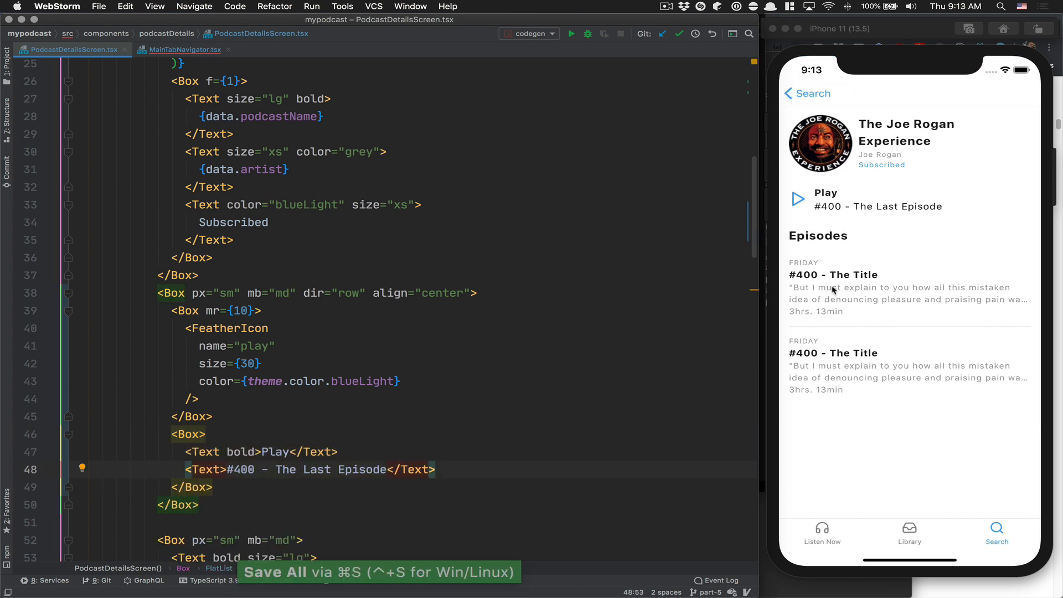
{"action": "mouse_move", "coordinate": [825, 314]}
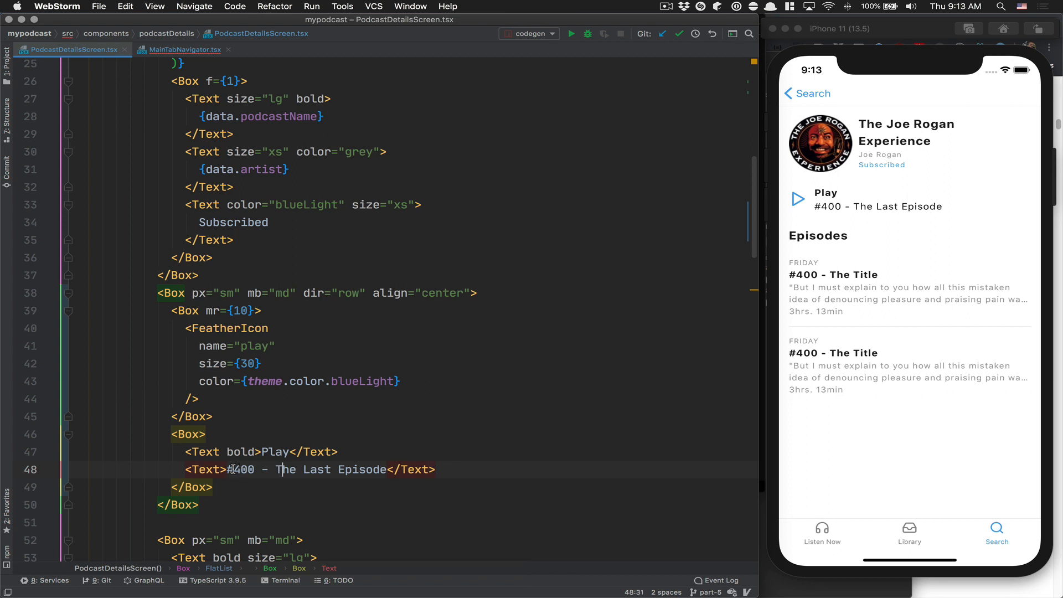
{"action": "type", "text": "size="}
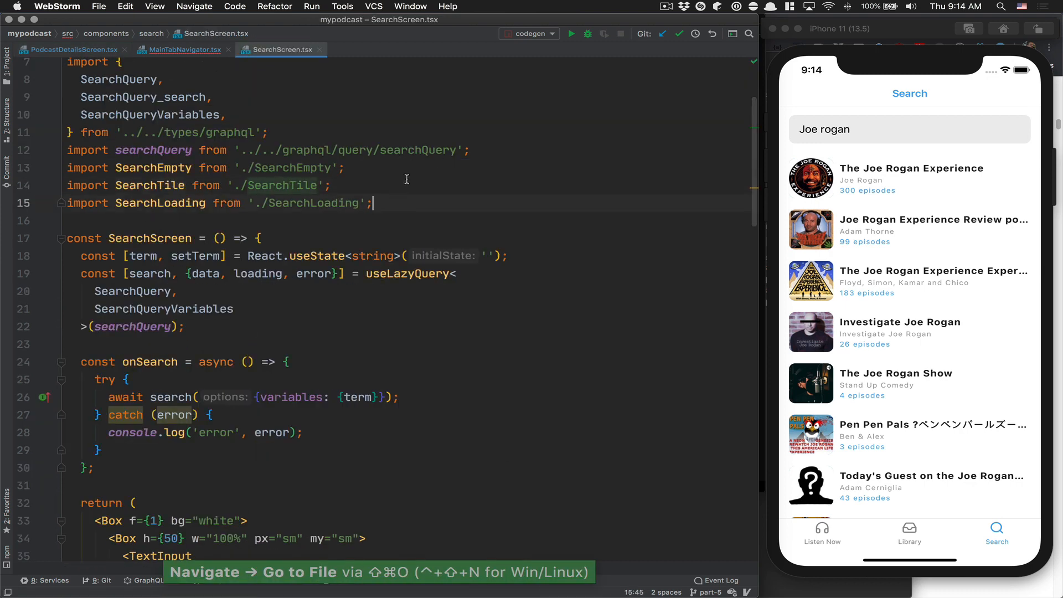
Import FeatherIcon into SearchScreen.tsx.
{"action": "key", "text": "cmd+v"}
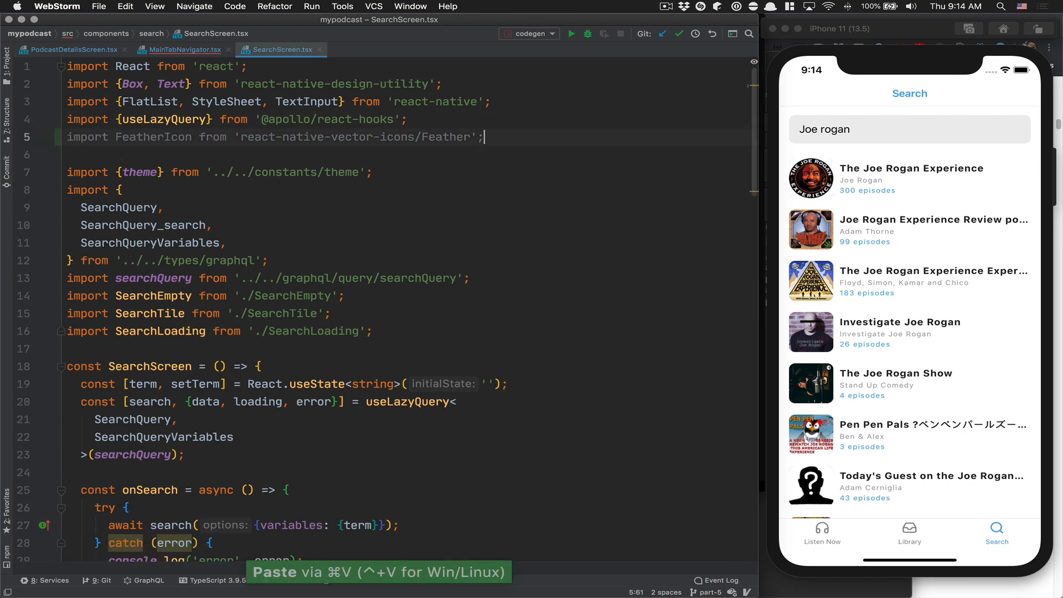
{"action": "scroll", "scroll_direction": "down", "scroll_amount": 3}
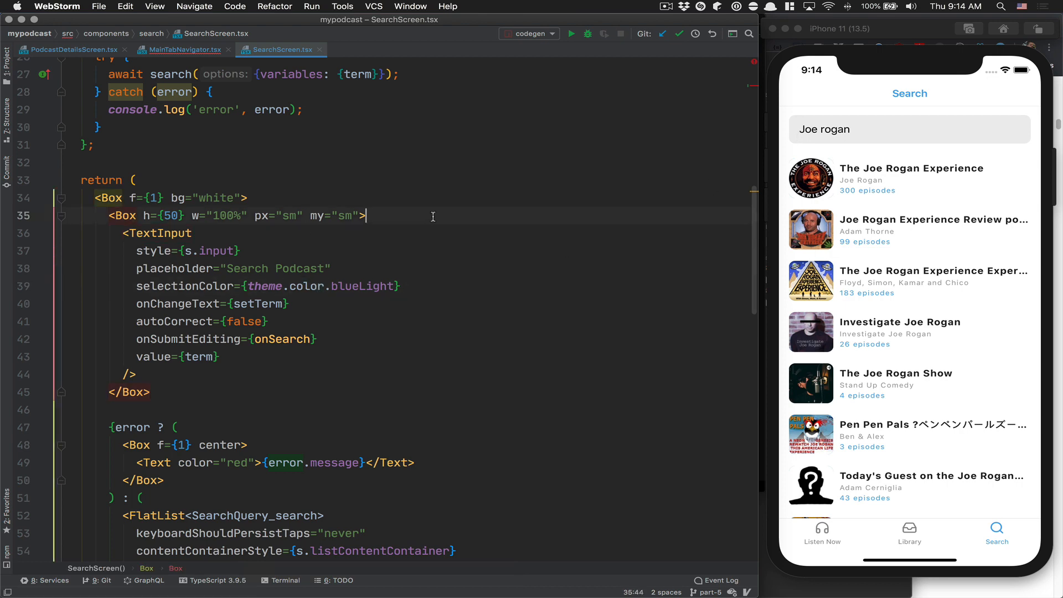
Add a FeatherIcon named 'search', size 20, colour theme.color.grey, before the TextInput.
{"action": "type", "text": "<FeatherIcon  />"}
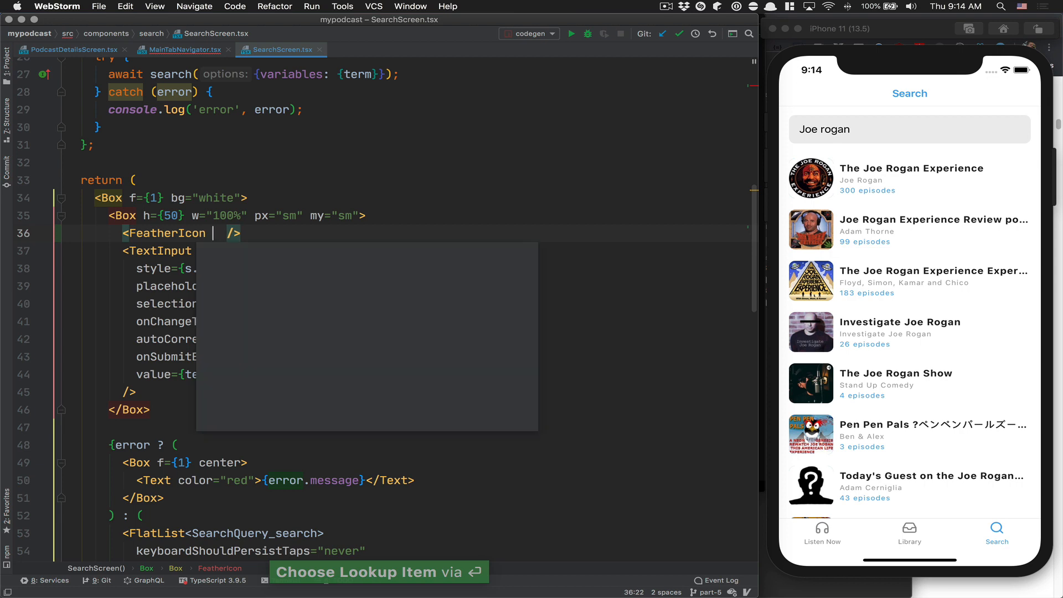
{"action": "type", "text": "name=\"search\""}
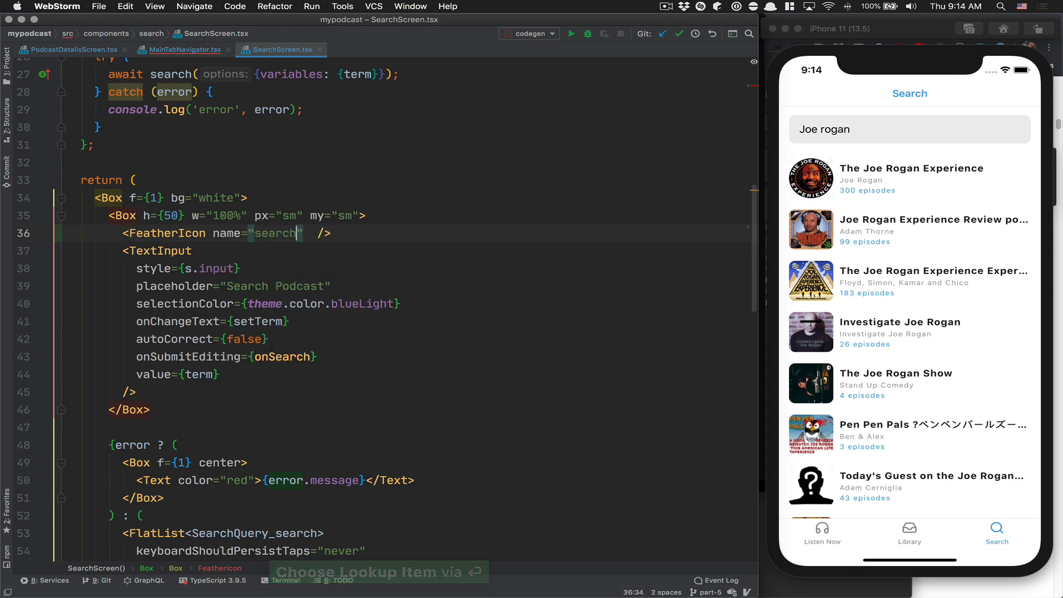
{"action": "type", "text": "size={}"}
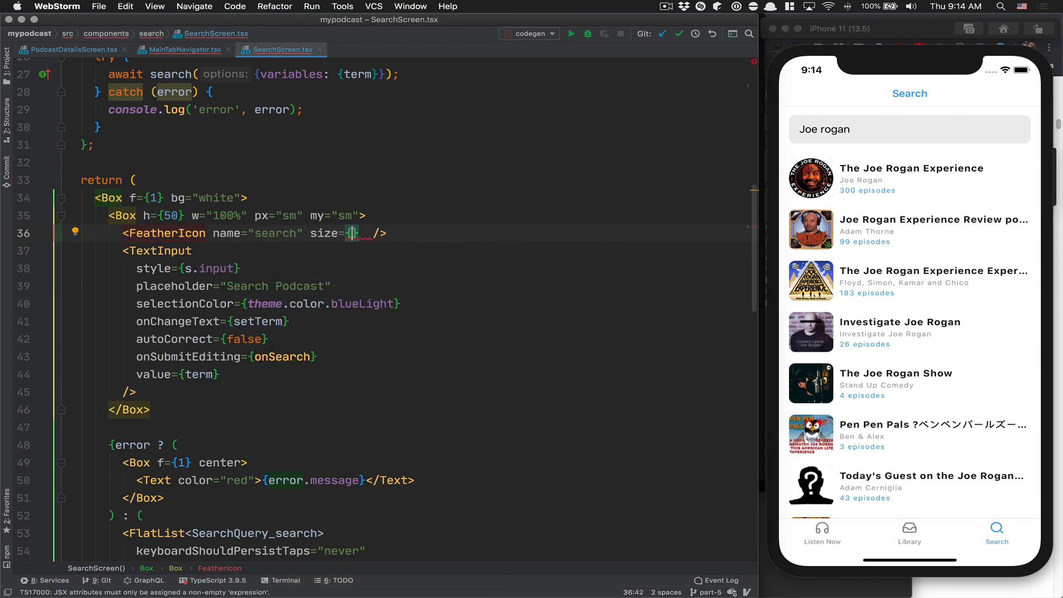
{"action": "type", "text": "20"}
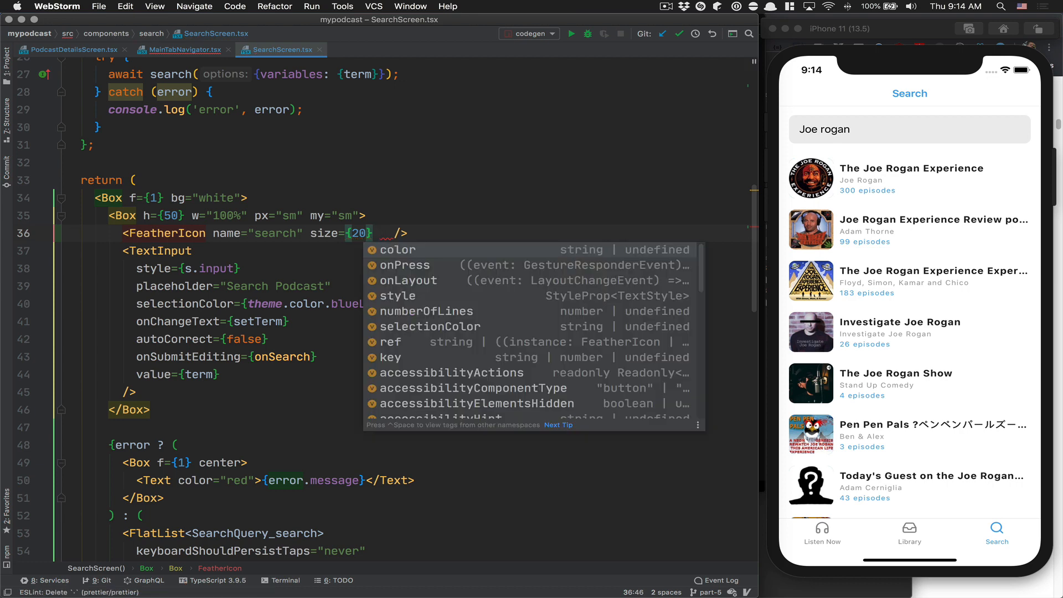
{"action": "type", "text": "color={theme.c"}
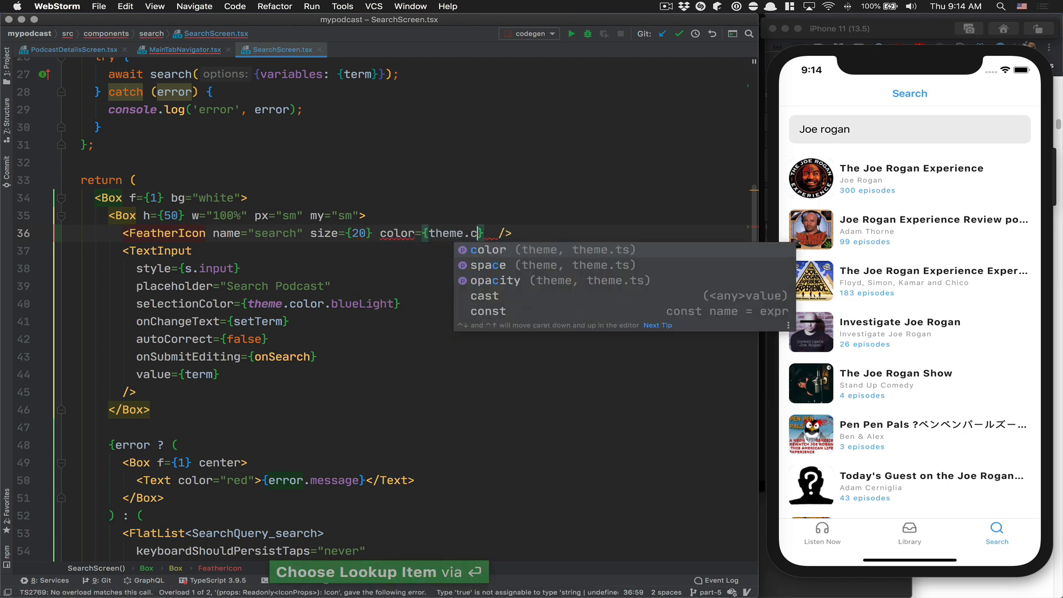
{"action": "type", "text": "color.greyDark"}
{"action": "type", "text": "<Box>"}
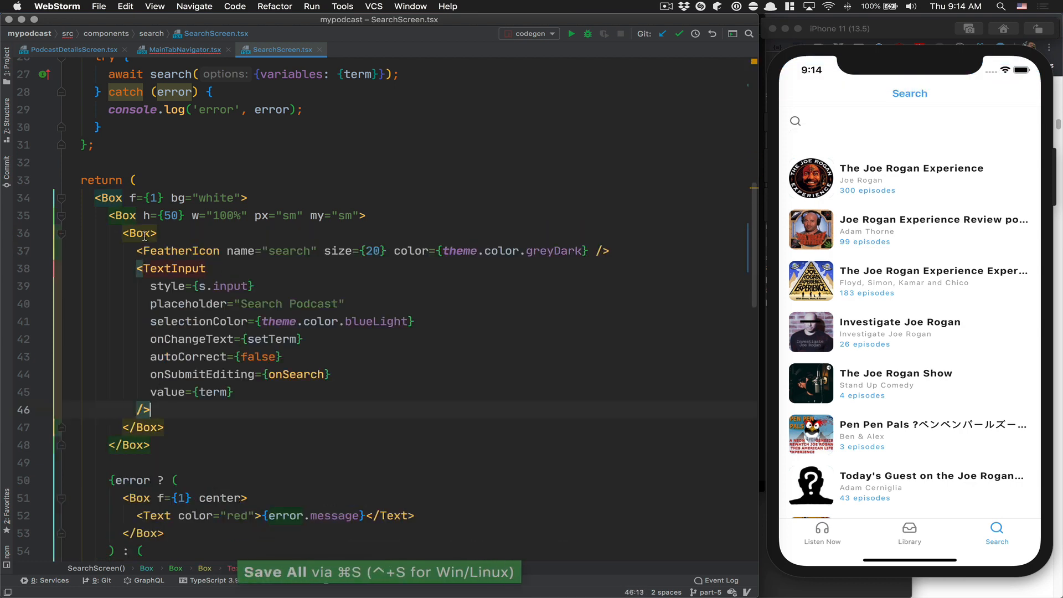
Give the wrapper Box dir row, align center and height 40.
{"action": "type", "text": "dir={}"}
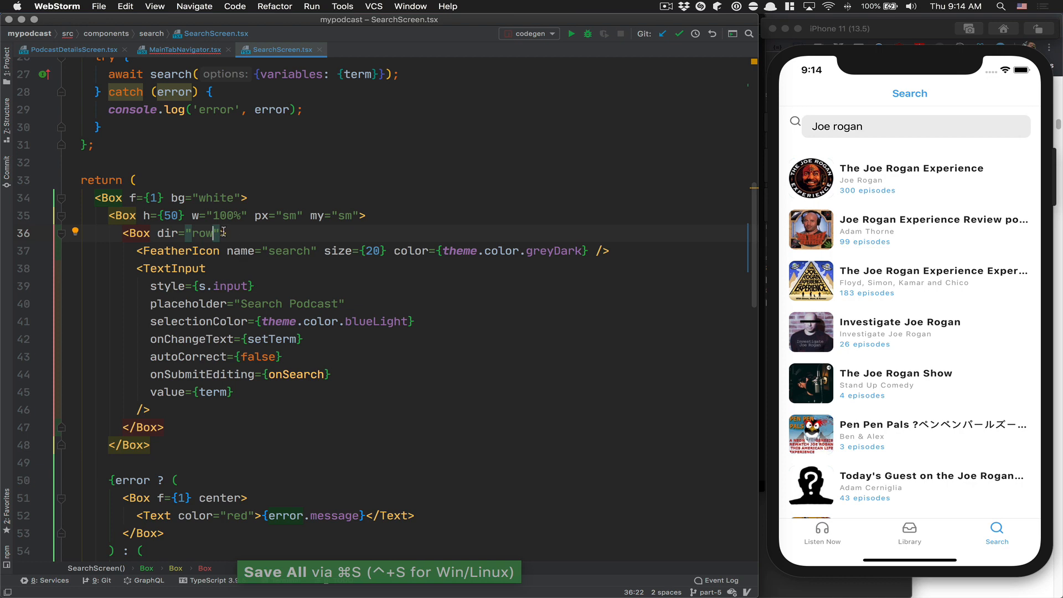
{"action": "type", "text": "align="}
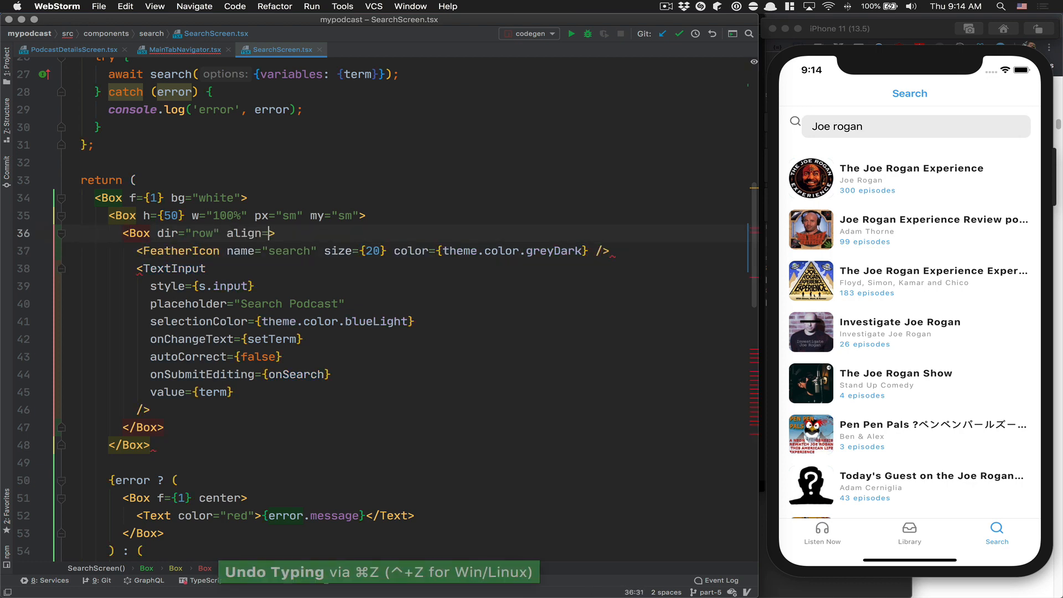
{"action": "type", "text": "center\""}
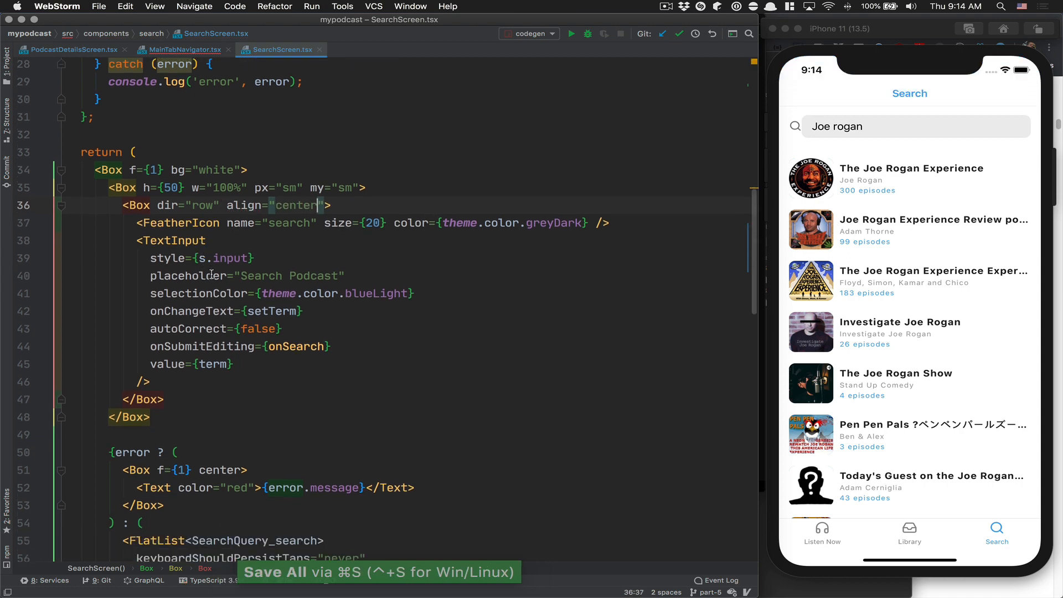
{"action": "scroll", "scroll_direction": "down", "scroll_amount": 3}
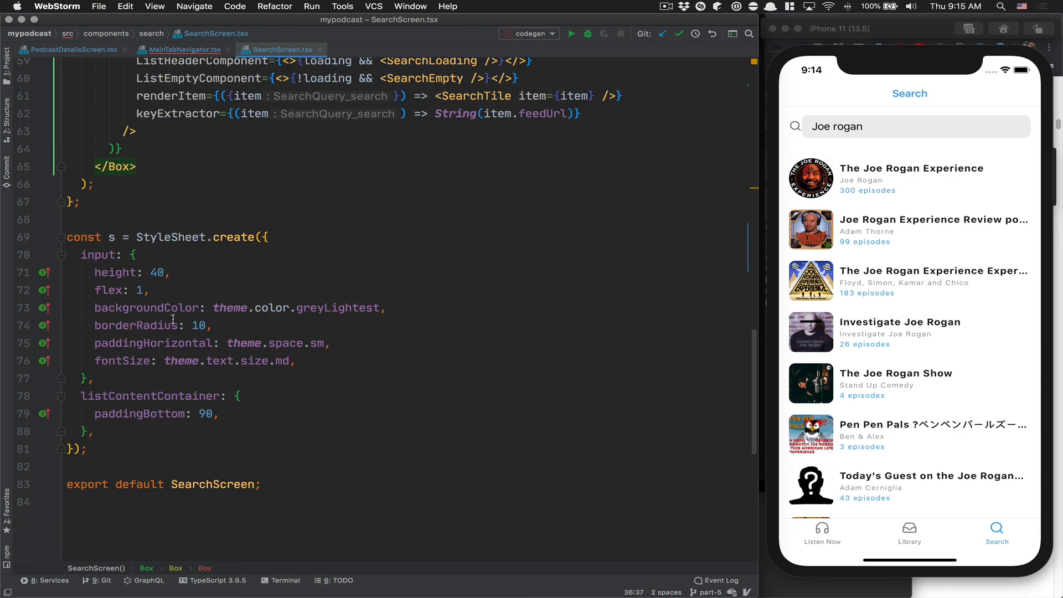
{"action": "mouse_move", "coordinate": [256, 296]}
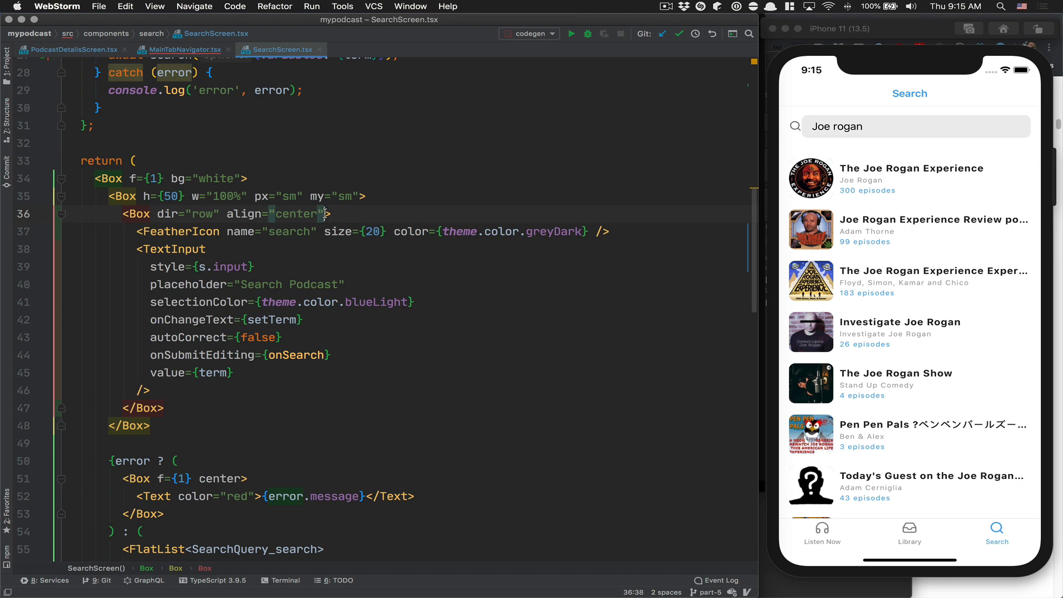
{"action": "type", "text": "h={40}"}
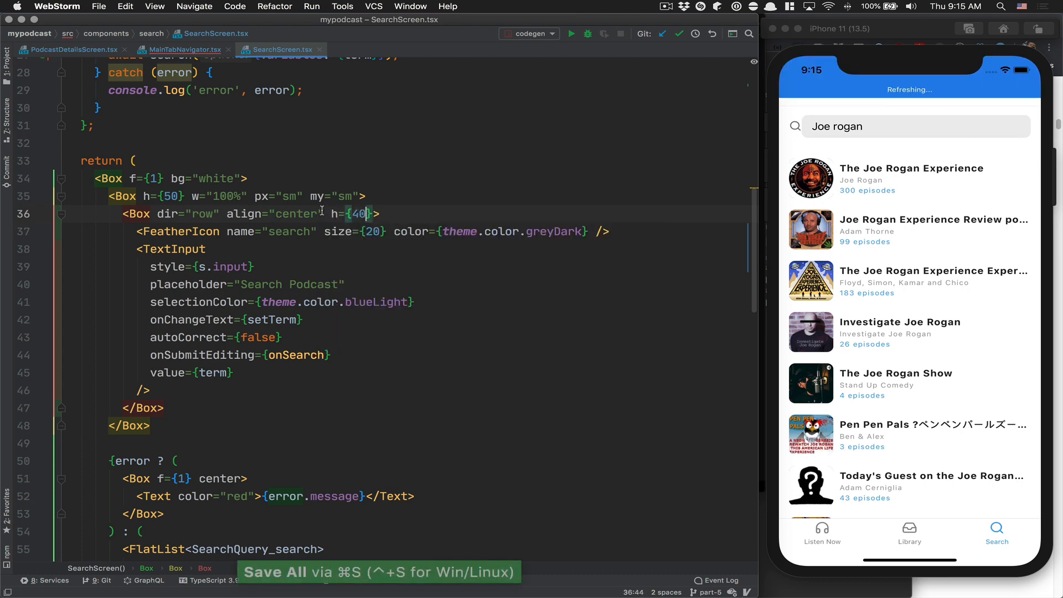
Set the Box bg greyLightest and radius 10, removing those styles from the input.
{"action": "scroll", "scroll_direction": "down", "scroll_amount": 3}
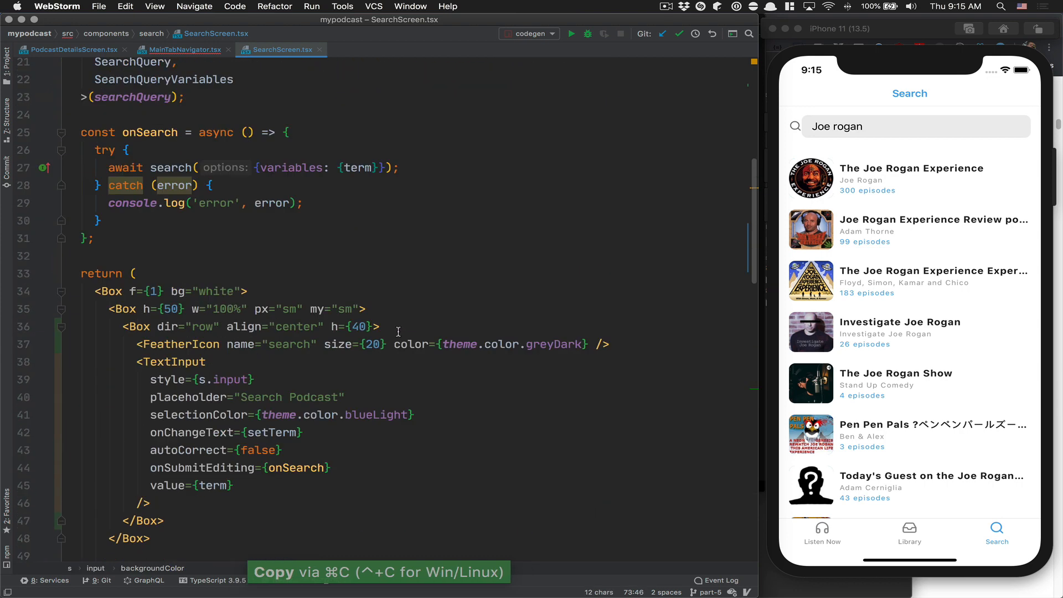
{"action": "type", "text": "bg={}"}
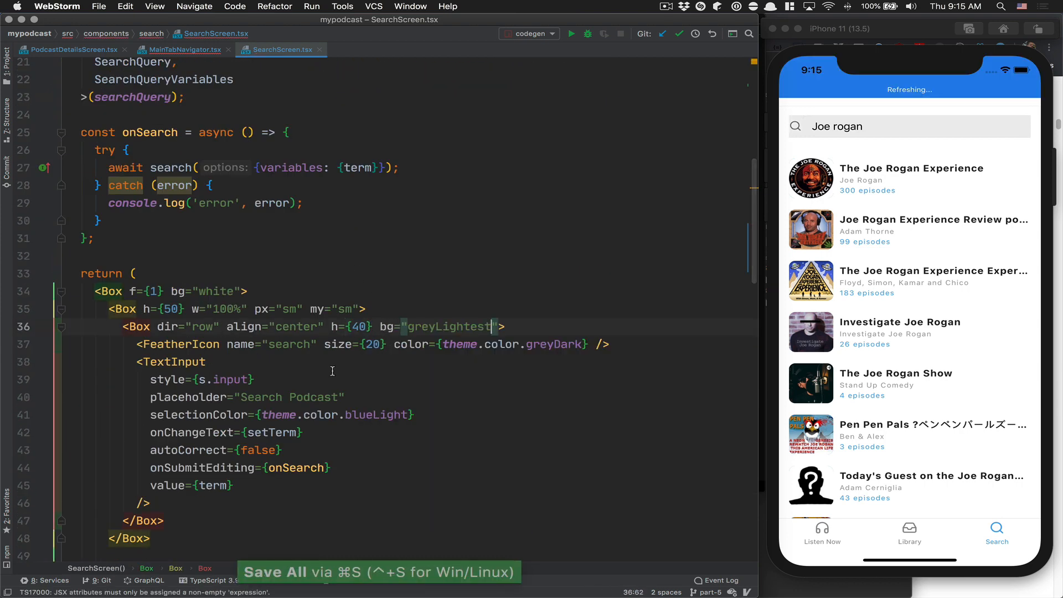
{"action": "scroll", "scroll_direction": "down", "scroll_amount": 3}
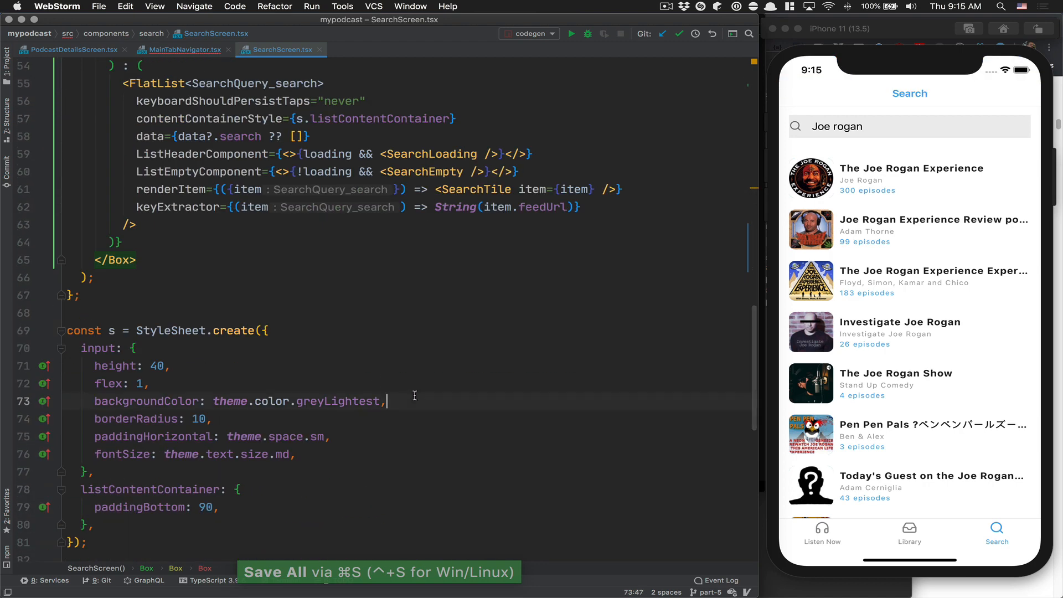
{"action": "key", "text": "cmd+backspace"}
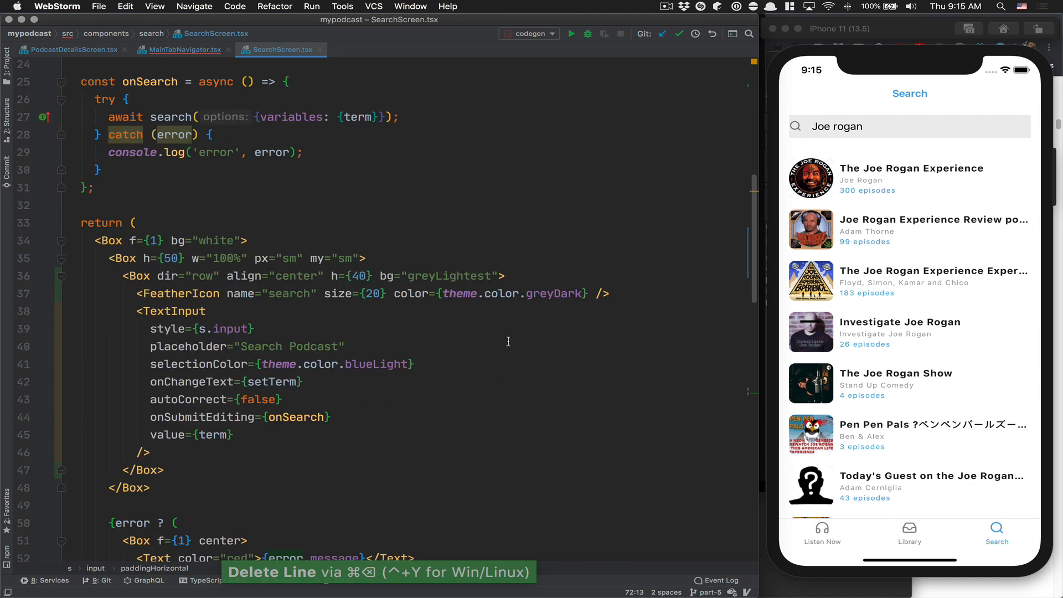
{"action": "type", "text": "radius"}
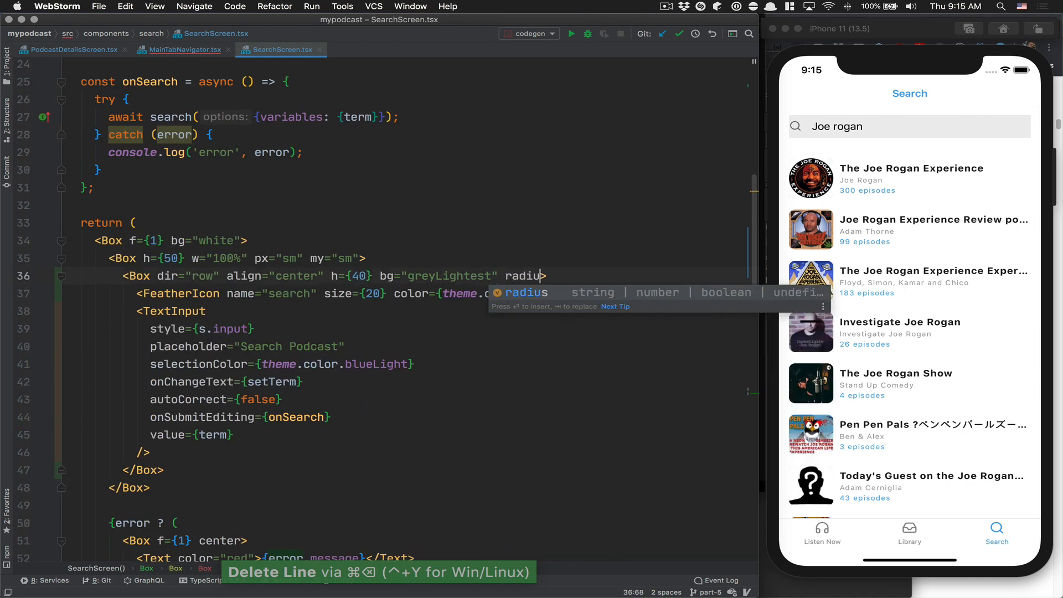
{"action": "type", "text": "={10}"}
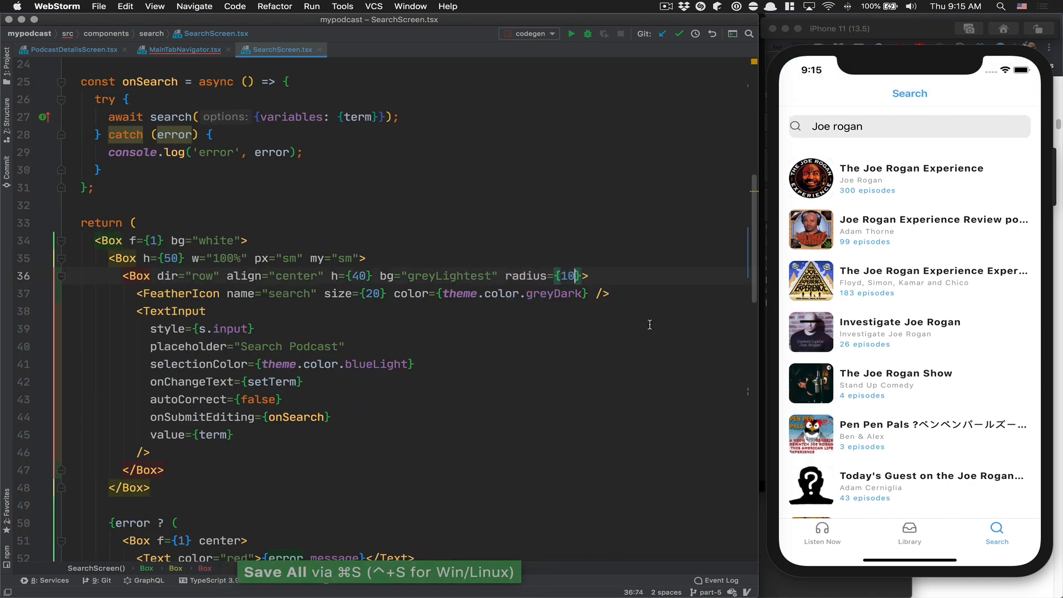
{"action": "scroll", "scroll_direction": "down", "scroll_amount": 3}
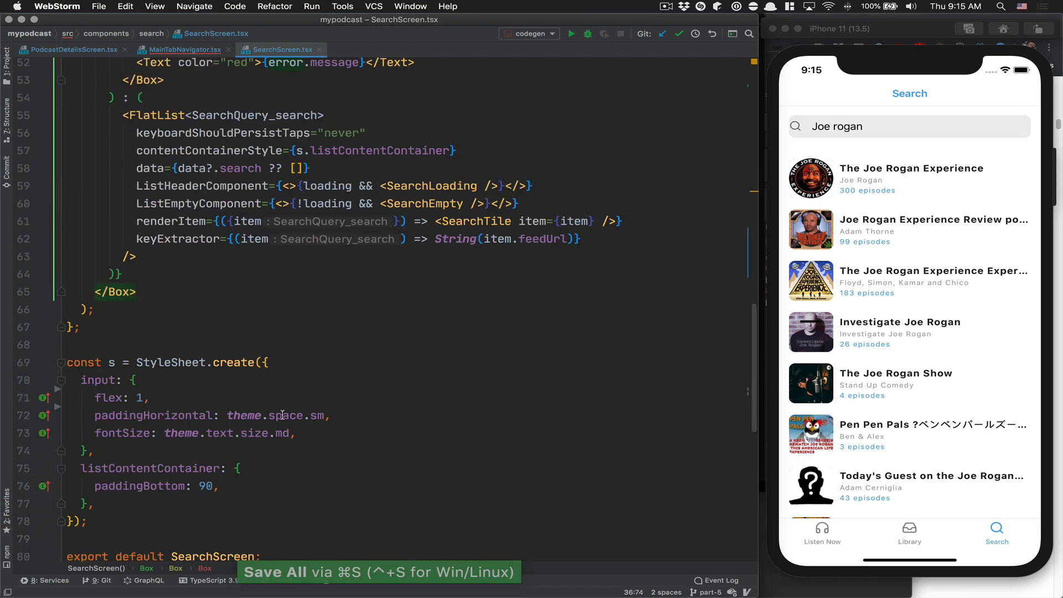
Add px 'sm' to the row and move the search icon into its own Box with mr 10.
{"action": "key", "text": "cmd+backspace"}
{"action": "type", "text": "px=\"sm\">"}
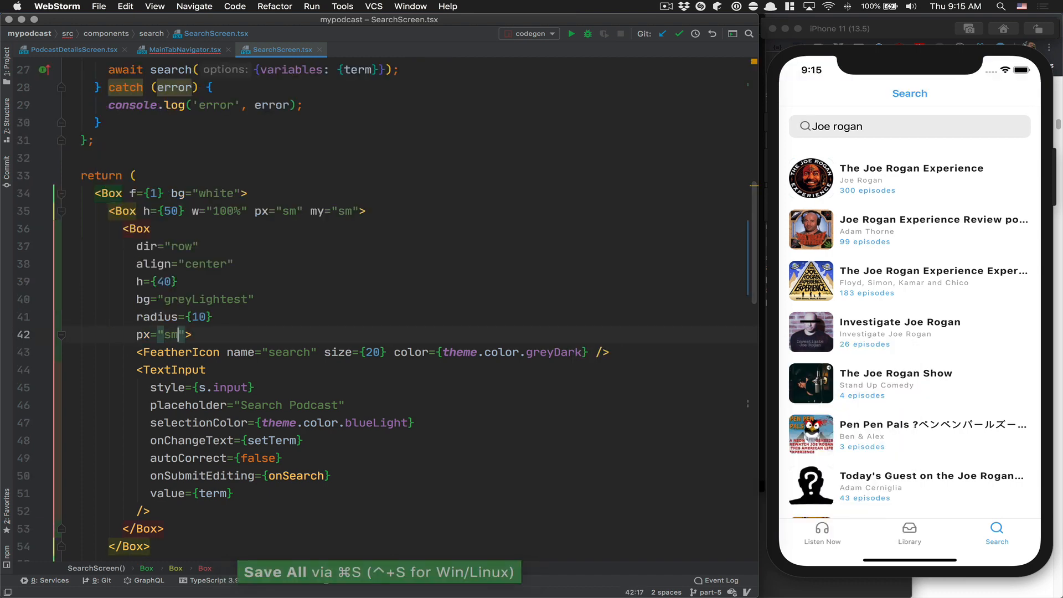
{"action": "mouse_move", "coordinate": [464, 305]}
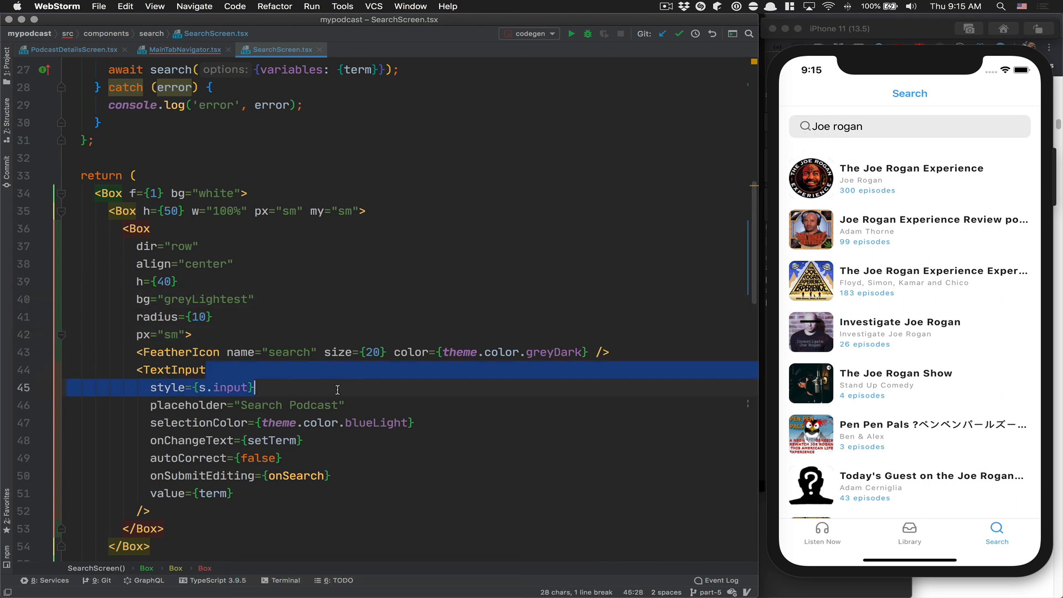
{"action": "key", "text": "cmd+x"}
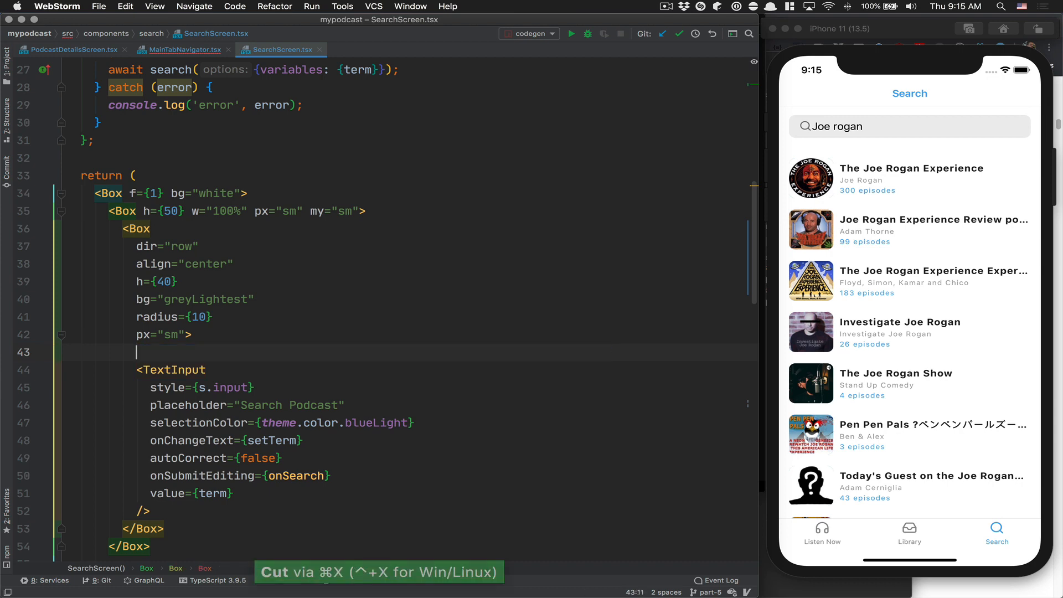
{"action": "key", "text": "cmd+v"}
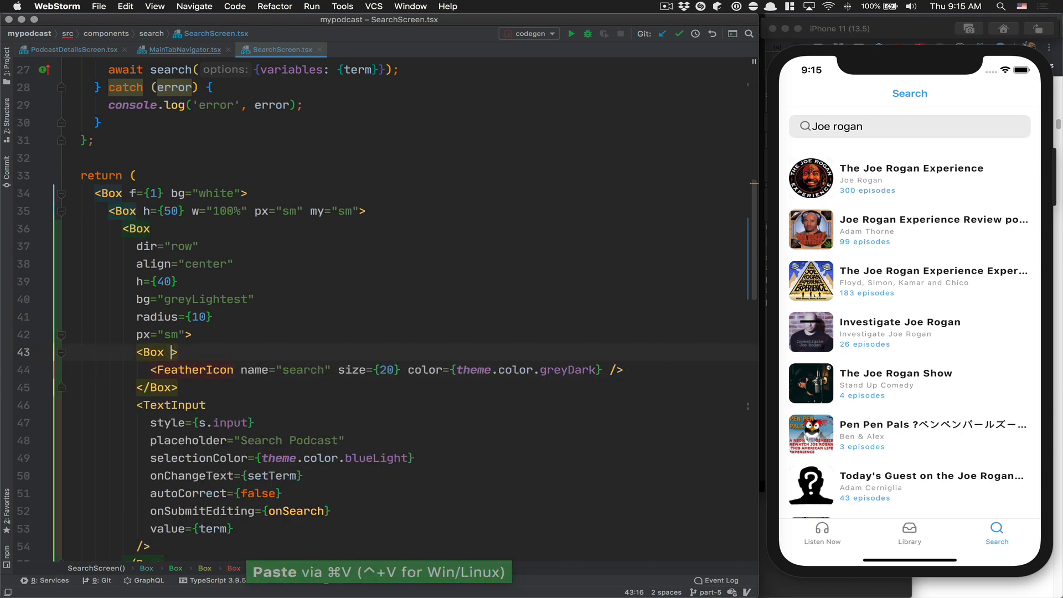
{"action": "type", "text": "mr={10}"}
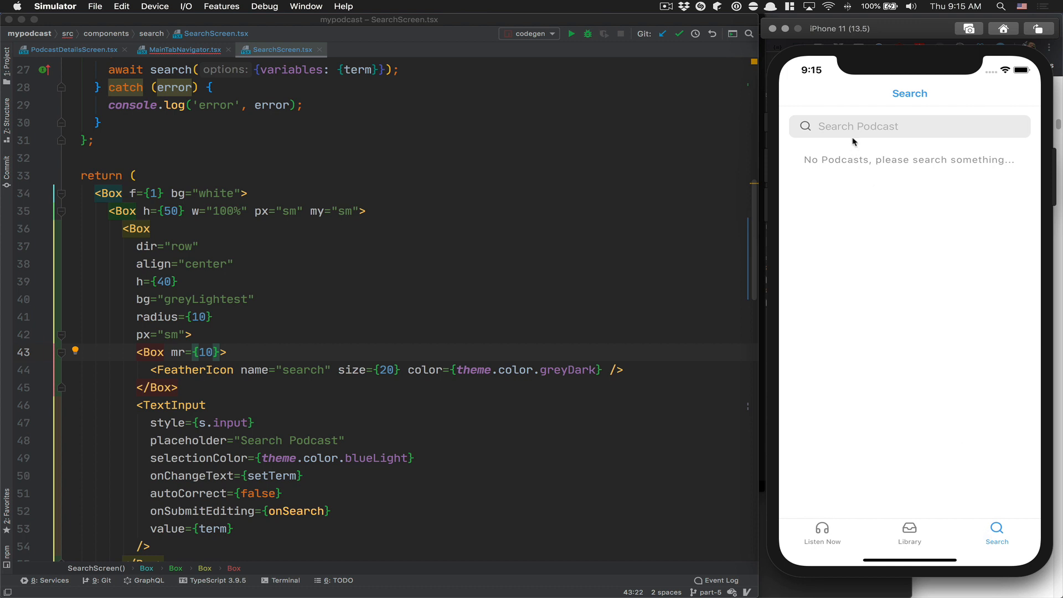
{"action": "mouse_move", "coordinate": [898, 176]}
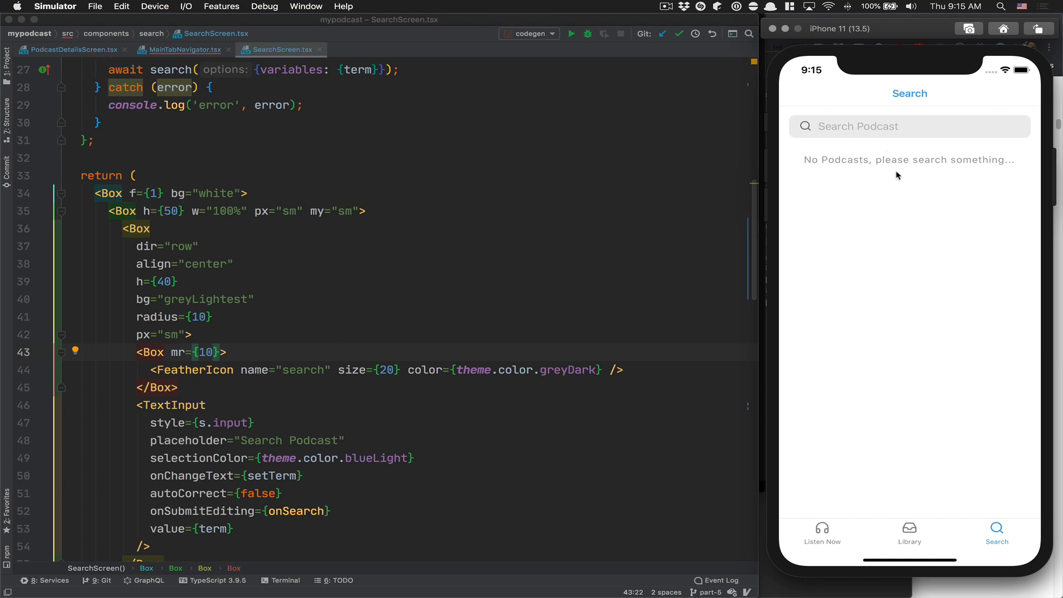
Search for Full Stack Radio, then switch to Library and back to confirm the result persists.
{"action": "type", "text": "Full Stack Radio"}
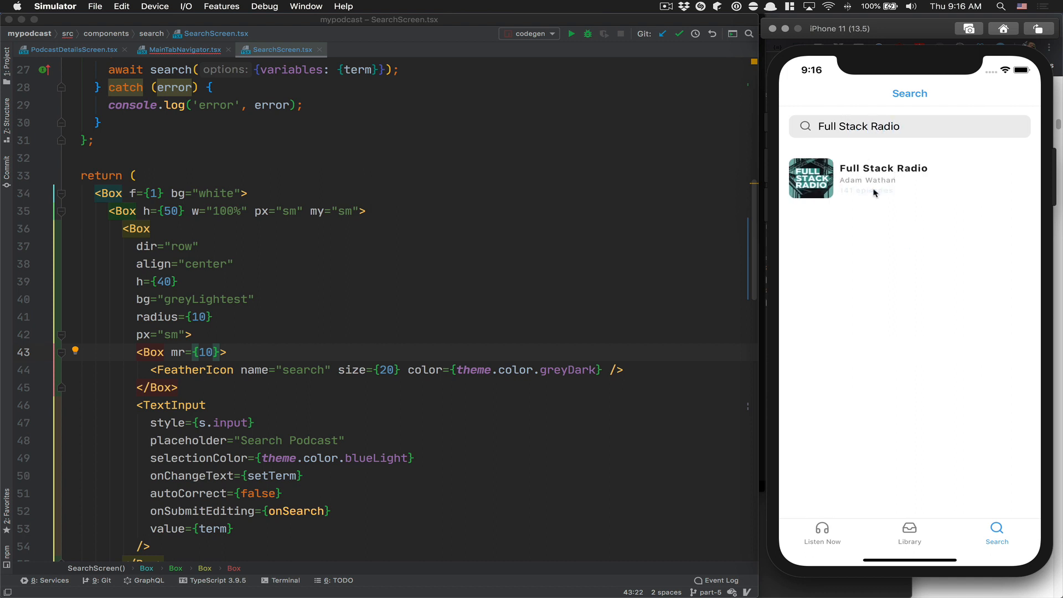
{"action": "left_click", "coordinate": [874, 178]}
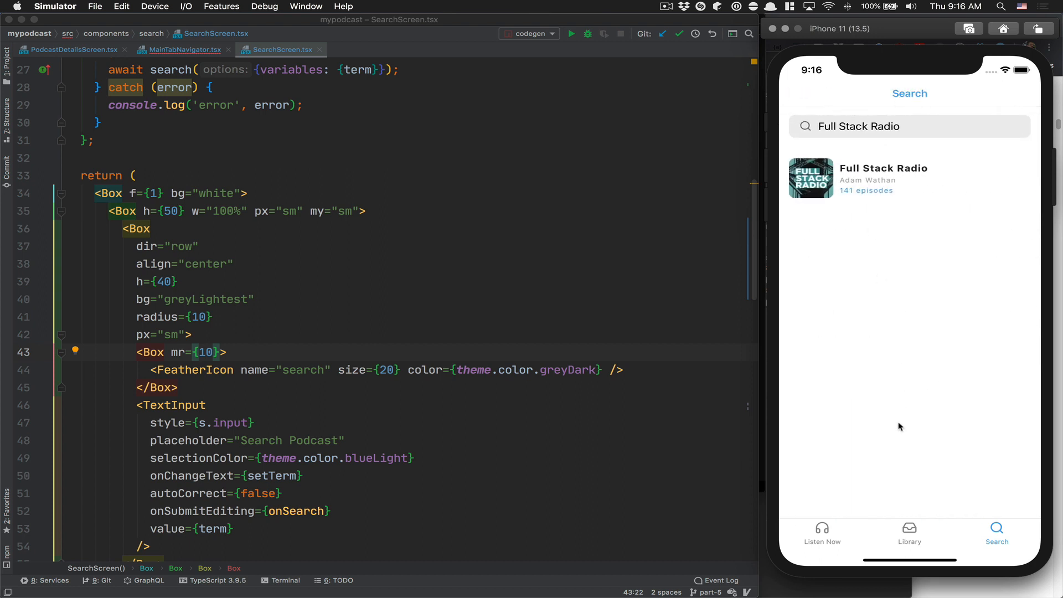
{"action": "left_click", "coordinate": [909, 534]}
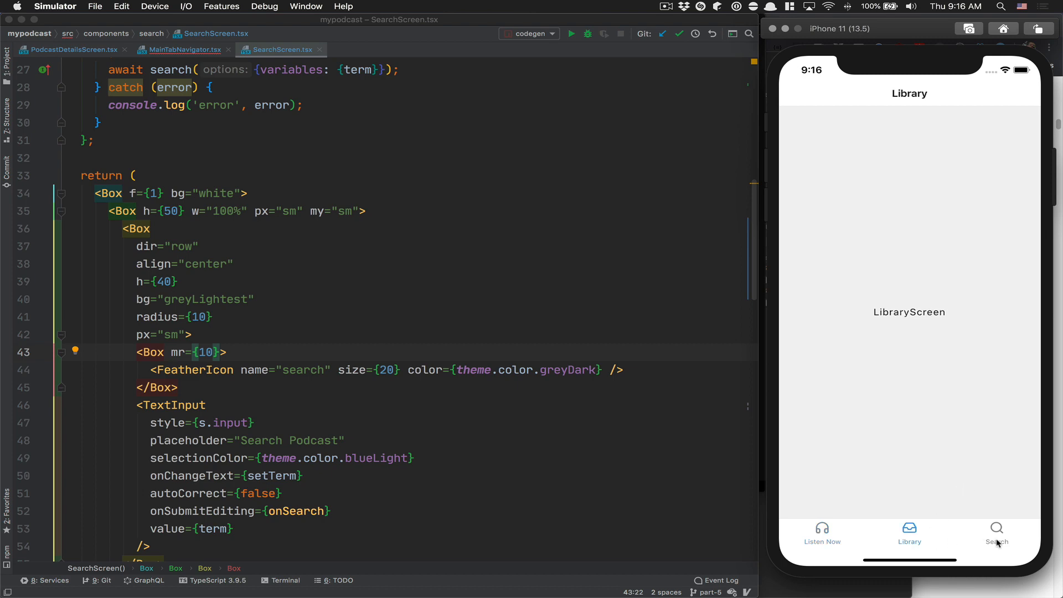
{"action": "left_click", "coordinate": [997, 536]}
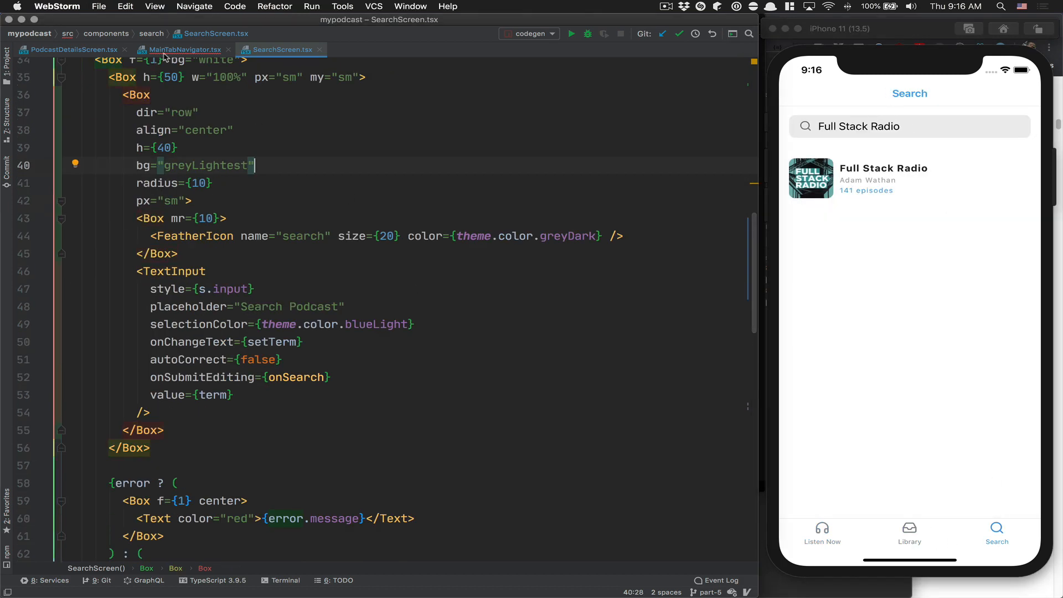
In MainTabNavigator.tsx set the Search stack's headerTintColor to theme.color.blueLight.
{"action": "left_click", "coordinate": [183, 49]}
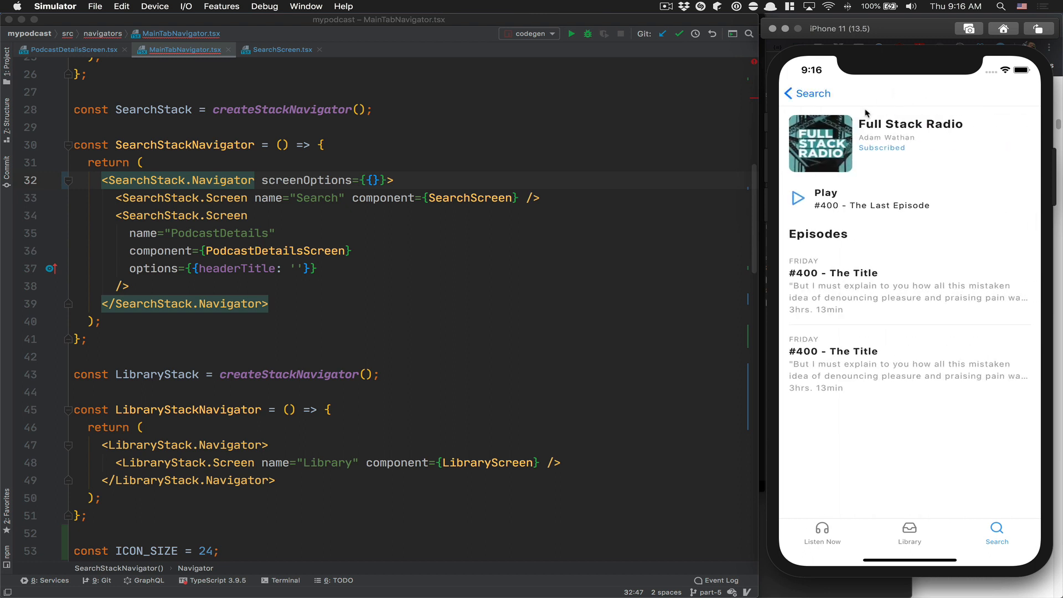
{"action": "type", "text": "headerTintColor: theme.color.blueLight,"}
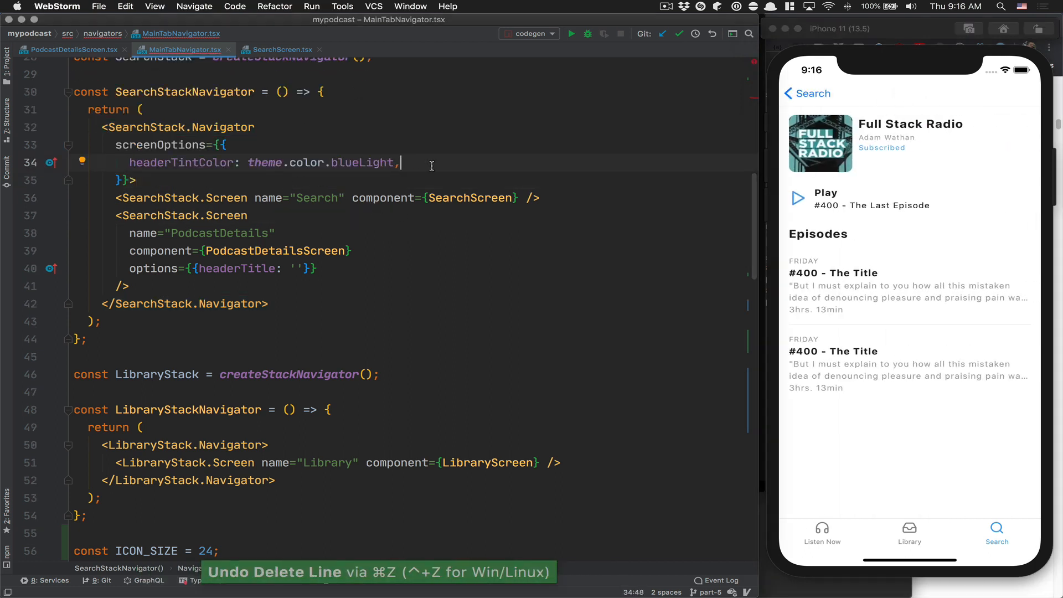
Add headerTitleStyle with color theme.color.black, trying red first.
{"action": "type", "text": "heade"}
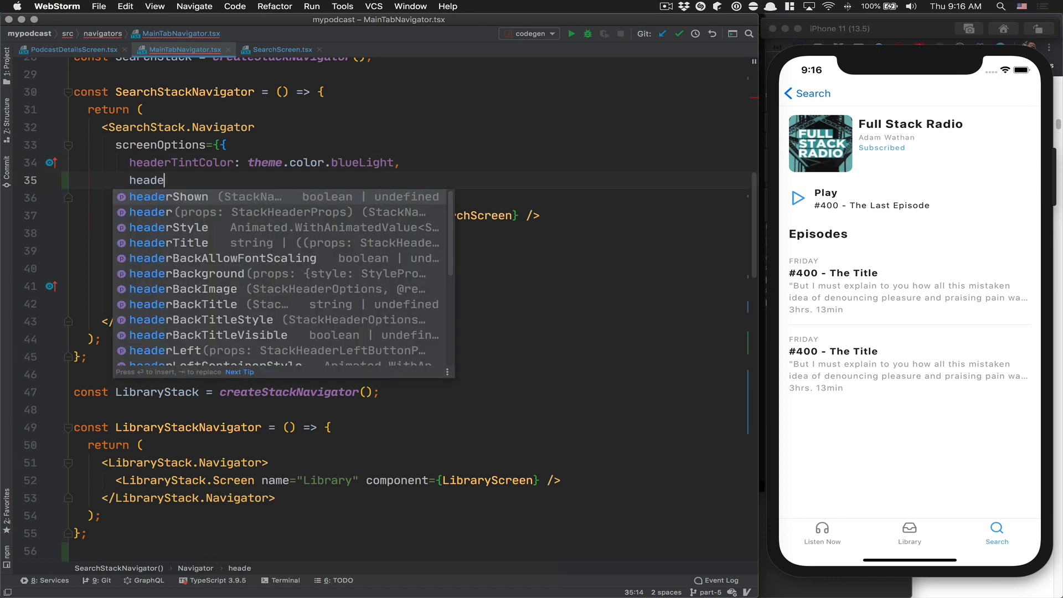
{"action": "type", "text": "ti"}
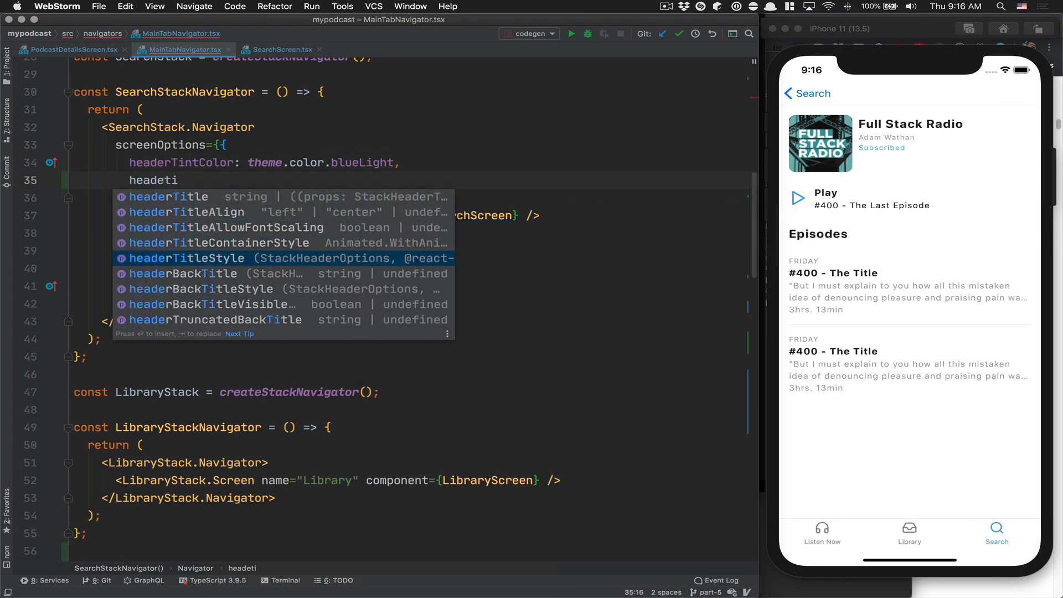
{"action": "type", "text": "co"}
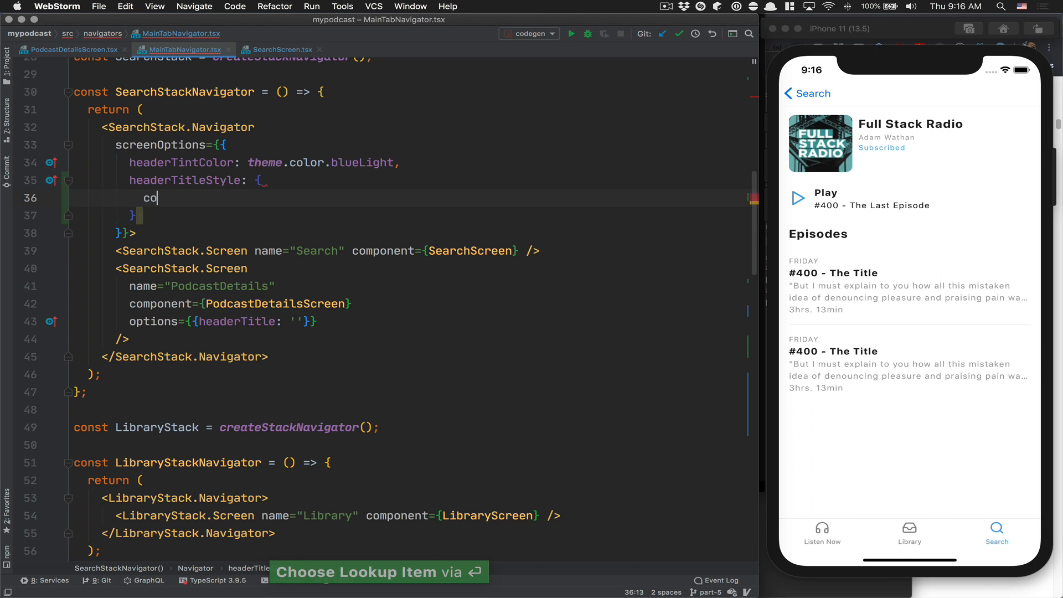
{"action": "type", "text": "or: '"}
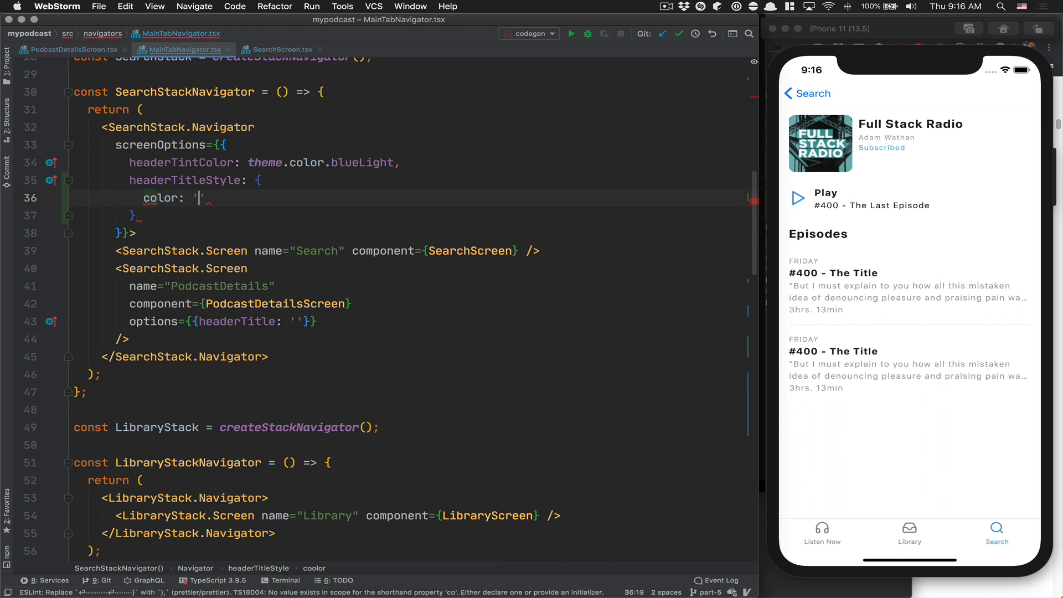
{"action": "type", "text": "red"}
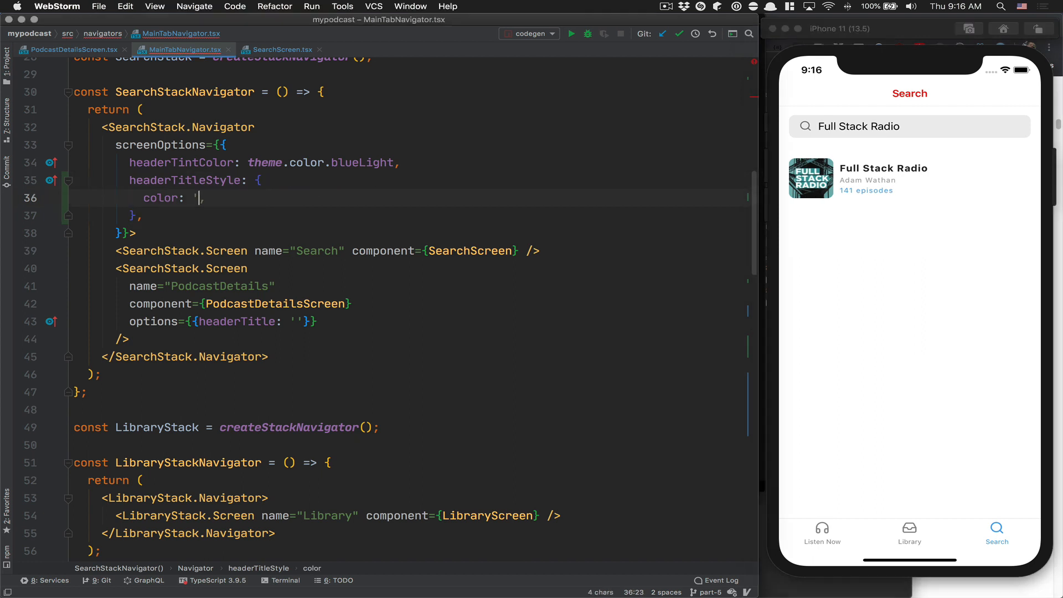
{"action": "type", "text": "theme.color."}
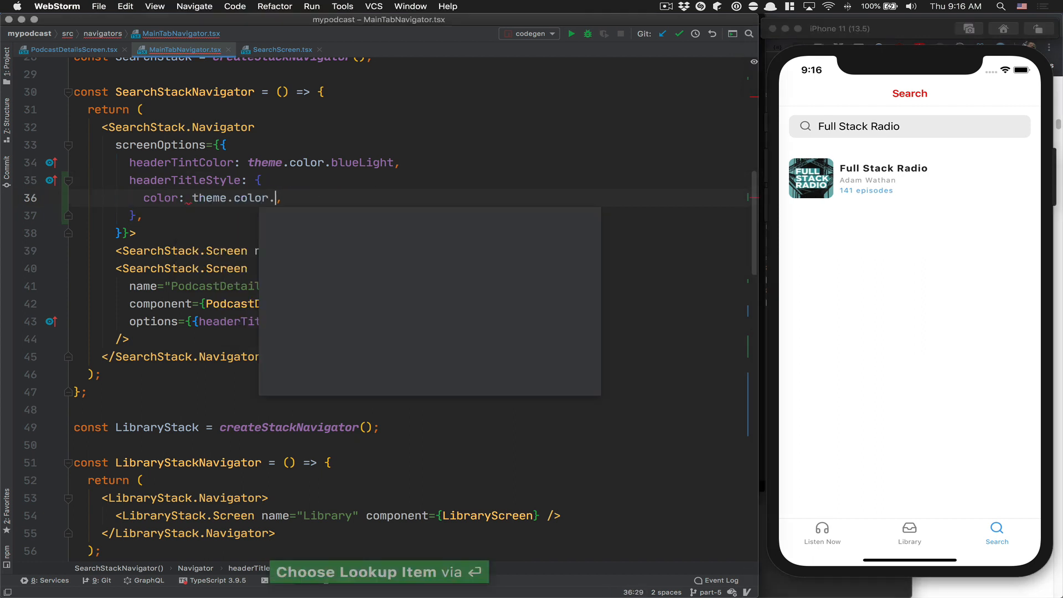
{"action": "type", "text": "black"}
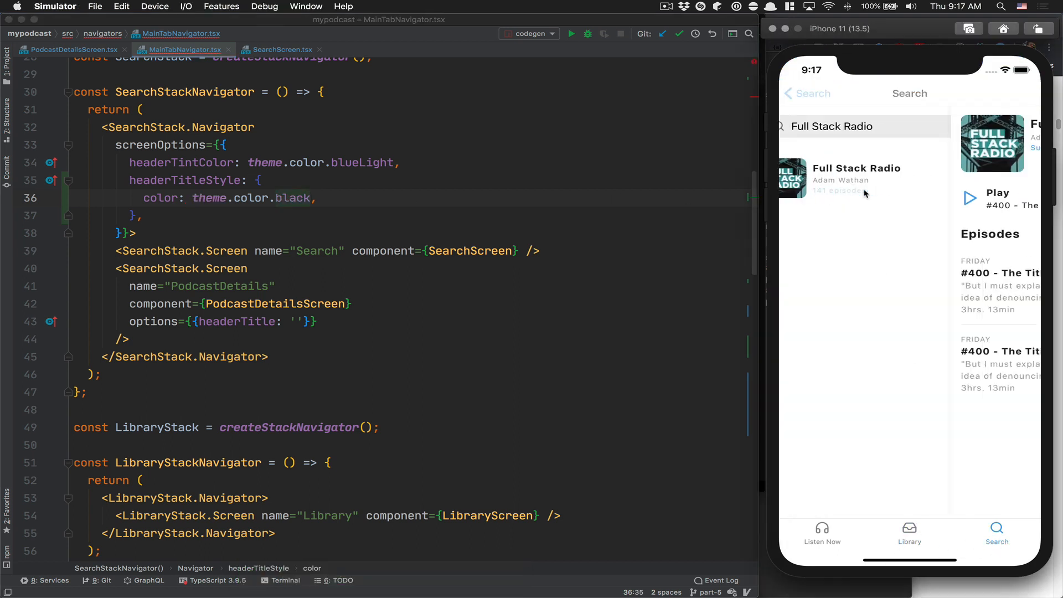
Open Full Stack Radio's details from the results twice to check the black header title.
{"action": "left_click", "coordinate": [806, 93]}
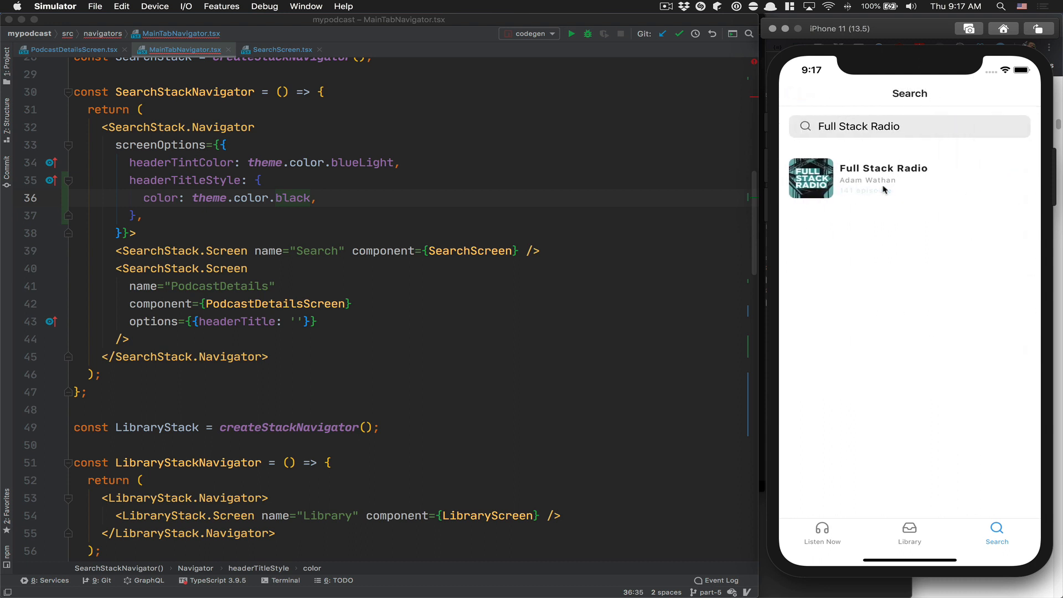
{"action": "left_click", "coordinate": [908, 177]}
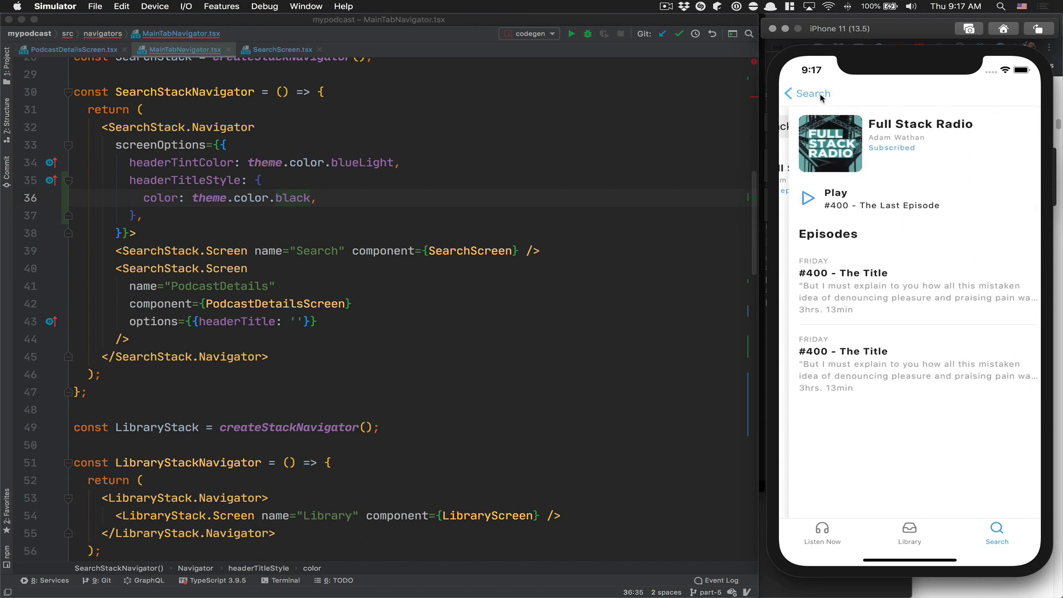
{"action": "left_click", "coordinate": [809, 94]}
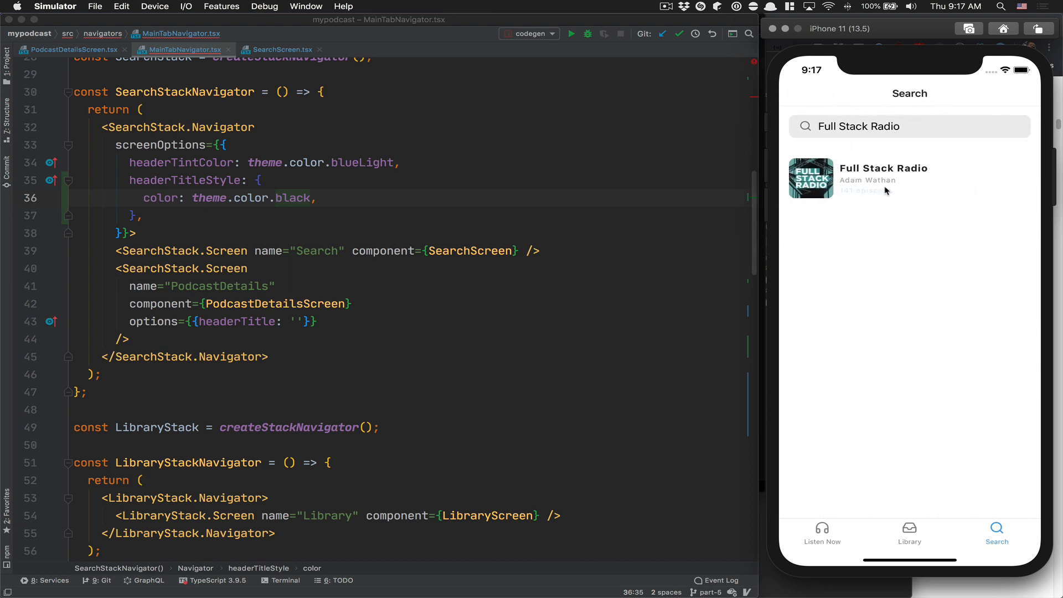
{"action": "left_click", "coordinate": [882, 178]}
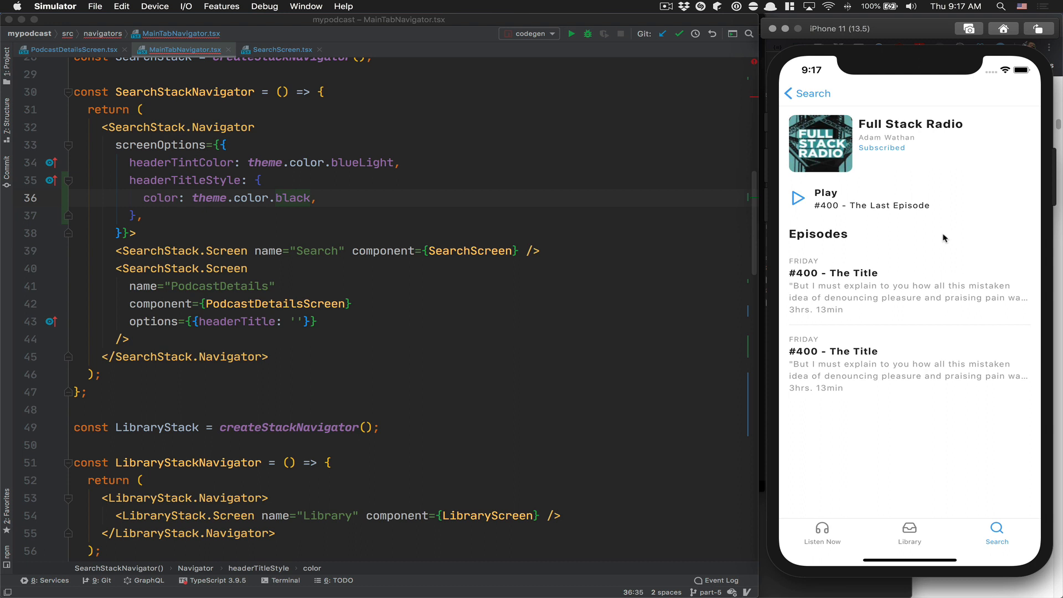
{"action": "mouse_move", "coordinate": [843, 317]}
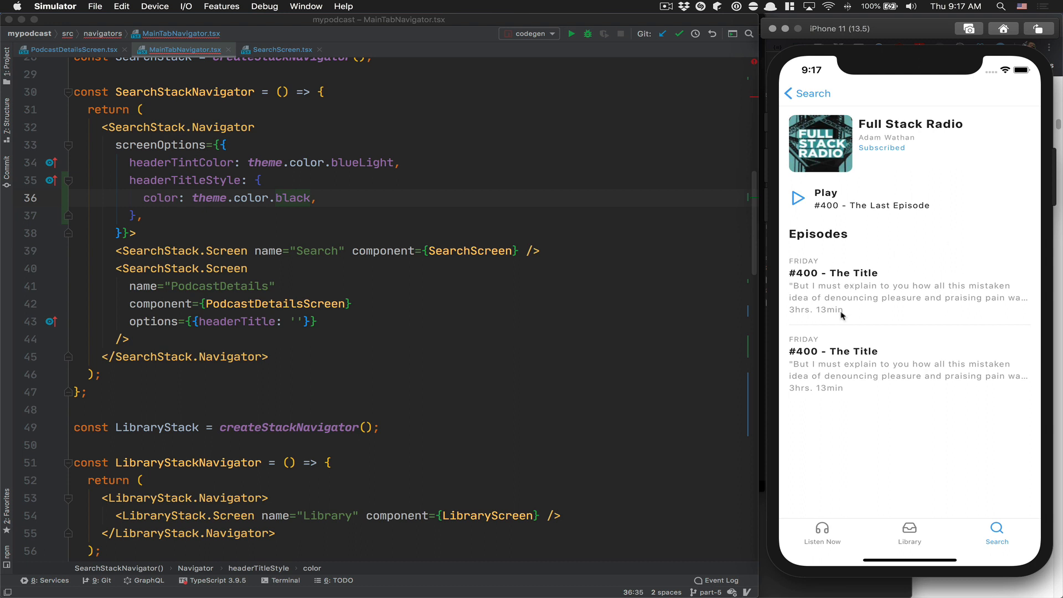
{"action": "mouse_move", "coordinate": [861, 278]}
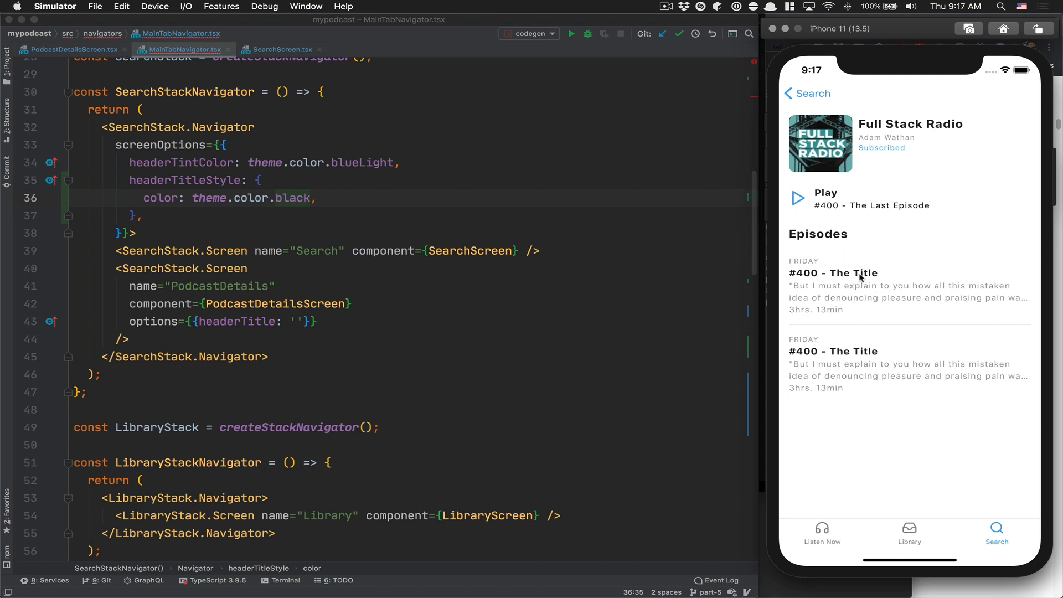
{"action": "mouse_move", "coordinate": [897, 299]}
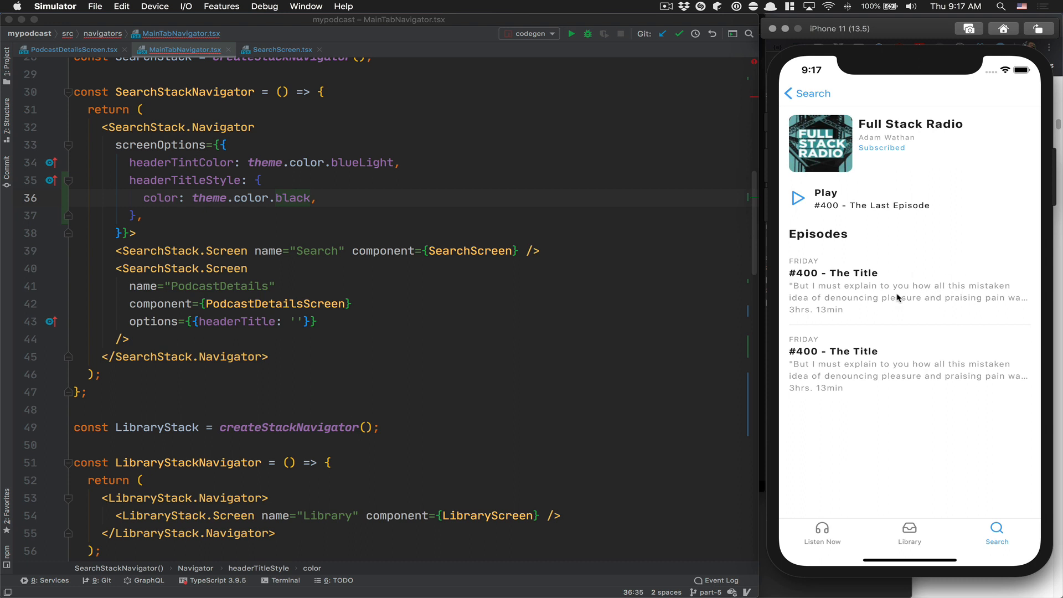
{"action": "mouse_move", "coordinate": [903, 293]}
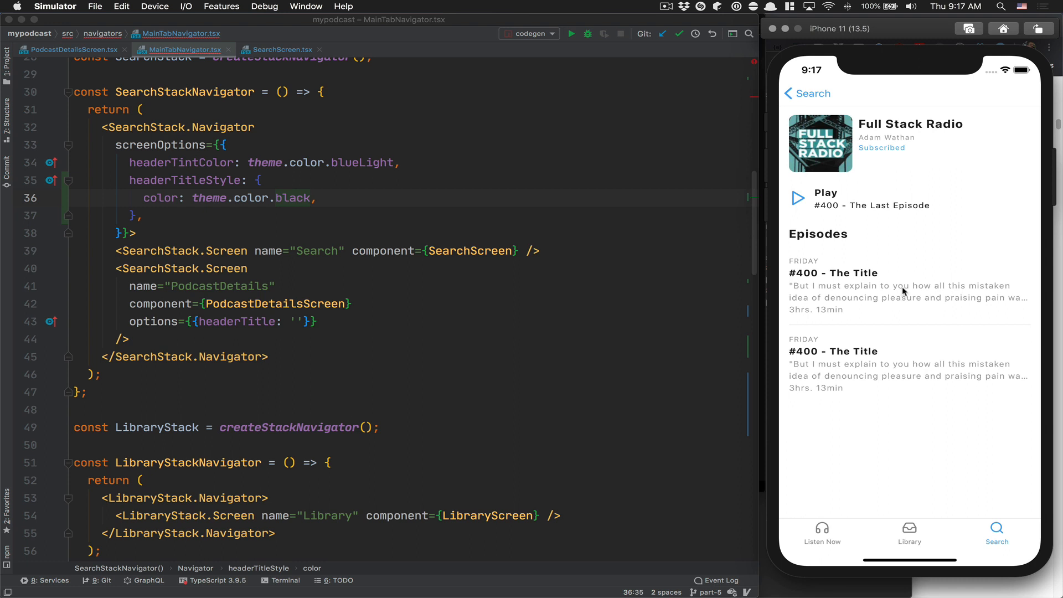
{"action": "mouse_move", "coordinate": [918, 266]}
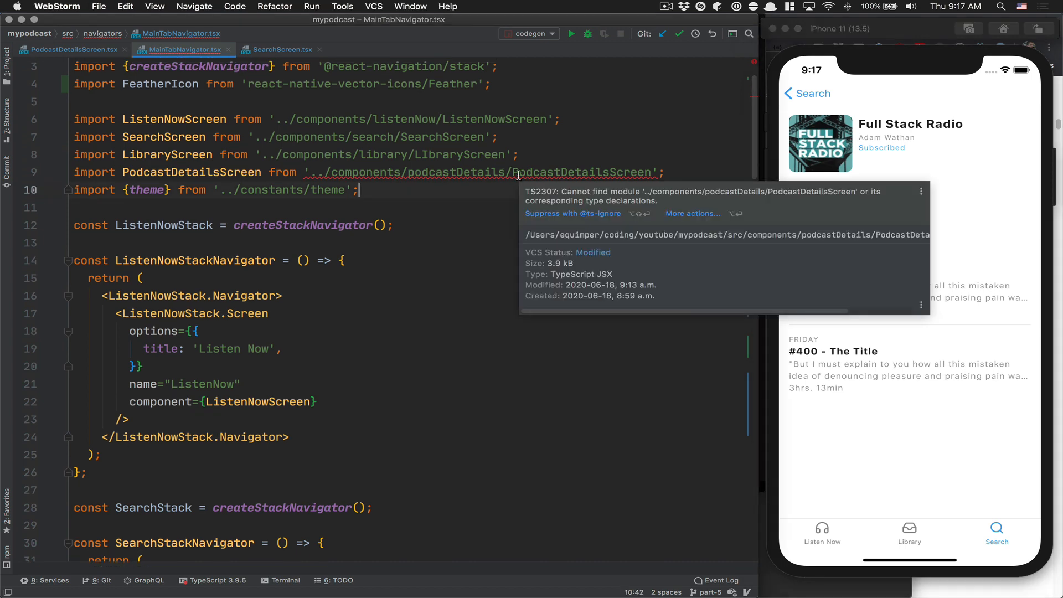
{"action": "left_click", "coordinate": [501, 138]}
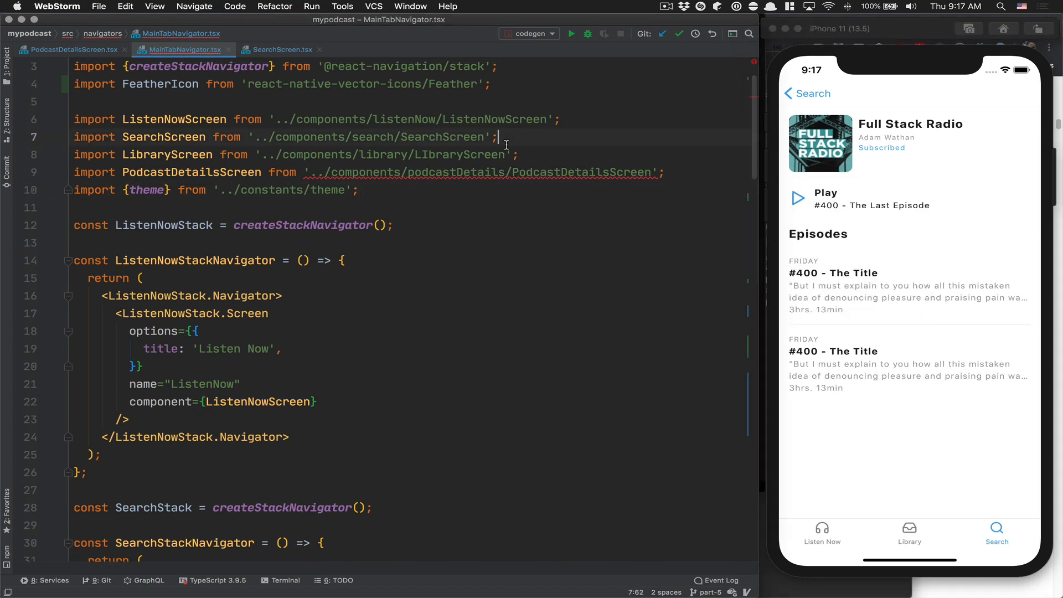